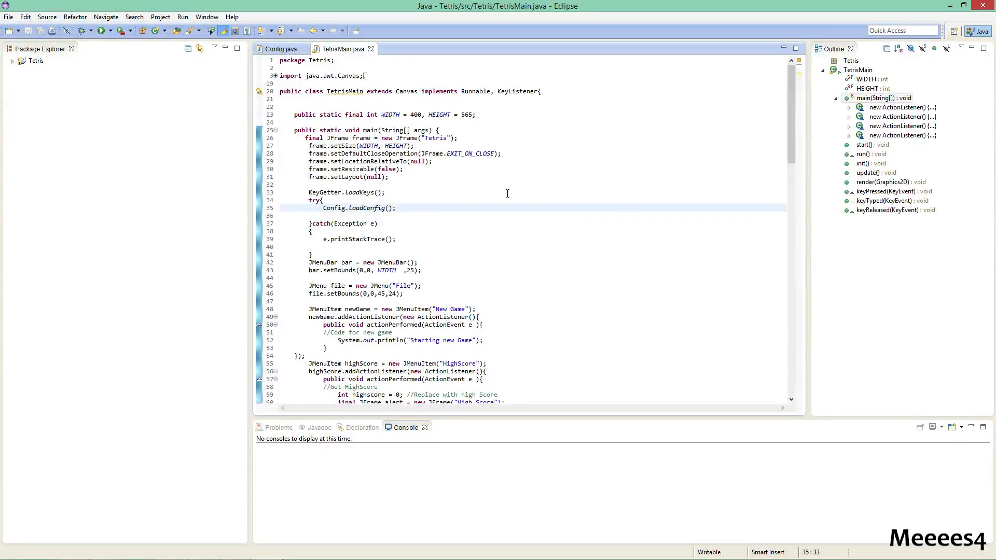
mouse_move(552, 188)
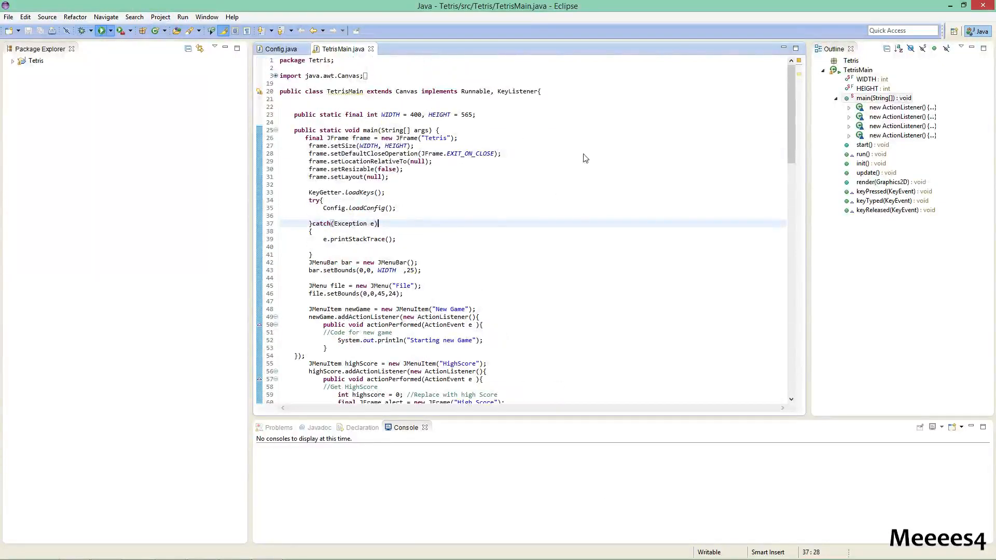
Launch the Tetris game and move its window further right
click(100, 30)
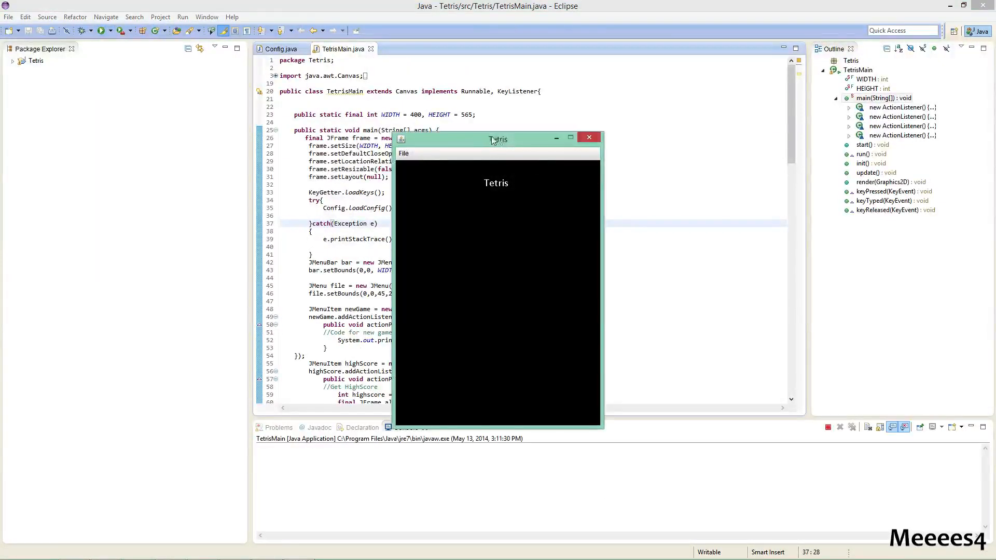
drag(497, 138, 529, 127)
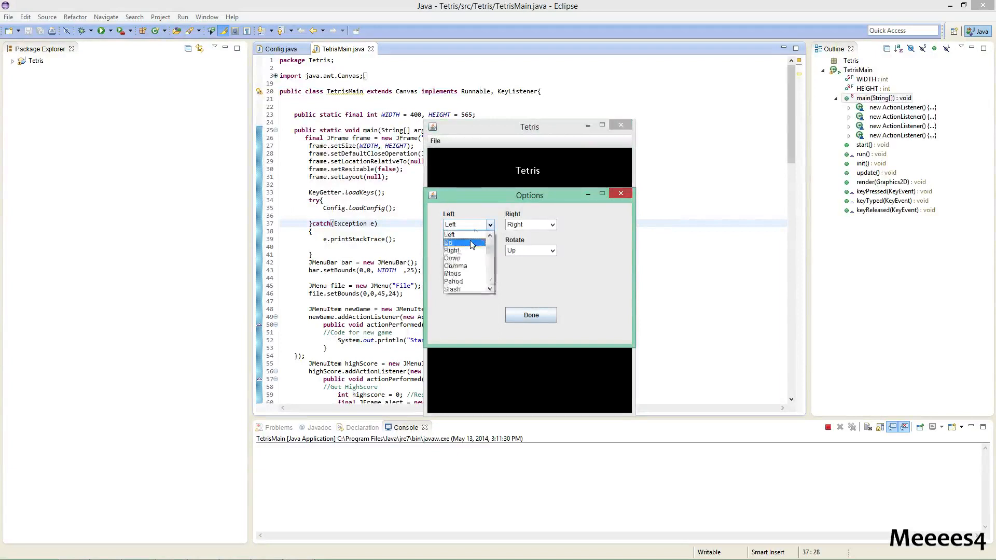
Rebind the controls so Left uses Right, Right uses Comma and Down uses Slash, and confirm
click(451, 257)
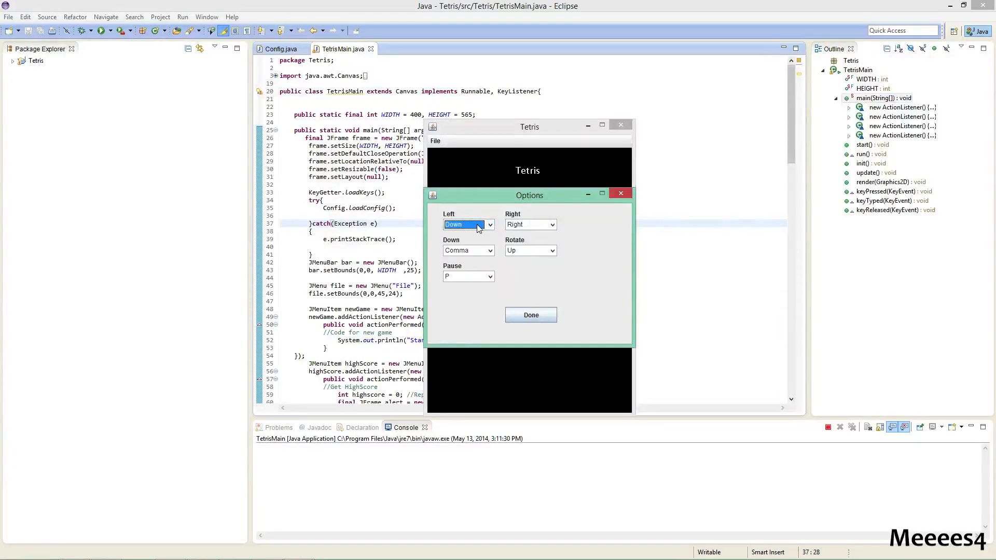
click(489, 224)
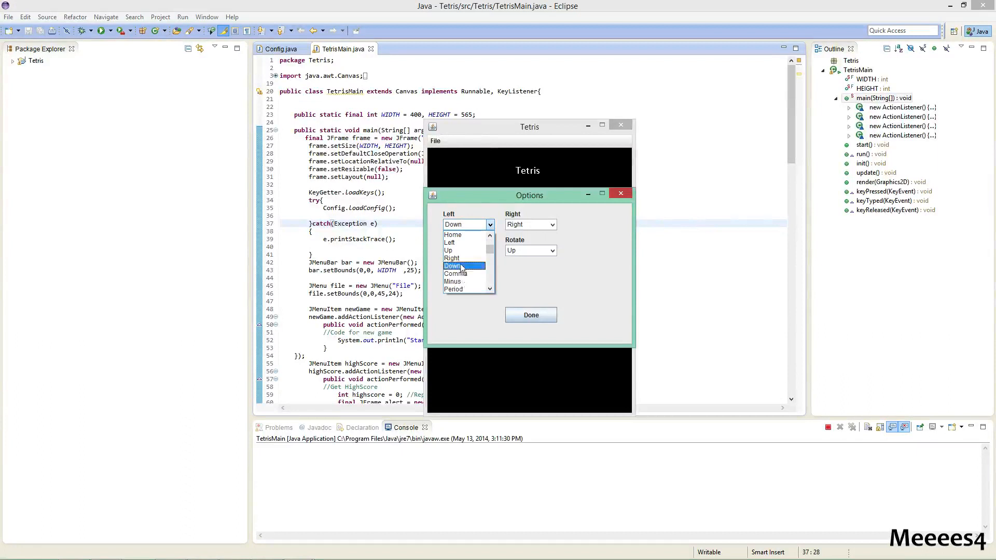
click(453, 258)
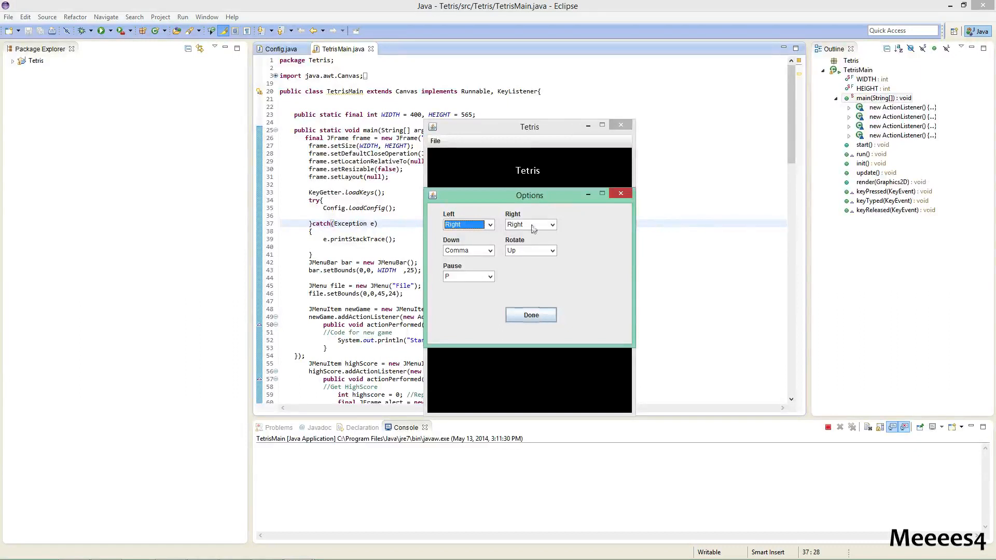
click(553, 224)
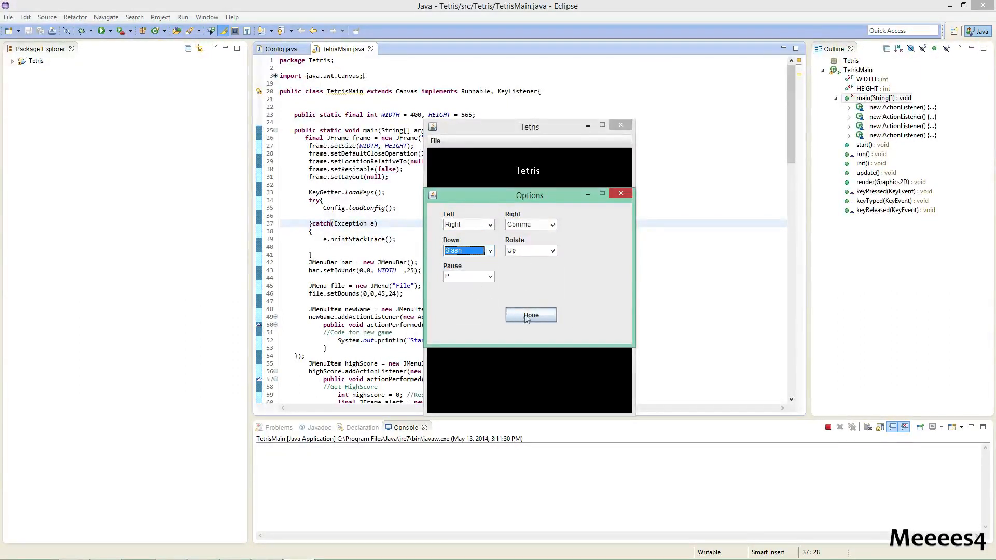
click(530, 315)
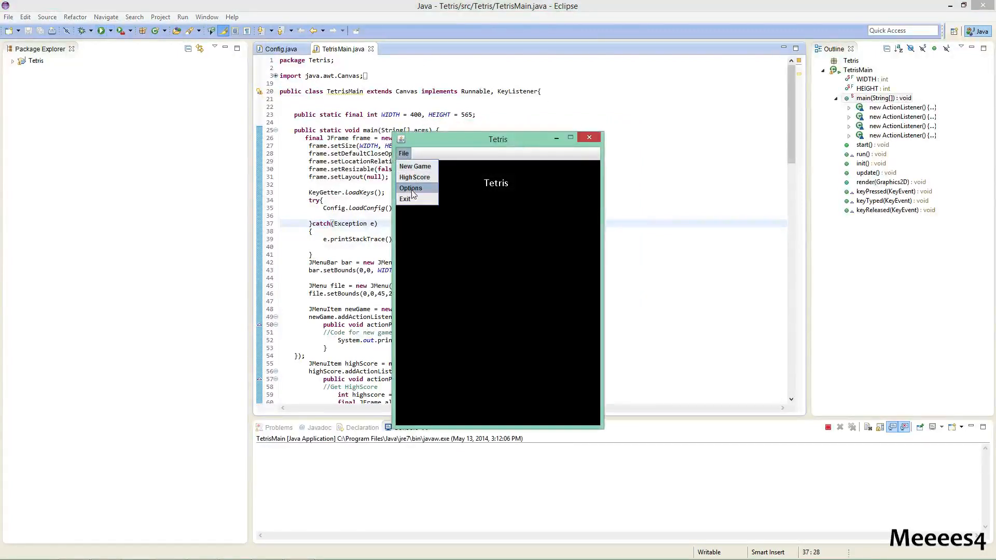
Close the game and bring up the Tetris project folder in a file browser
click(411, 188)
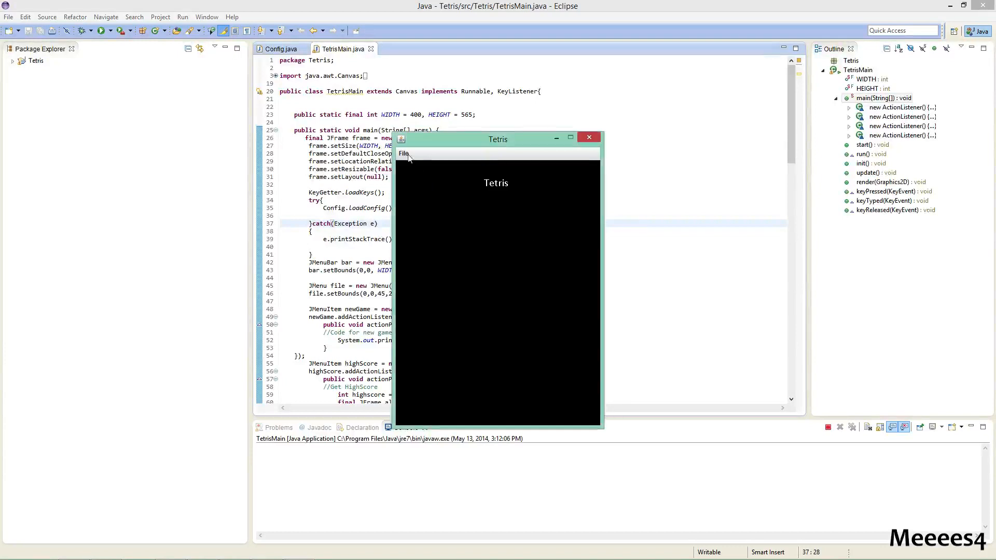
click(587, 137)
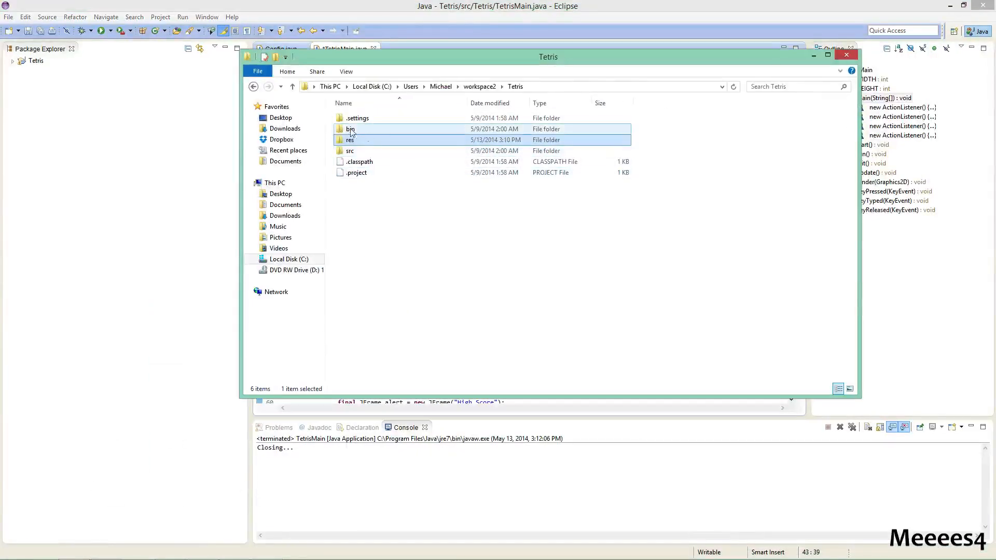
Open the res folder and view the tetris.png block image
double_click(349, 139)
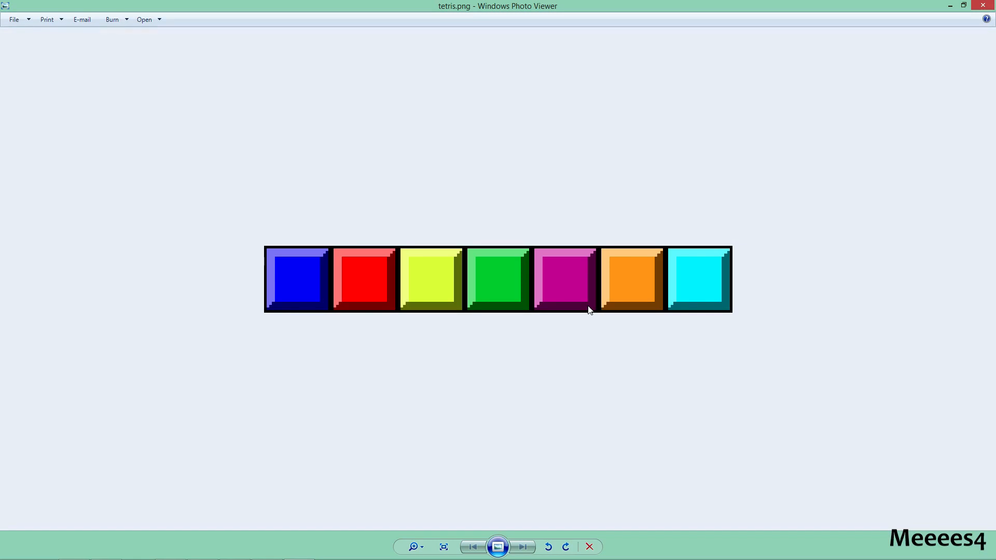
mouse_move(747, 290)
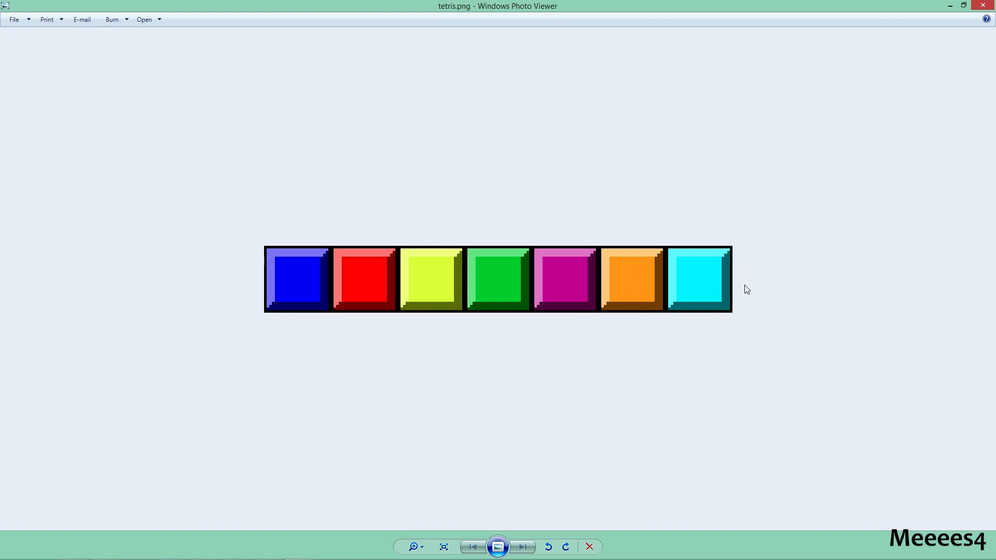
Close Photo Viewer and reopen tetris.png in Paint for editing
click(413, 547)
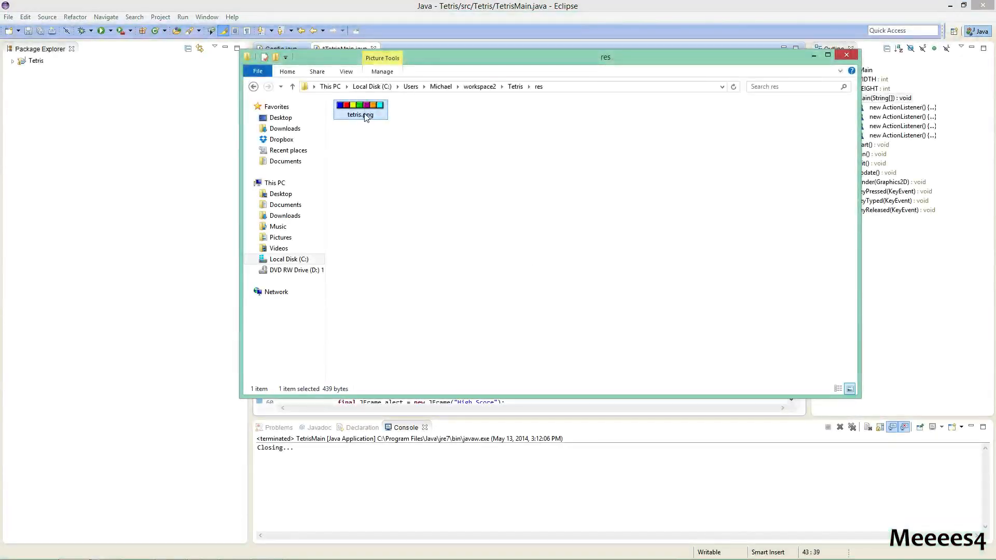
right_click(360, 110)
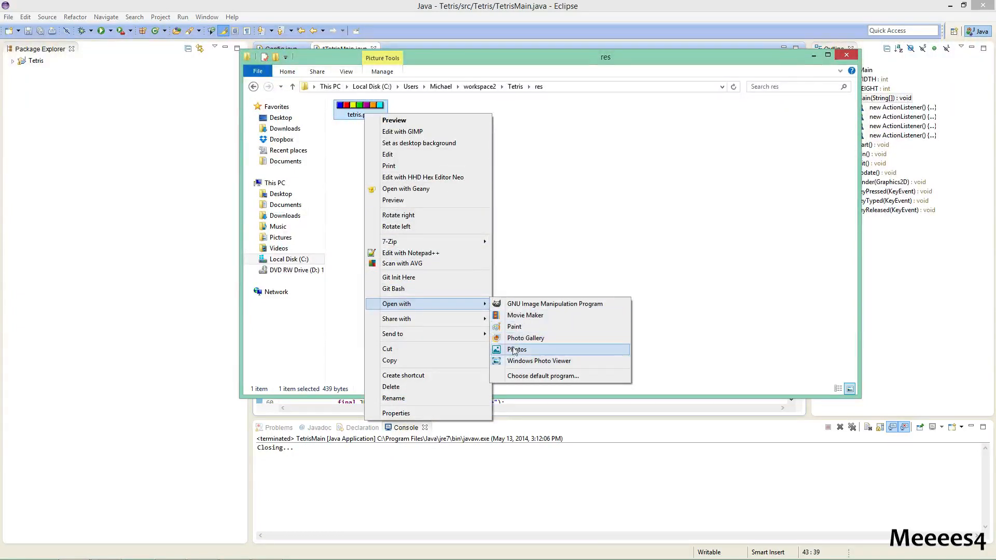
click(514, 327)
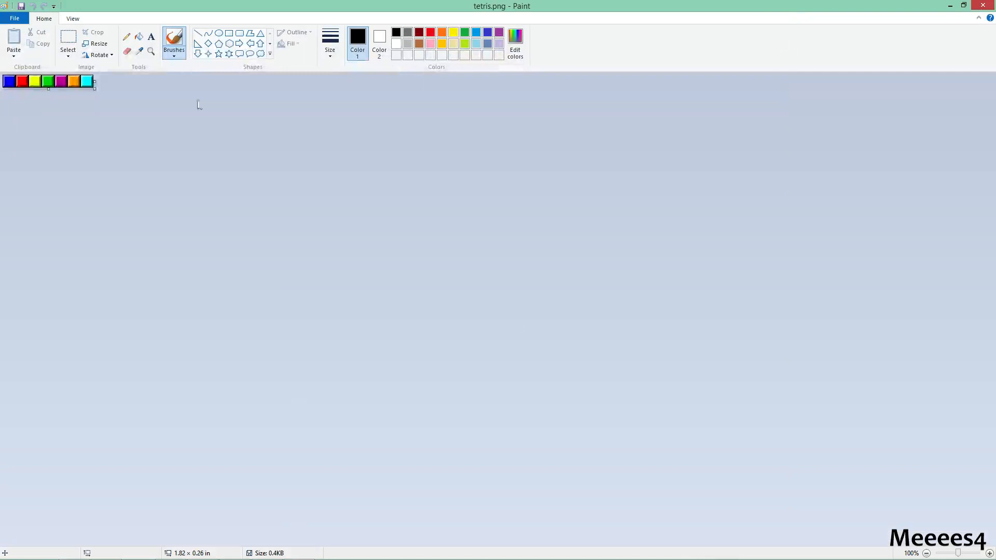
click(14, 18)
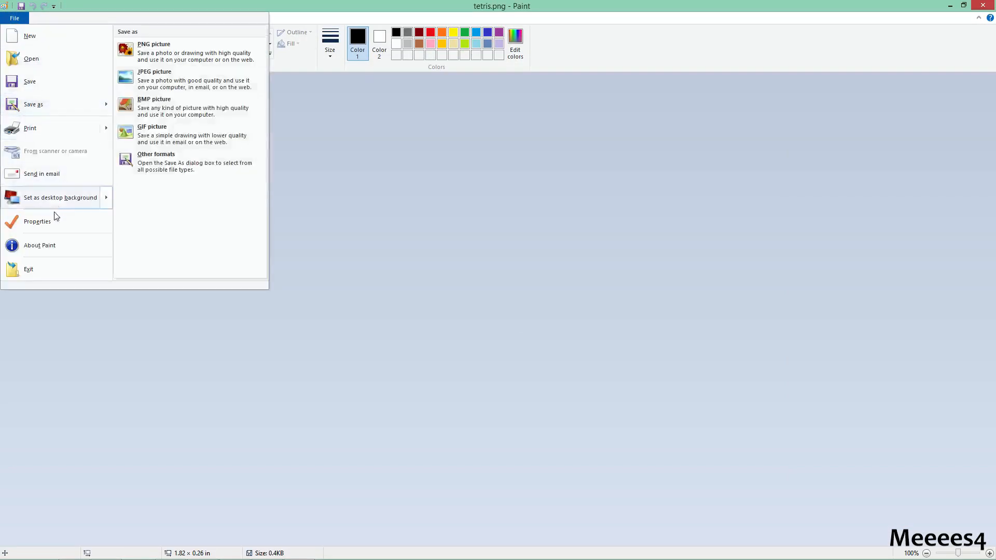
click(37, 221)
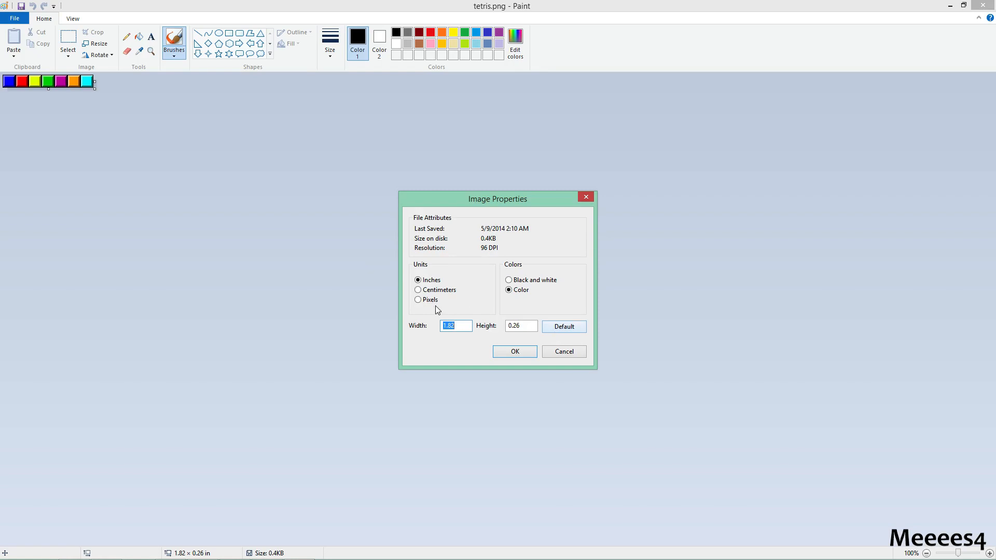
click(418, 299)
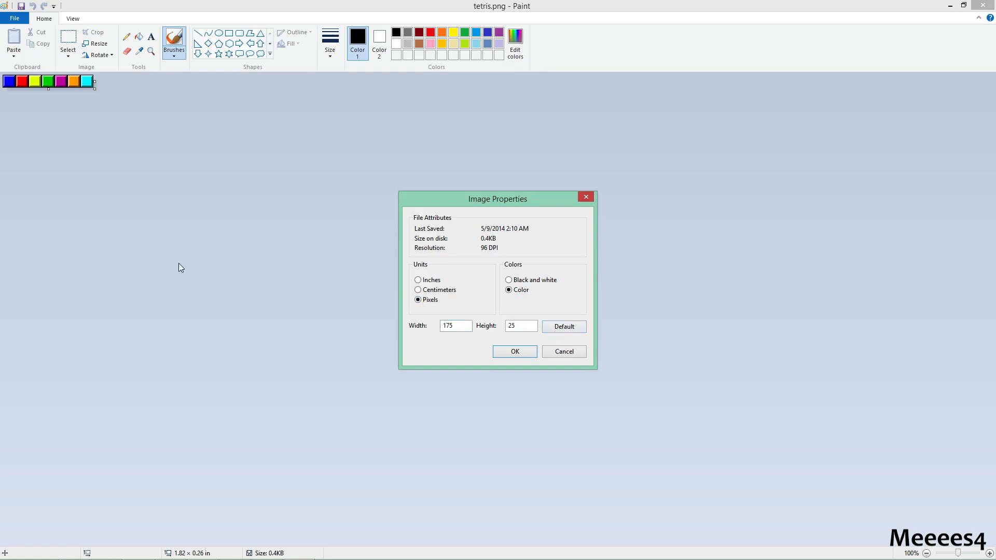
mouse_move(563, 351)
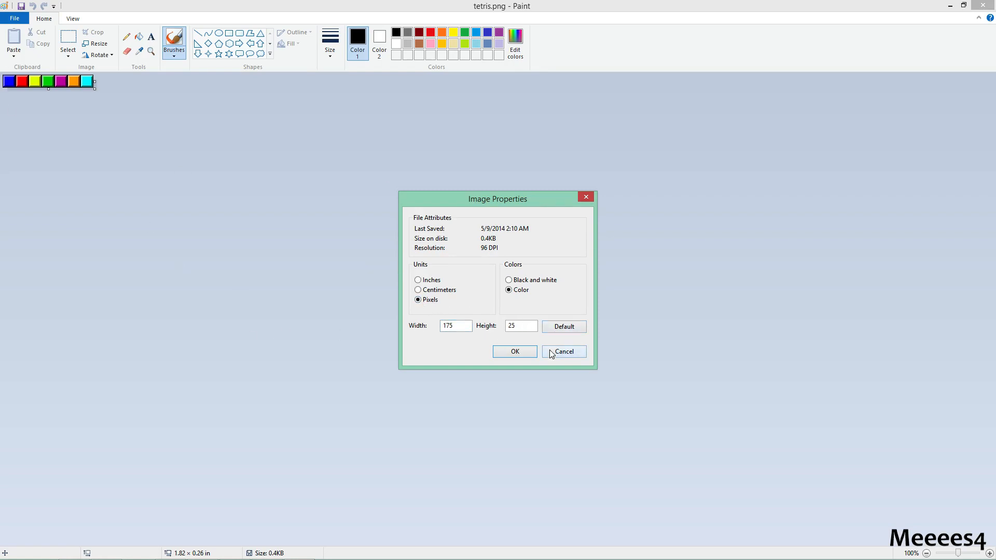
click(562, 352)
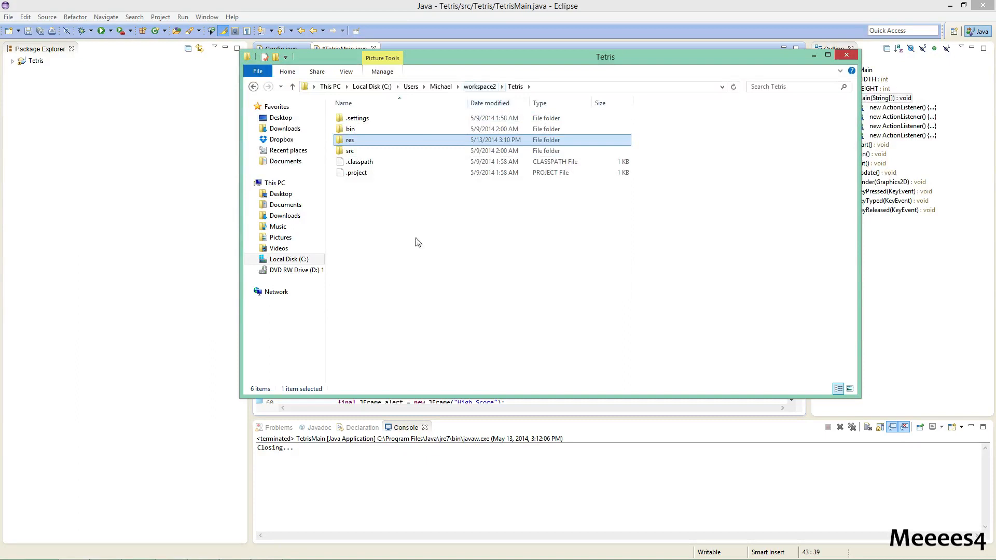
Browse from drive C through Users and the home folder to workspace2\Tetris
double_click(349, 140)
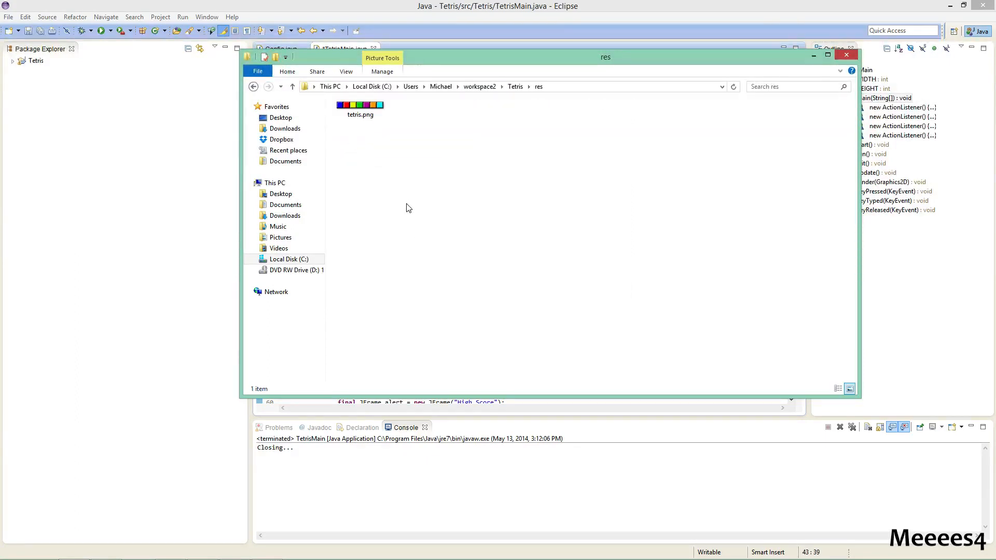
click(360, 108)
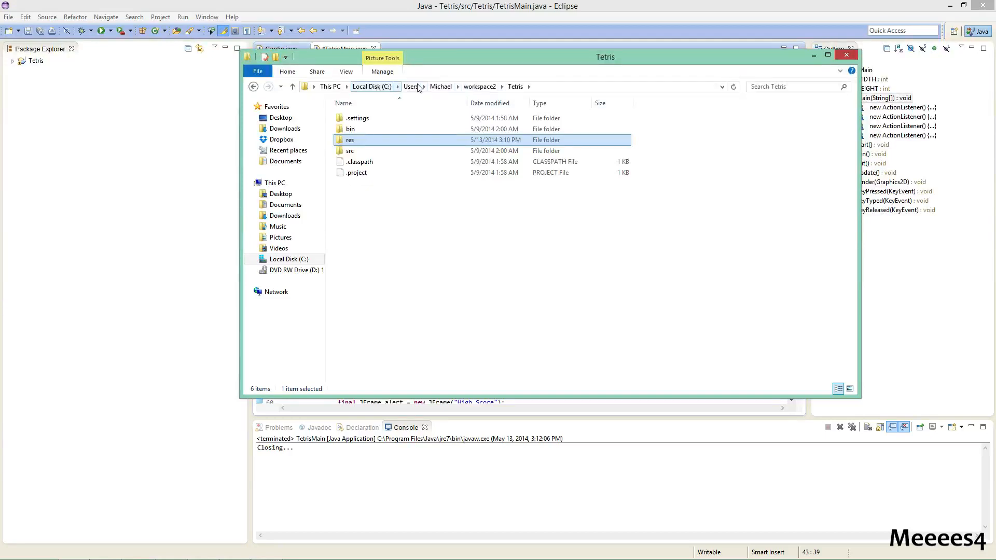
click(372, 86)
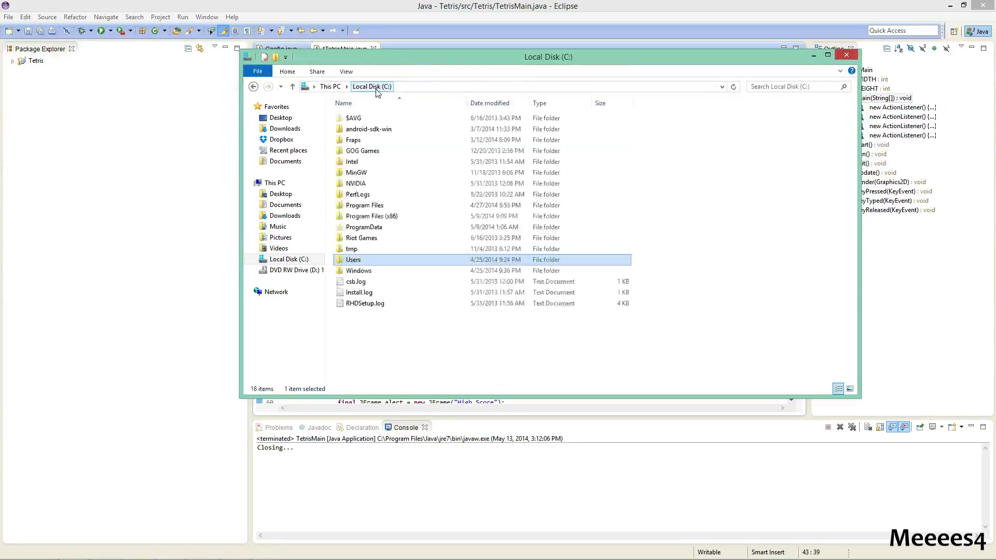
double_click(353, 260)
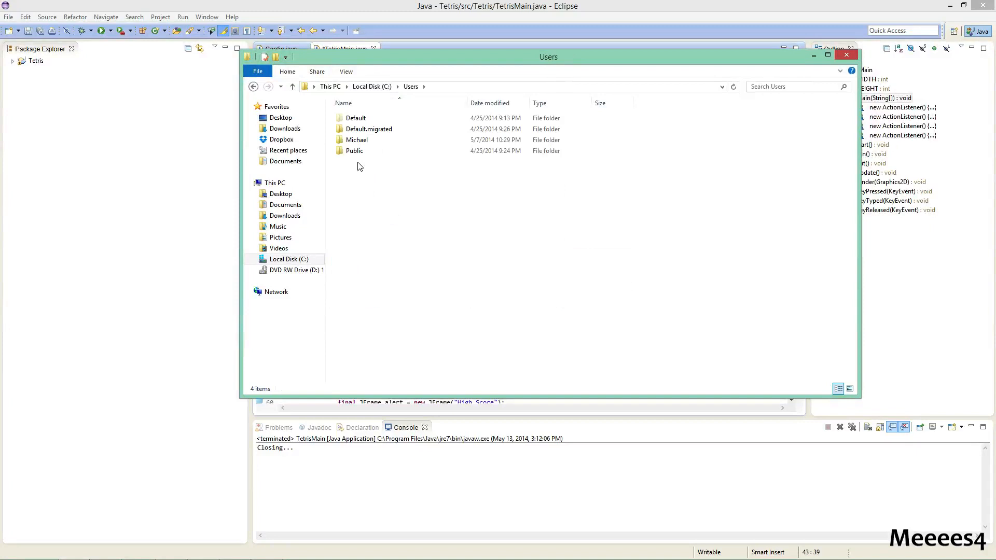
double_click(357, 140)
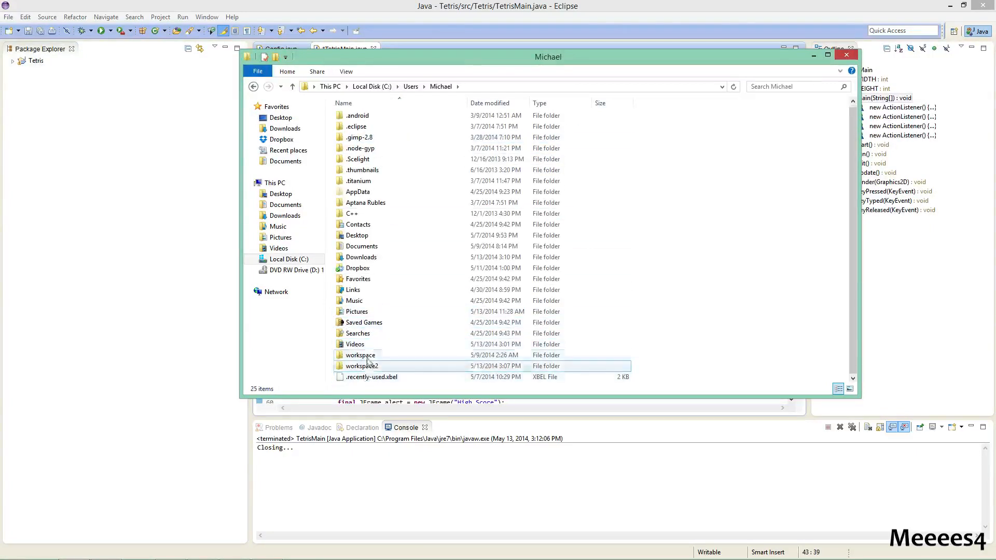
click(360, 355)
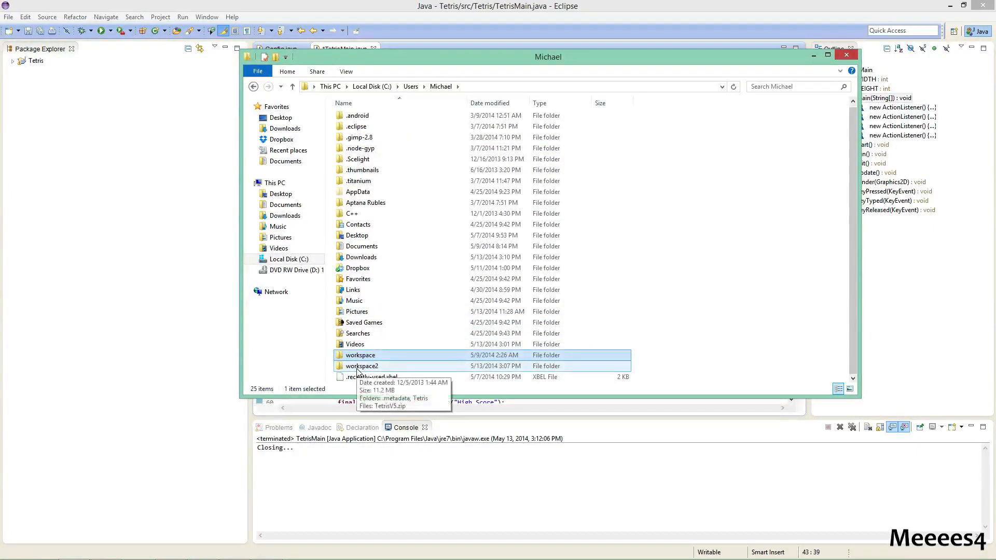
double_click(361, 366)
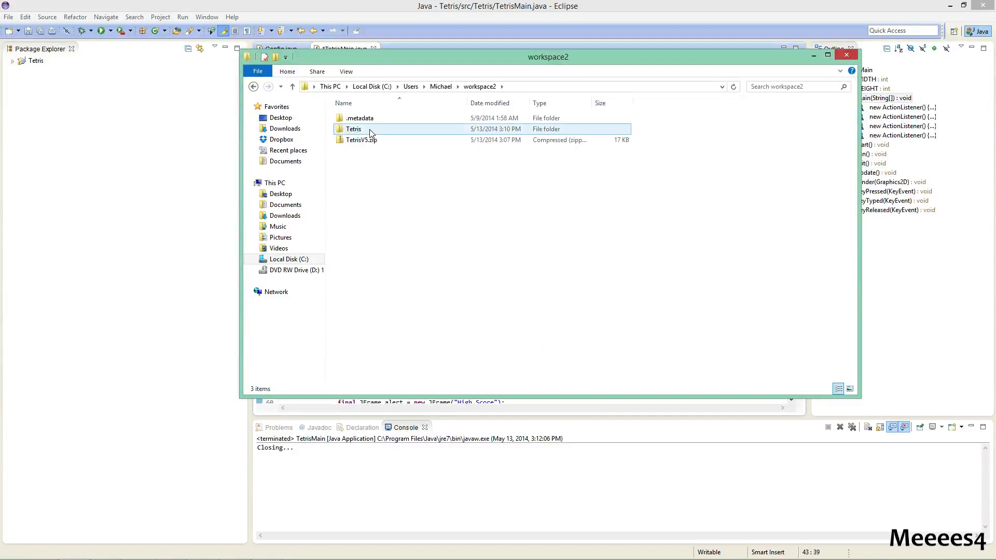
double_click(353, 129)
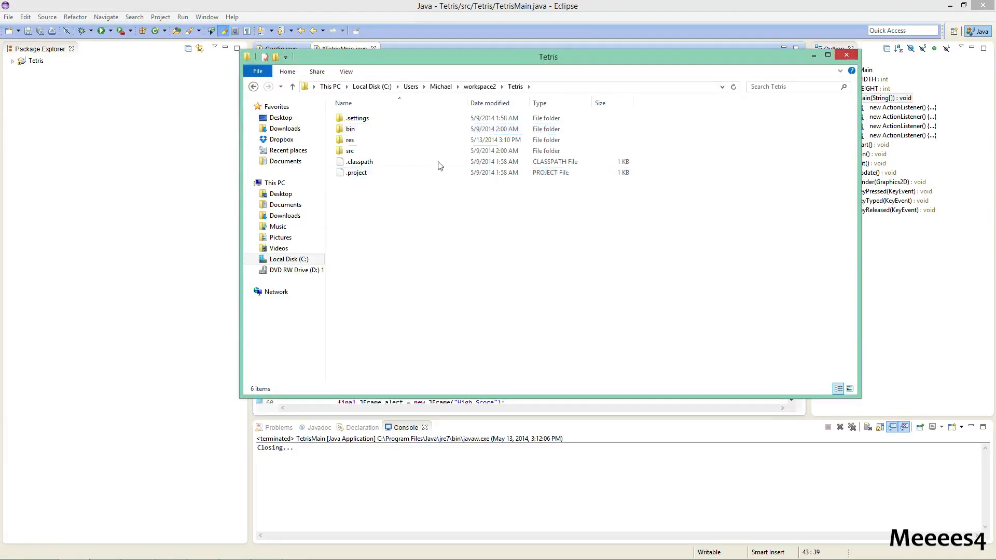
Check the New items menu in the Tetris folder, then open its res folder containing tetris.png
right_click(438, 166)
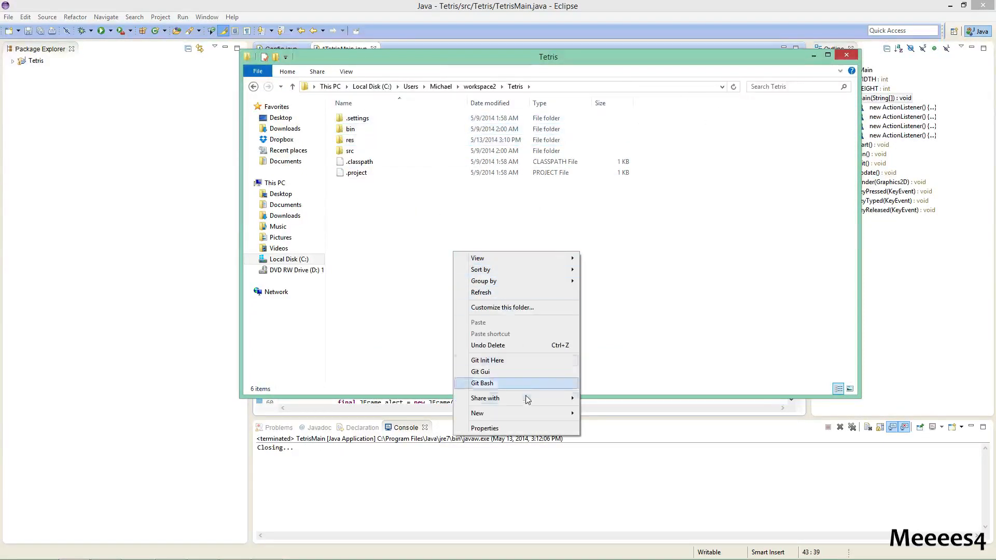
click(477, 413)
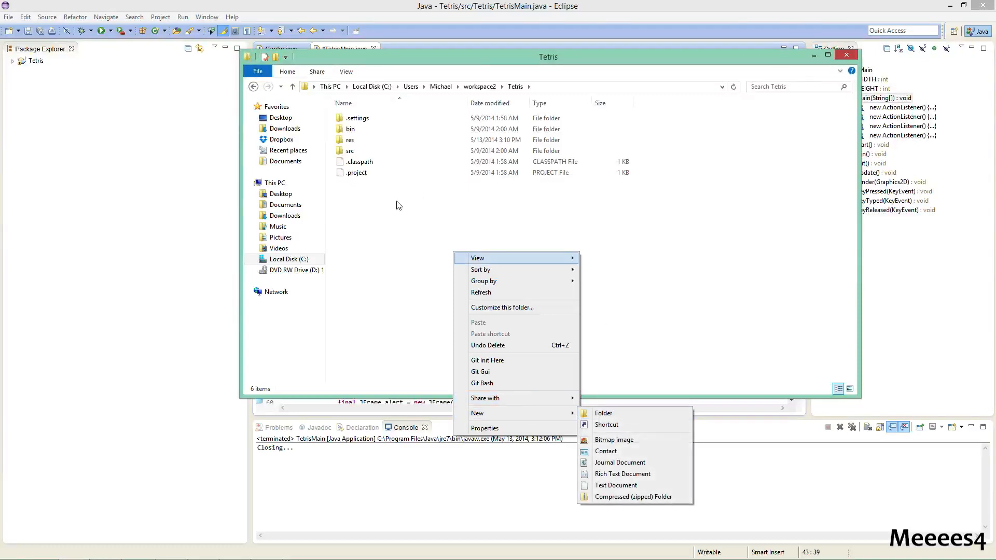
click(350, 140)
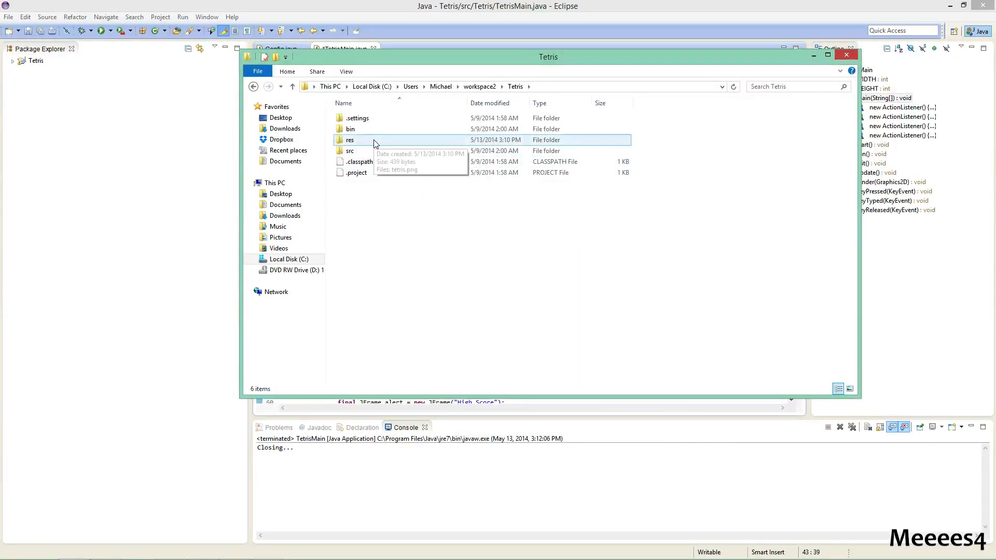
click(350, 140)
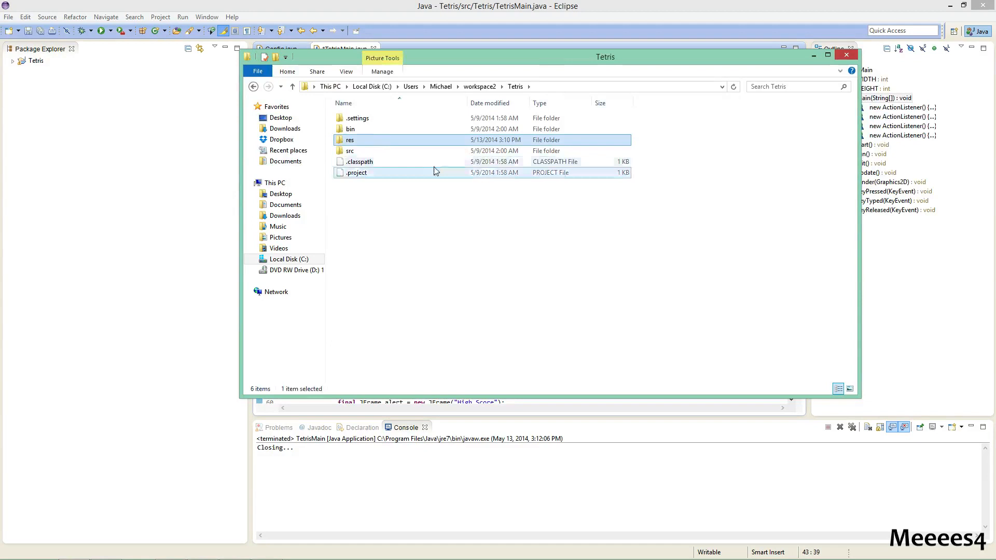
double_click(350, 140)
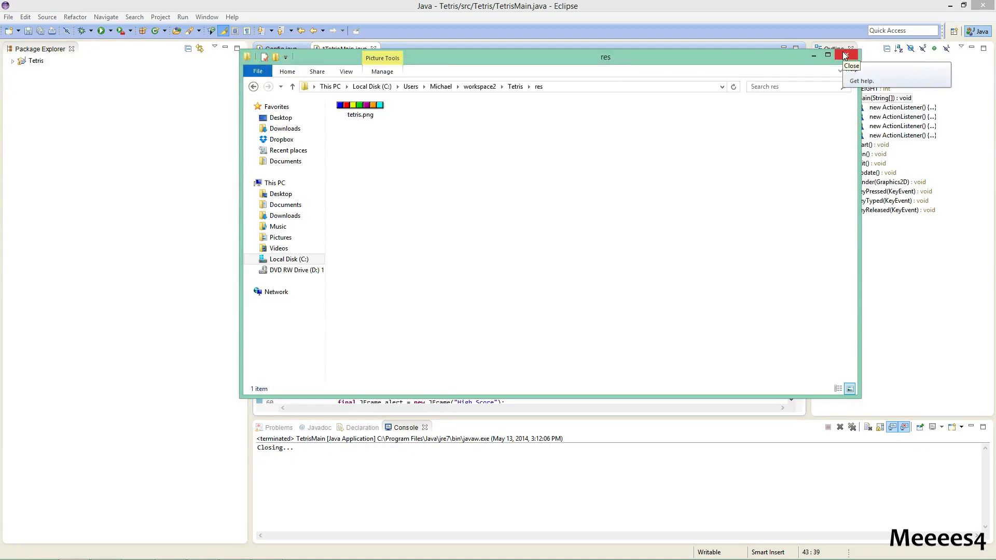
Show the Libraries of the Tetris project's Java Build Path in its properties
click(845, 56)
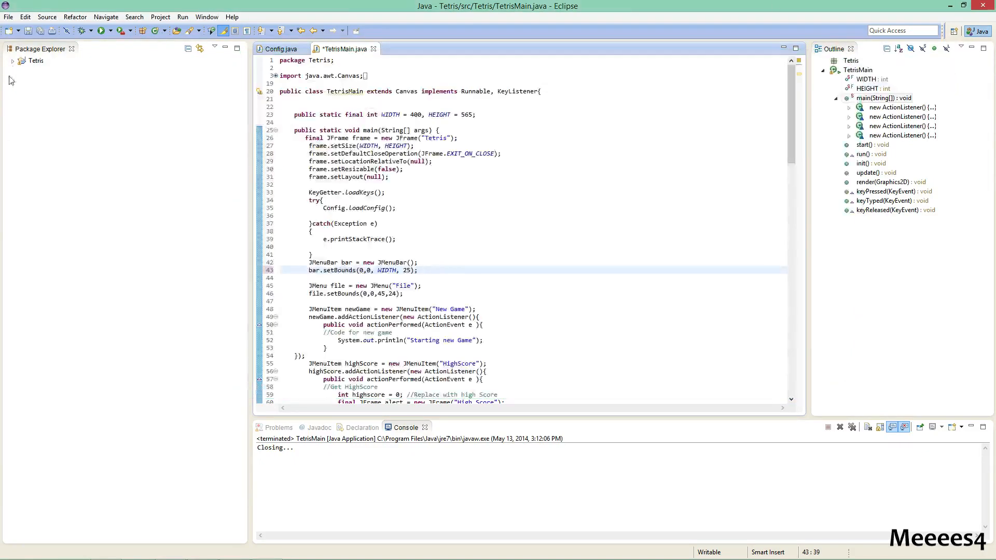
click(35, 60)
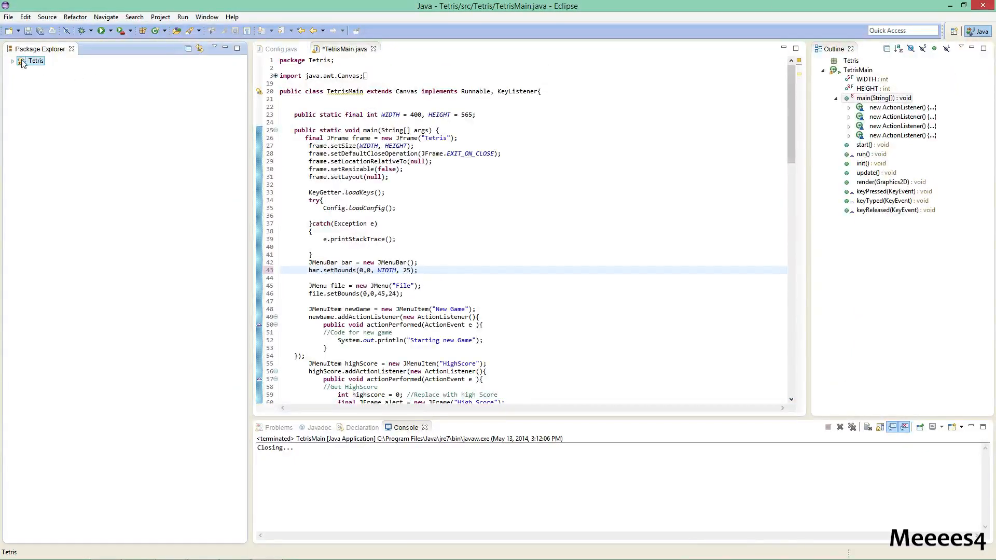
right_click(35, 60)
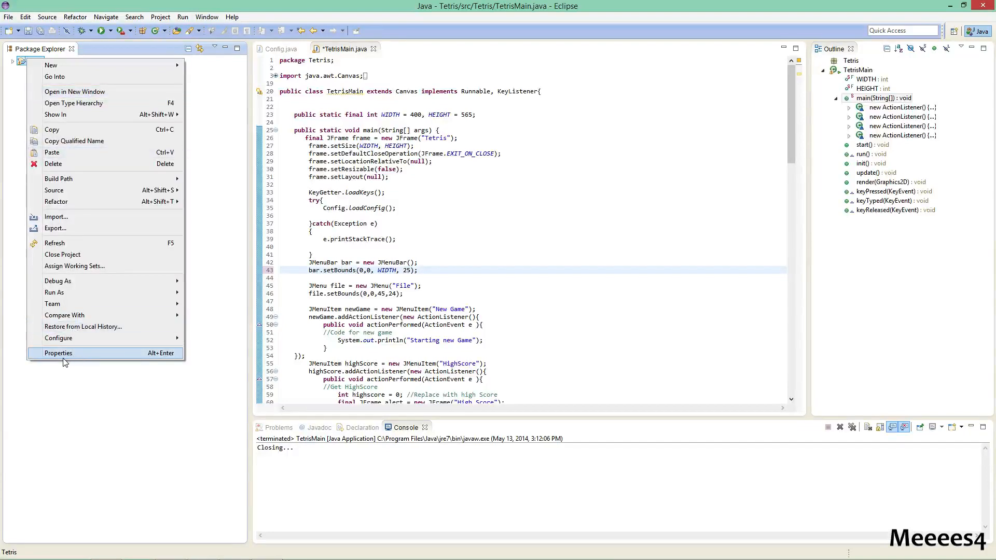
click(58, 353)
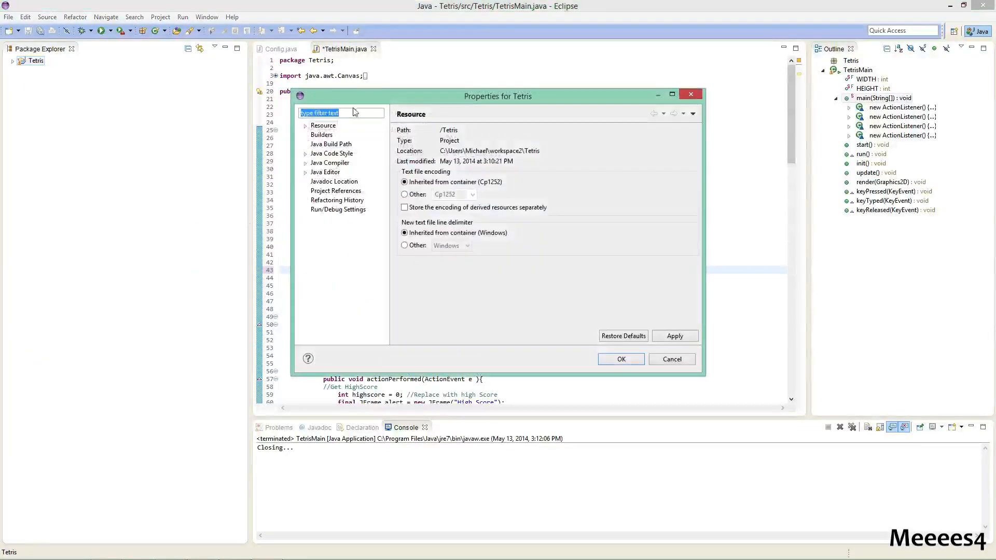
click(331, 145)
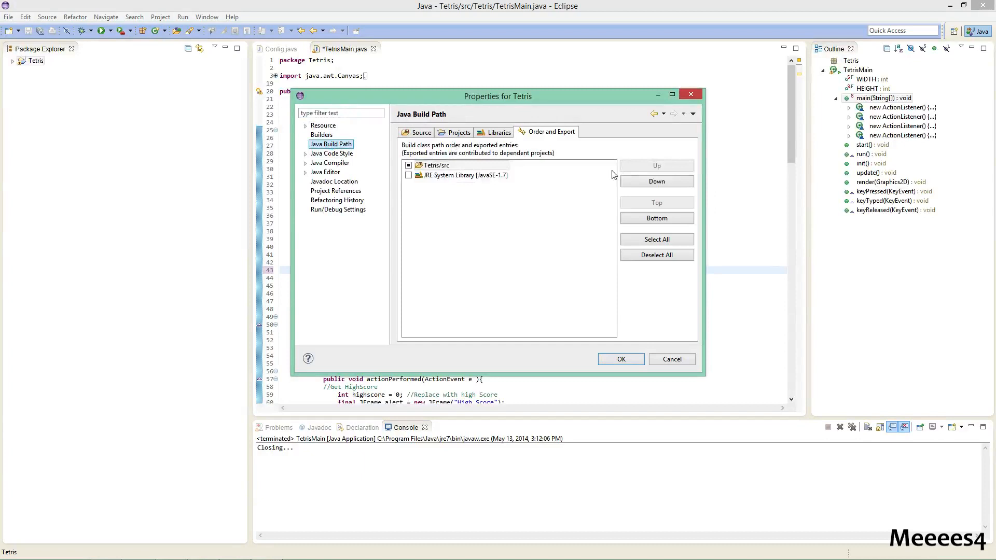
click(499, 131)
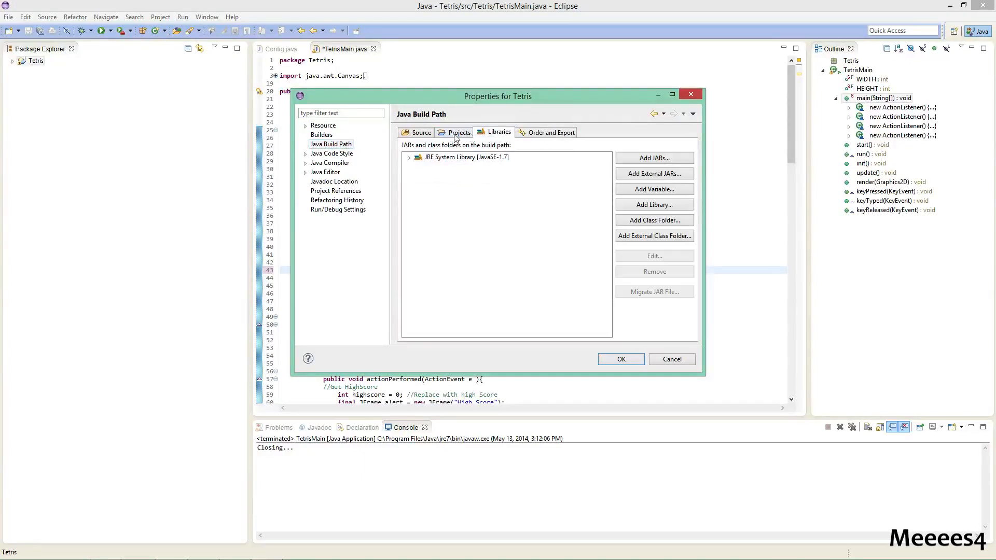
Add the res folder to the build path as a class folder and confirm the changes
click(654, 220)
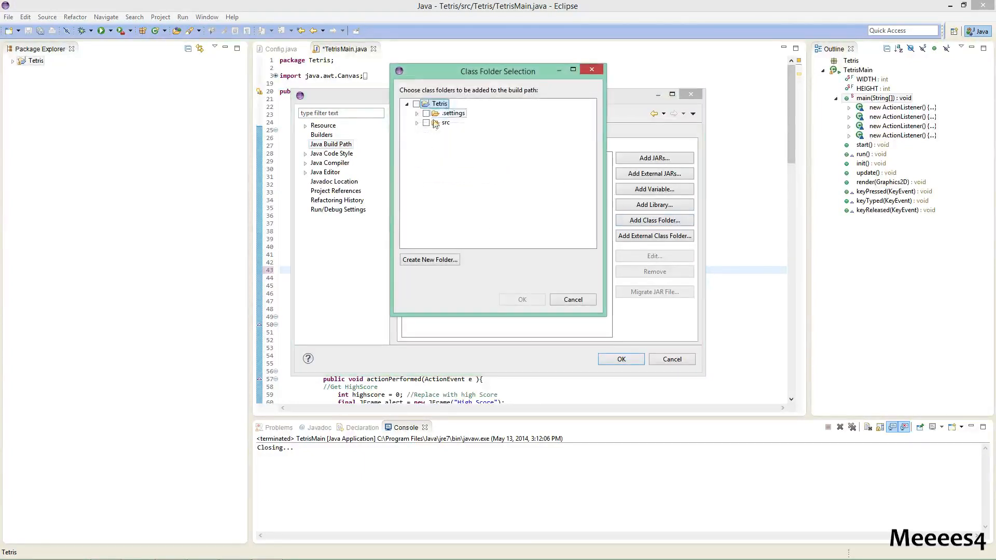
click(570, 299)
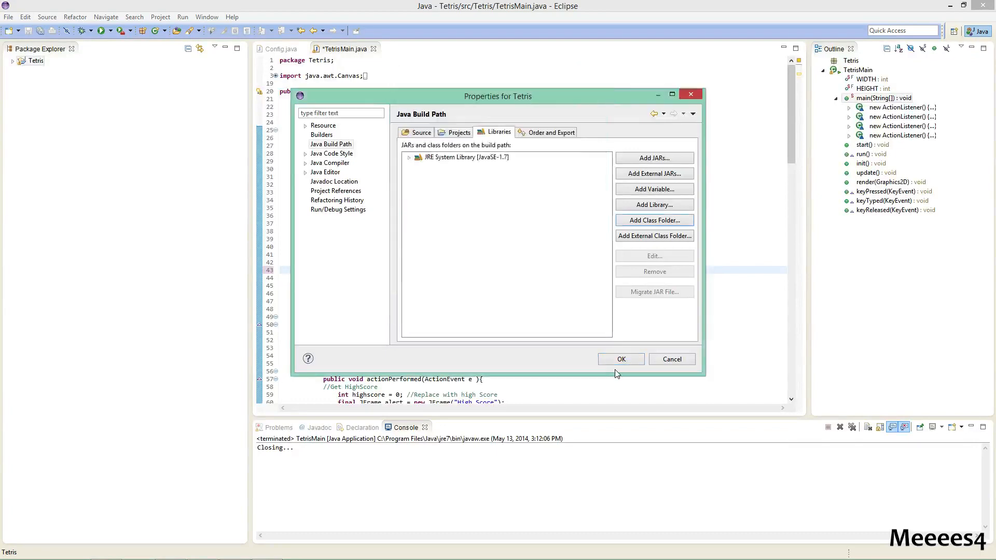
right_click(35, 60)
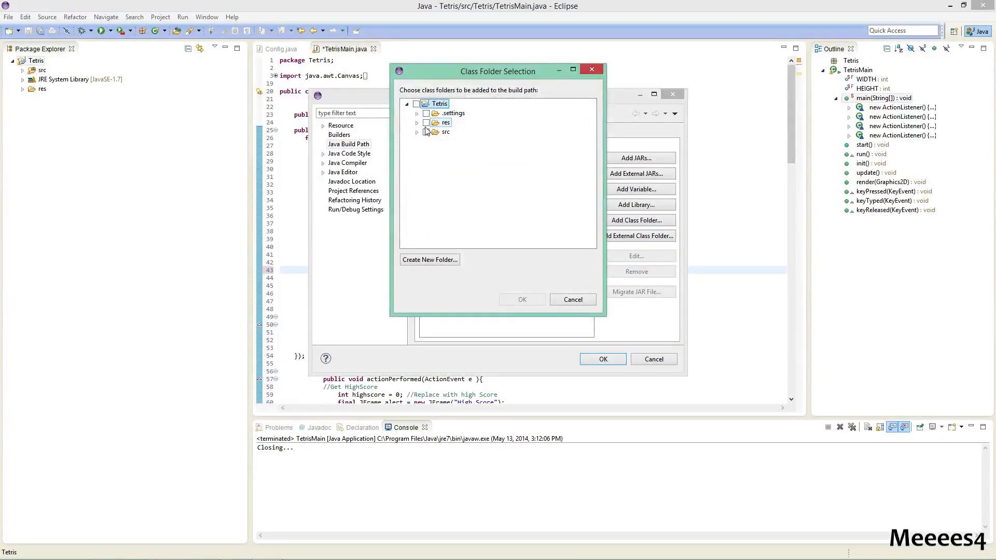
click(521, 299)
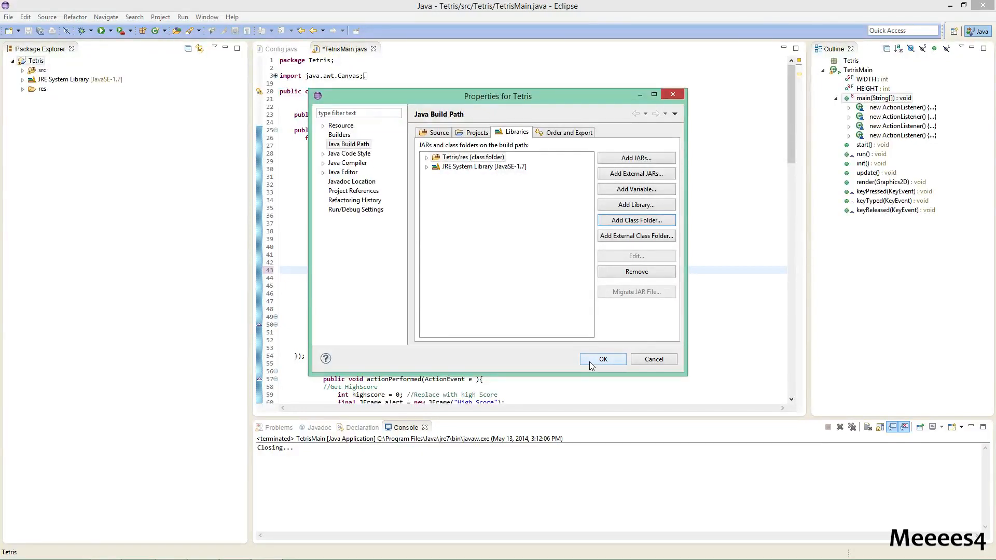
click(602, 359)
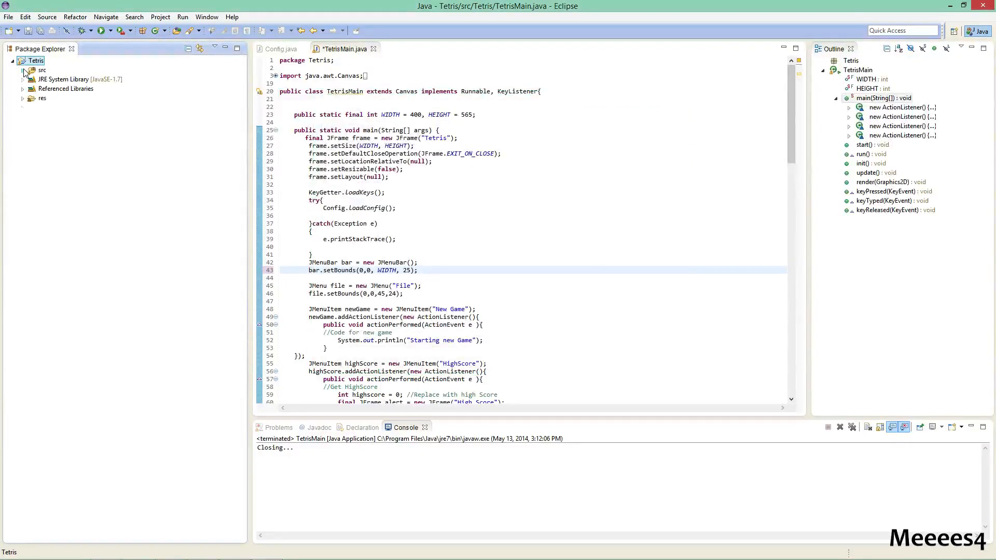
Create a new ImageLoader class in the Tetris package under src
click(22, 69)
text(ImageLoader)
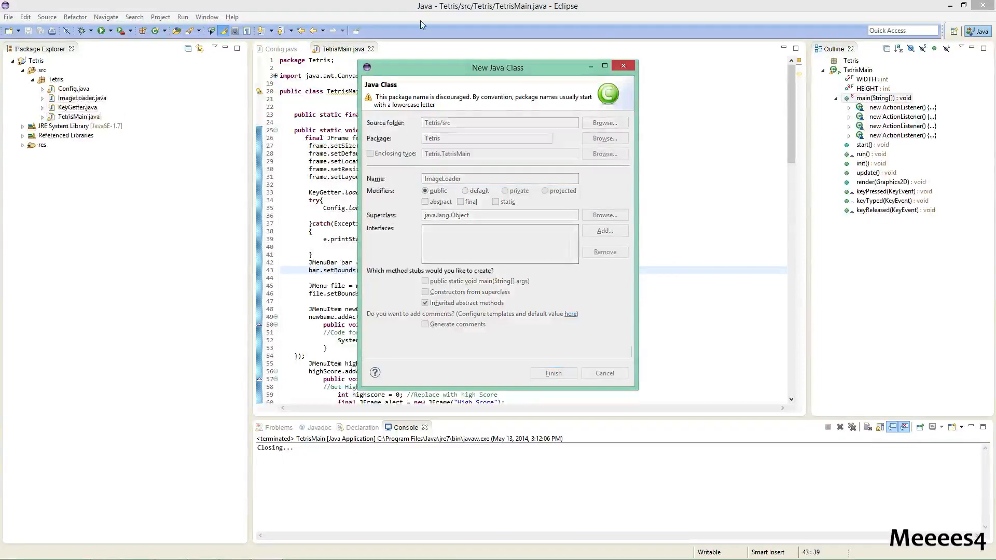
click(552, 373)
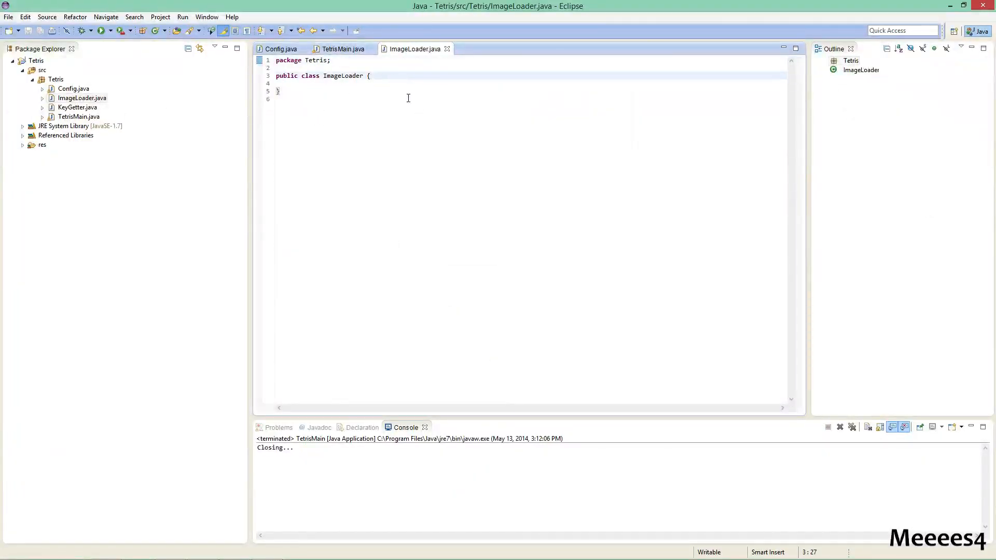
Write the signature public static Image[] loadImage(String path){ } with java.awt.Image imported
click(441, 83)
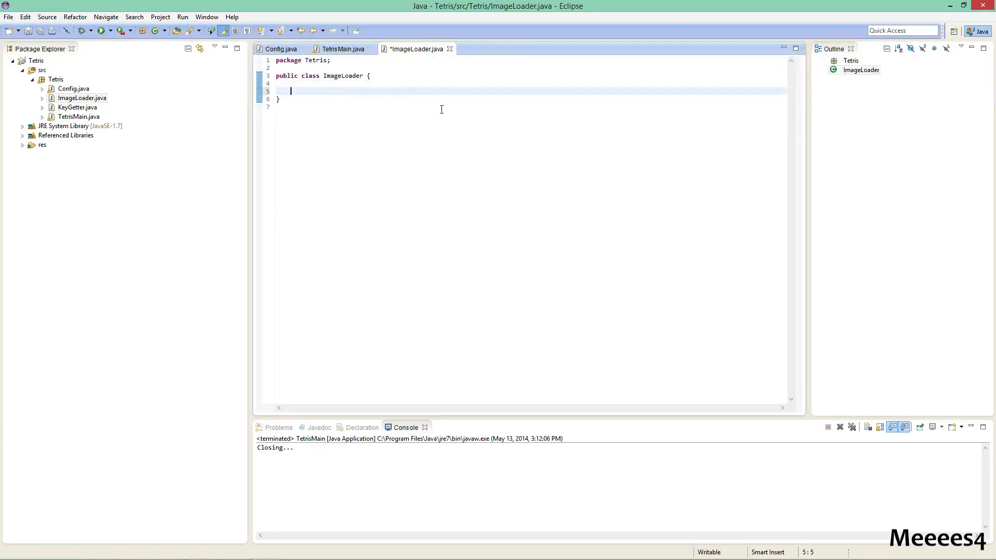
text(public static)
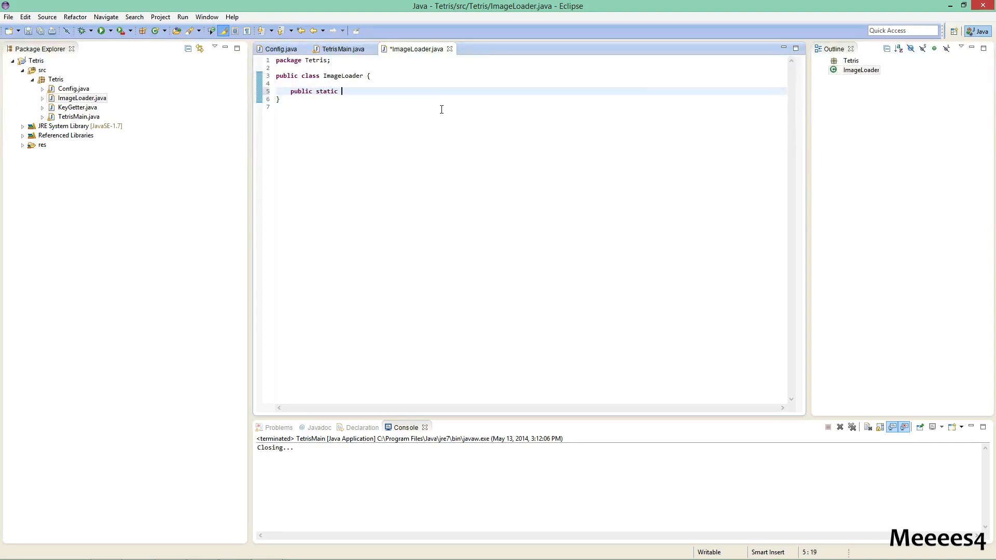
text(Im)
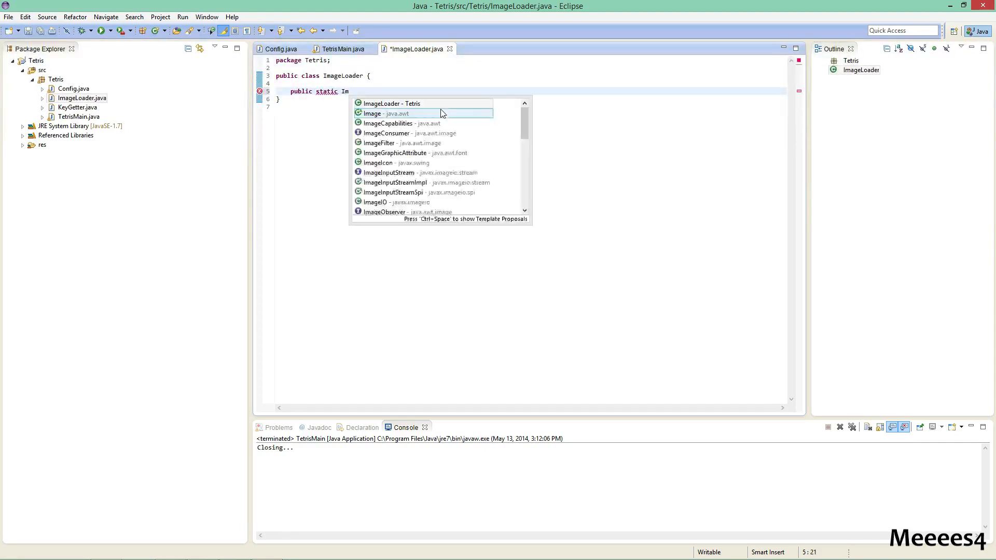
text(age[] image)
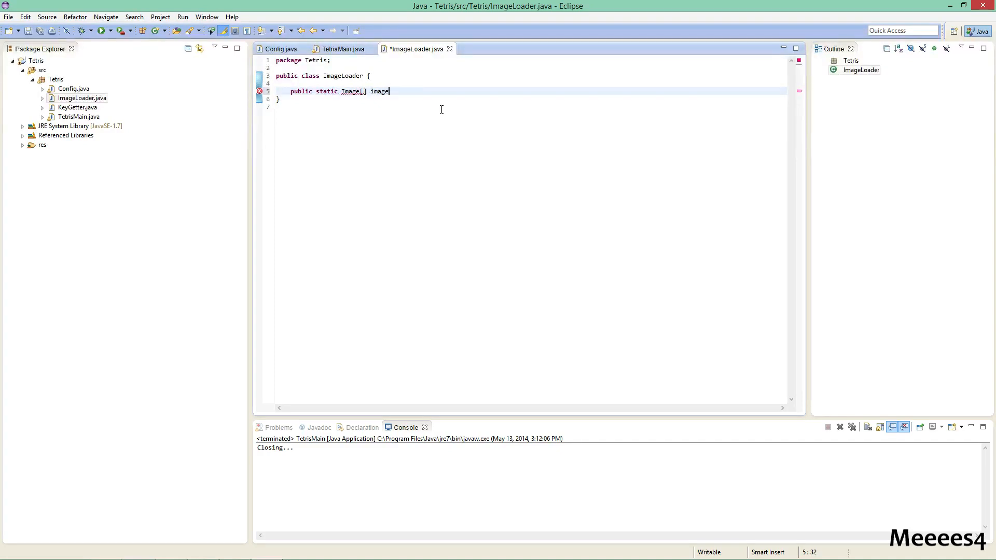
text(loadImage)
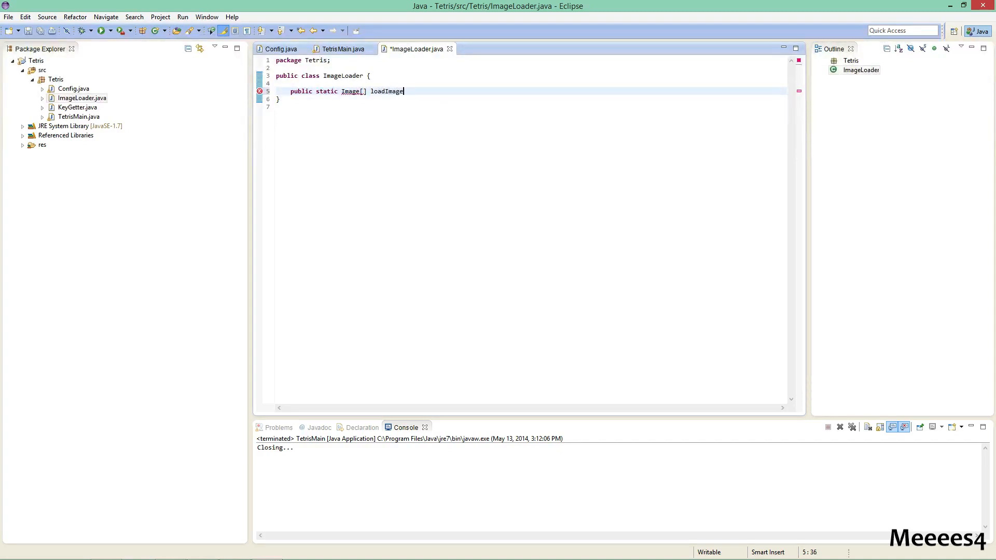
text((String)
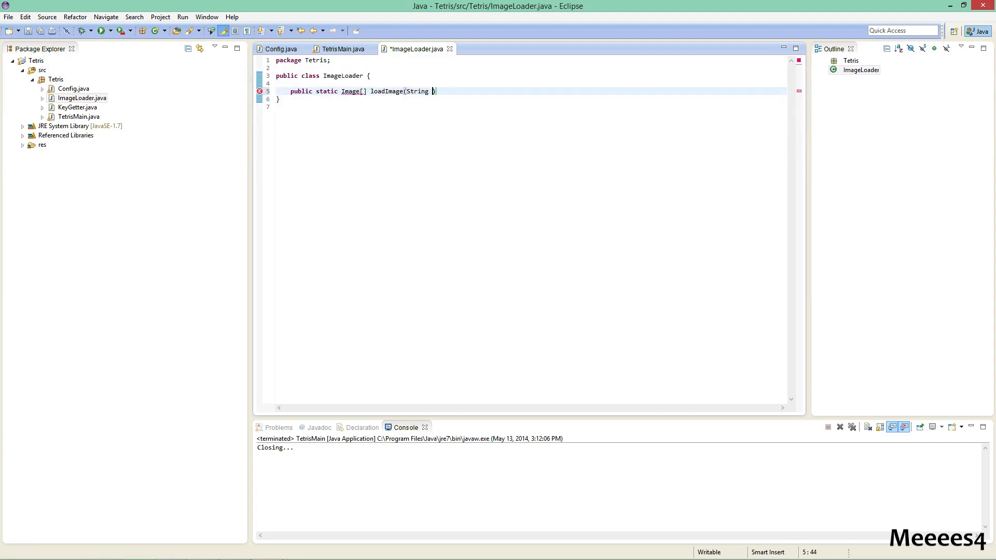
text(path){)
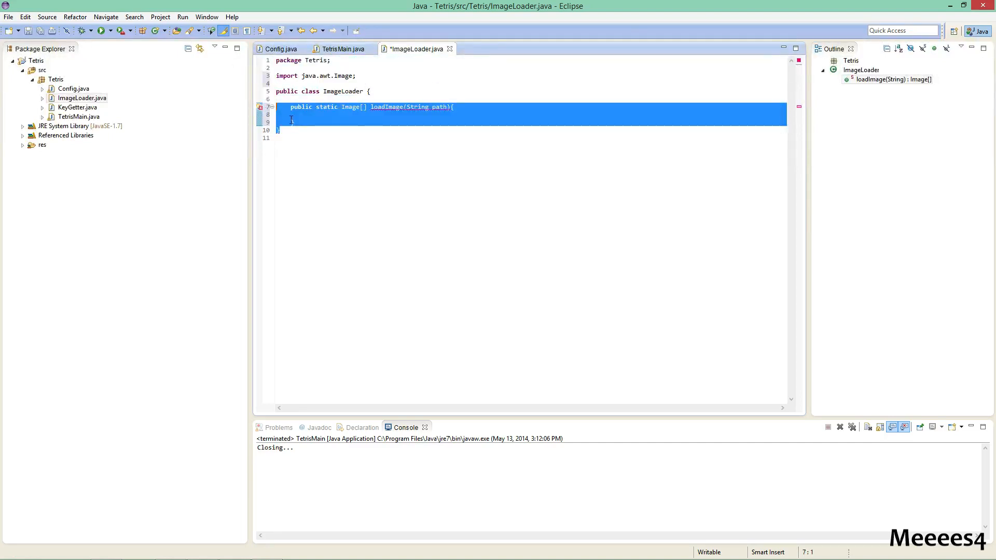
click(340, 122)
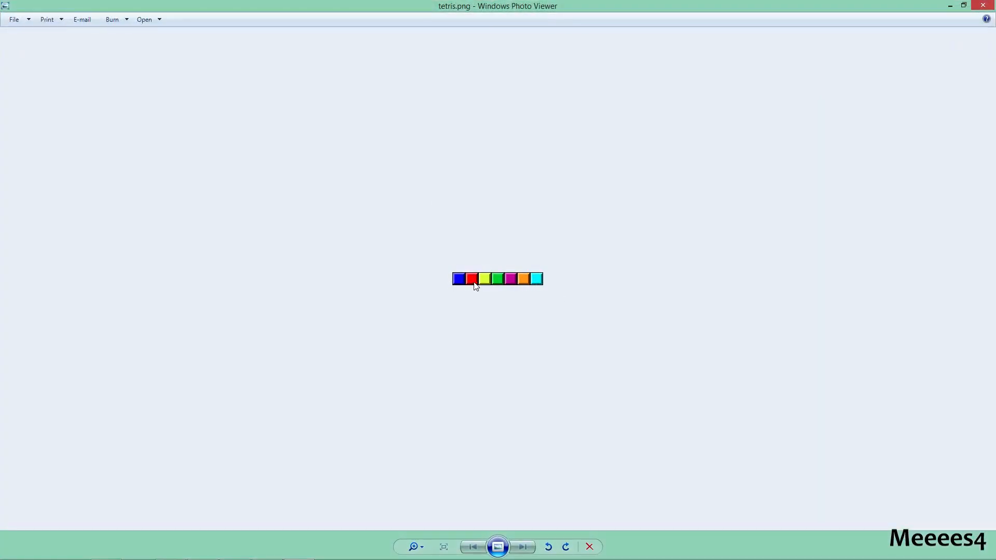
mouse_move(713, 228)
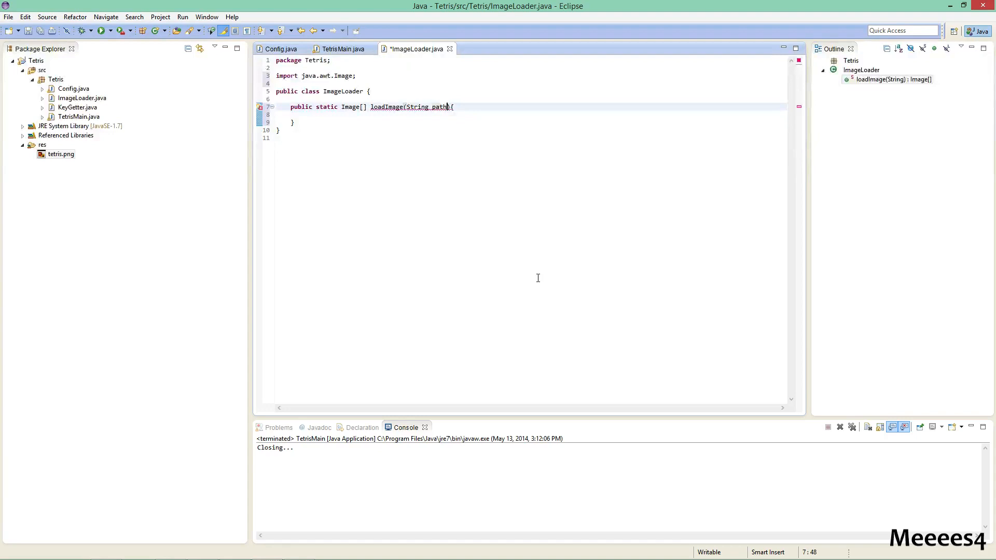
Add a second parameter ', int width' to the loadImage signature
text(, int wish)
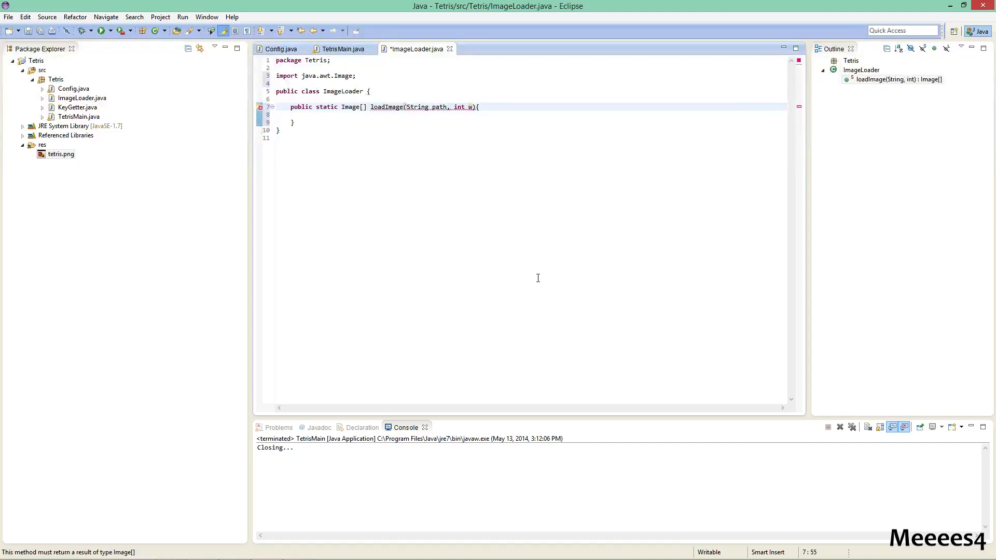
text(idth)
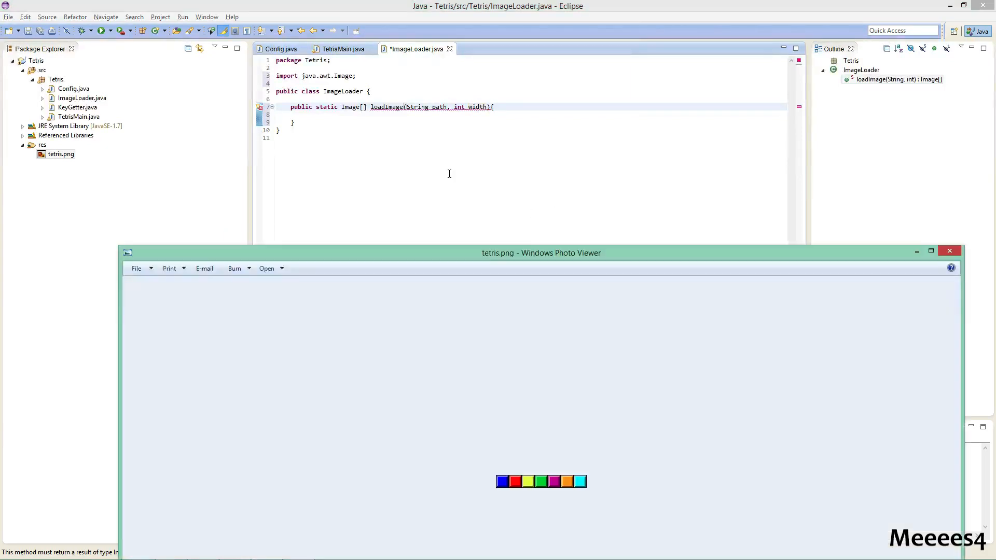
click(949, 250)
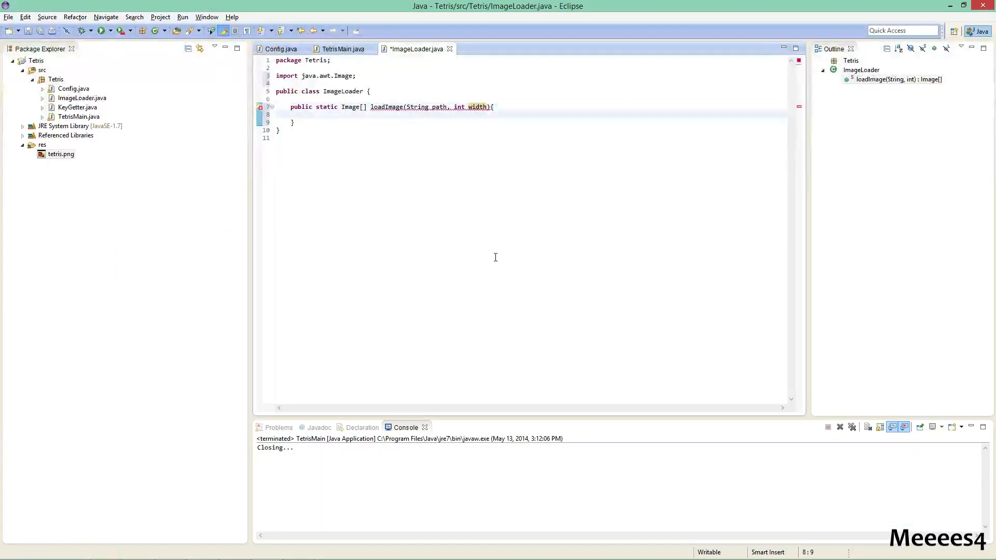
Begin declaring an Image[] images array inside loadImage
text(Image)
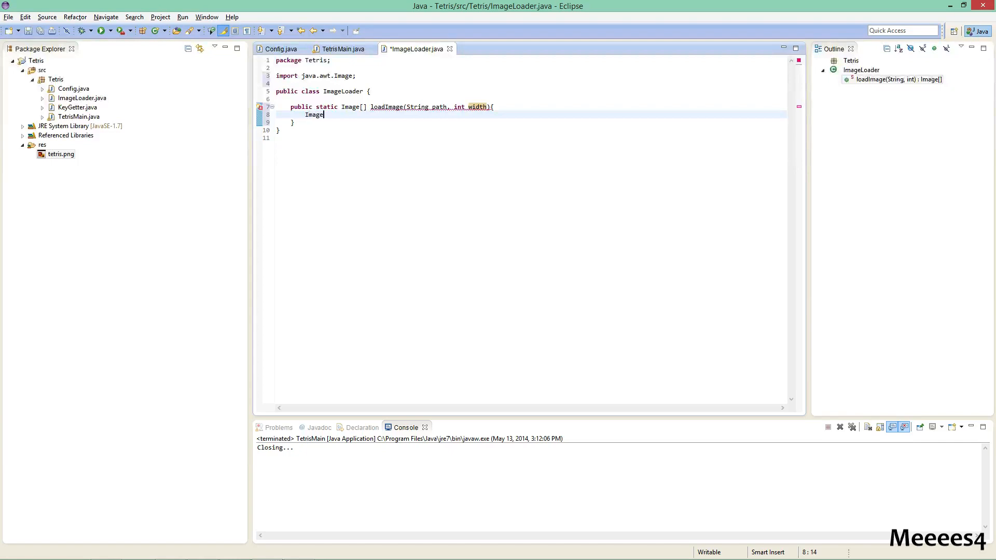
text([])
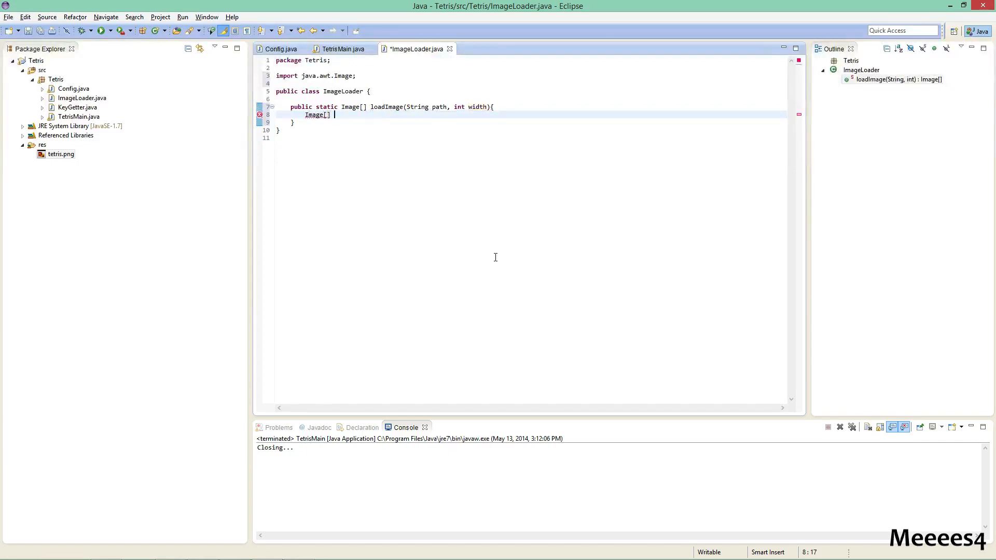
text(images = ne)
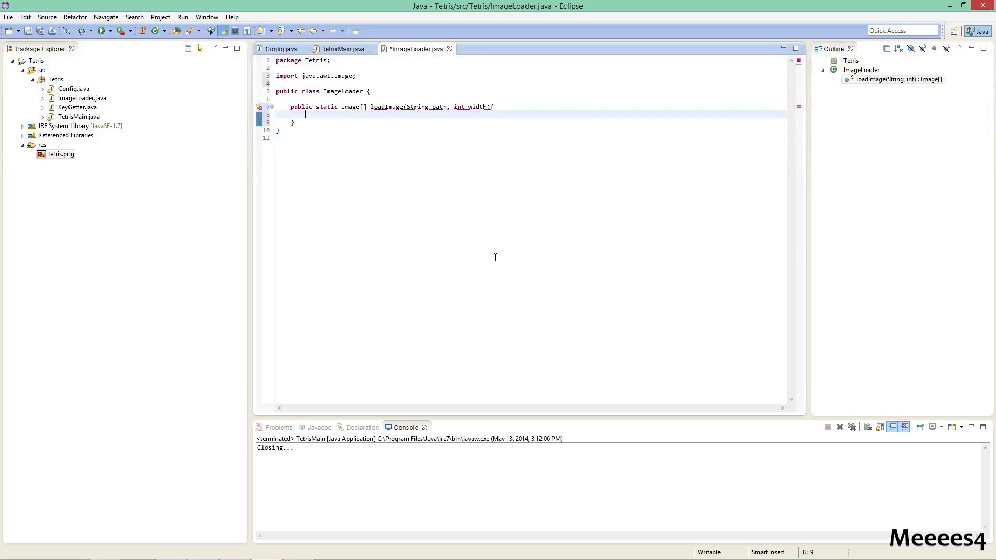
Replace the half-written expression with BufferedImage load = ImageIO.read( using content assist
text(Image.)
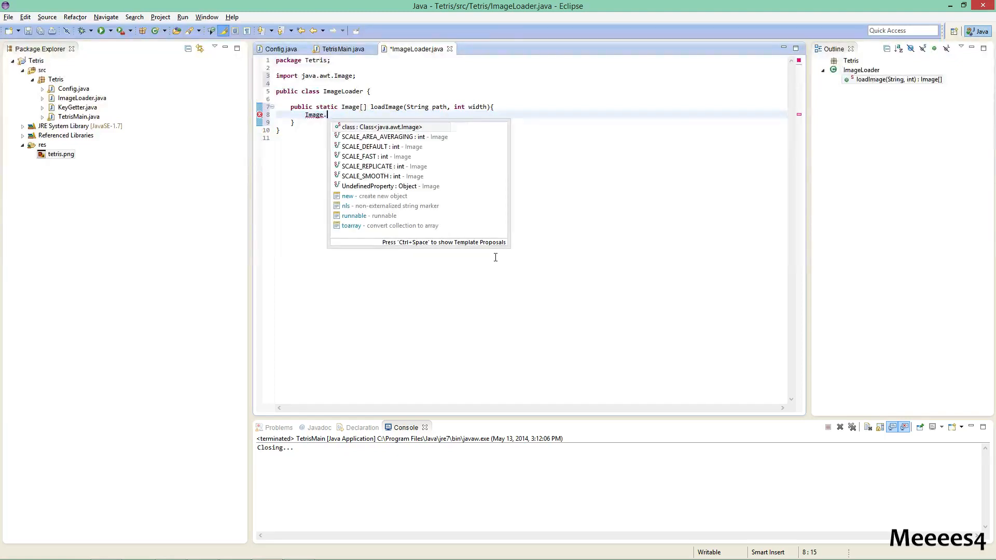
key(Backspace)
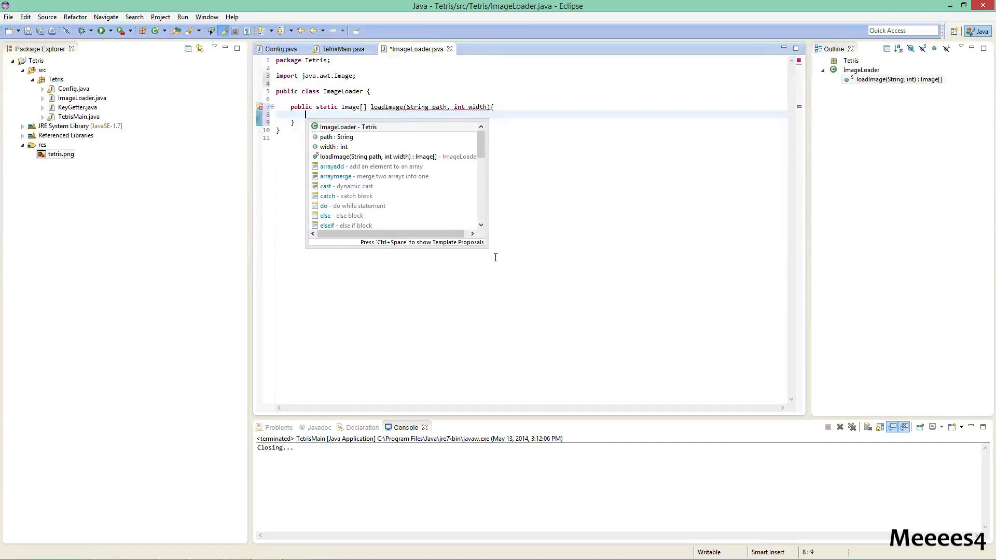
text(BuffedImage load = ImageIO.)
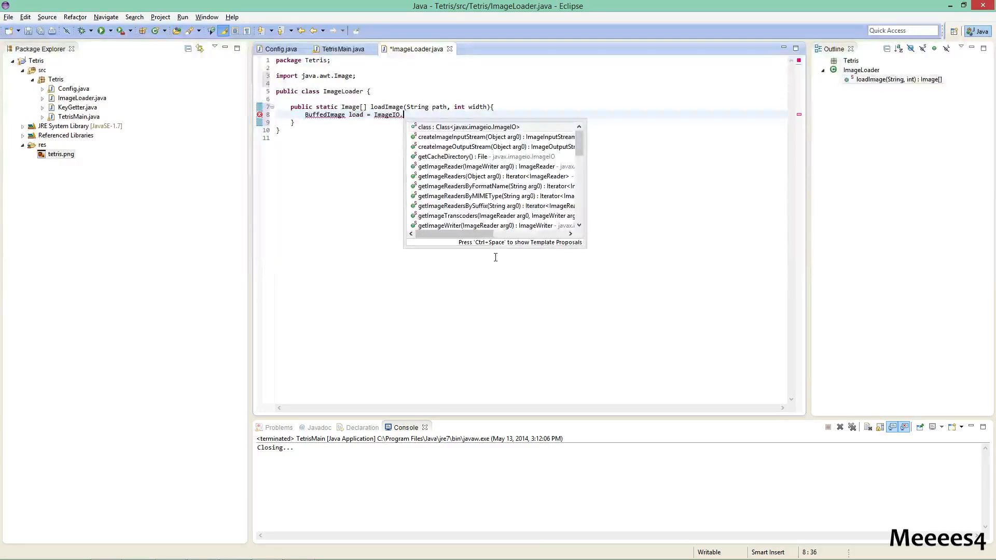
text(g)
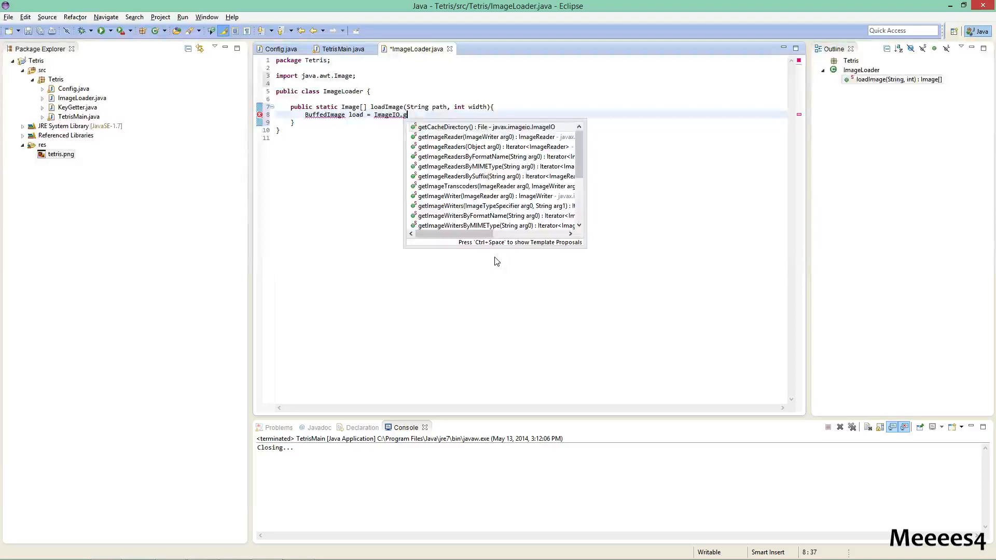
text(eti)
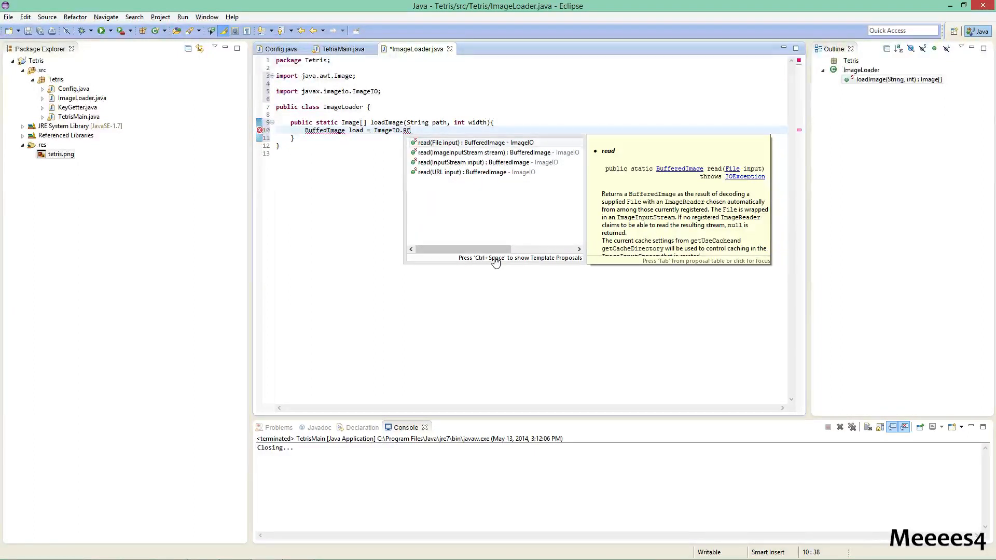
click(474, 142)
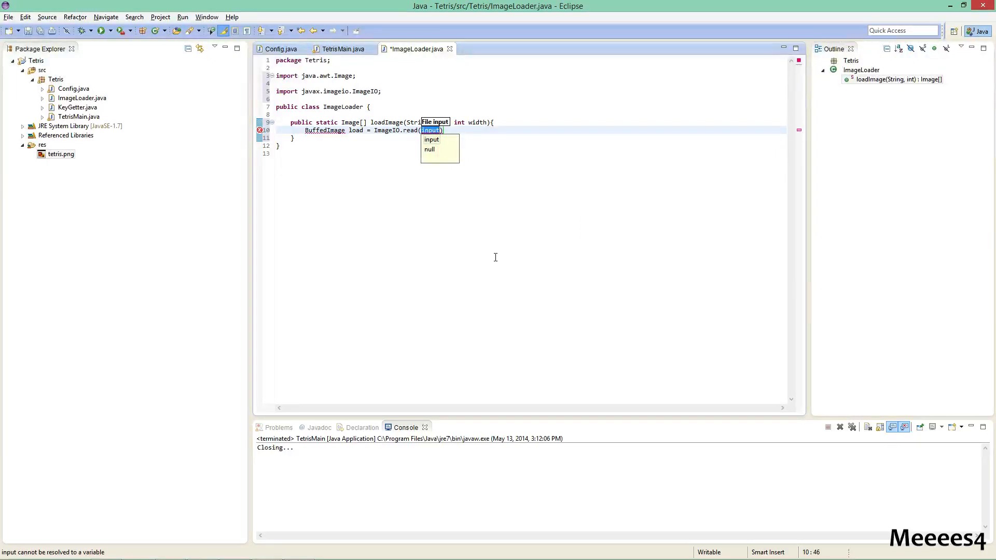
Complete the call as ImageIO.read(ImageLoader.class.getResource(path));
text(ImageLoader)
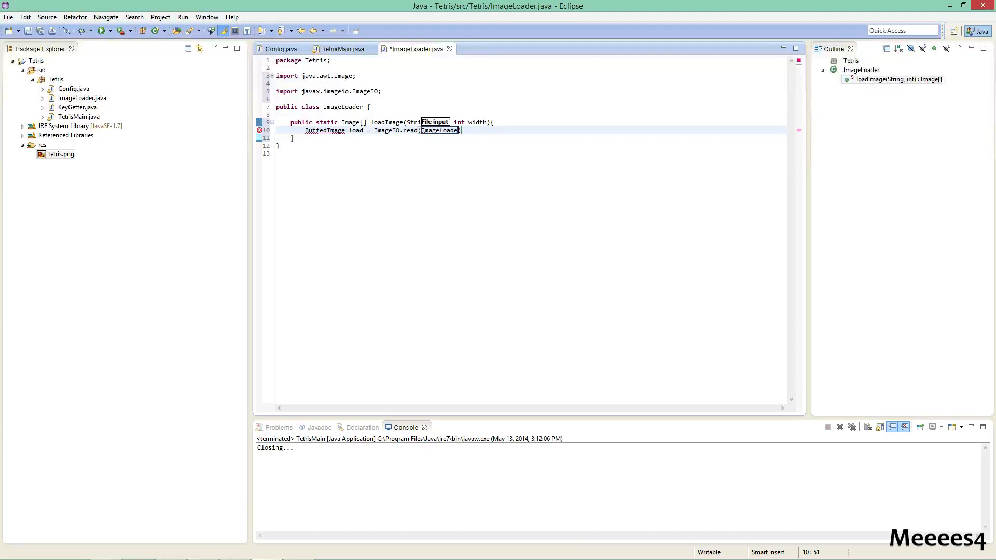
text(.class.getResource(path)
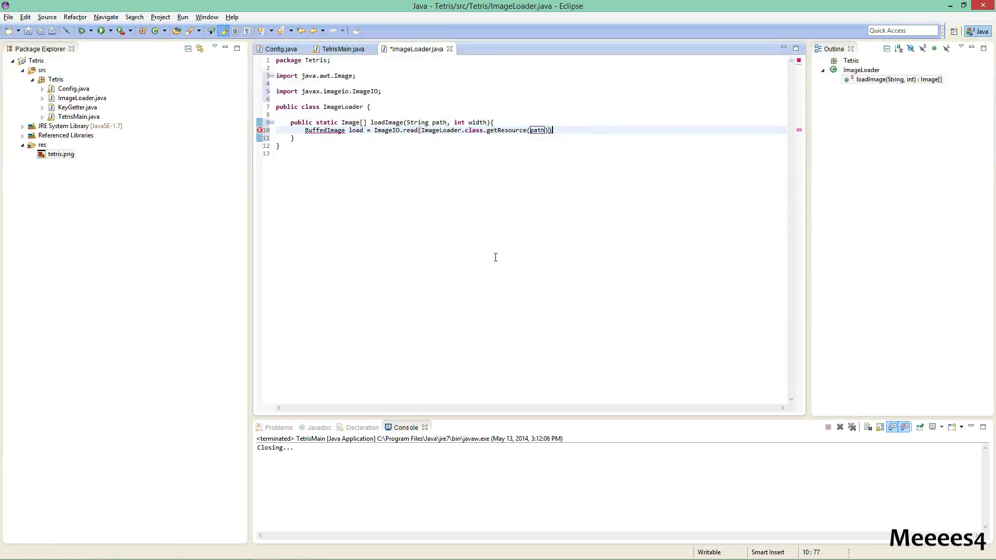
text(;)
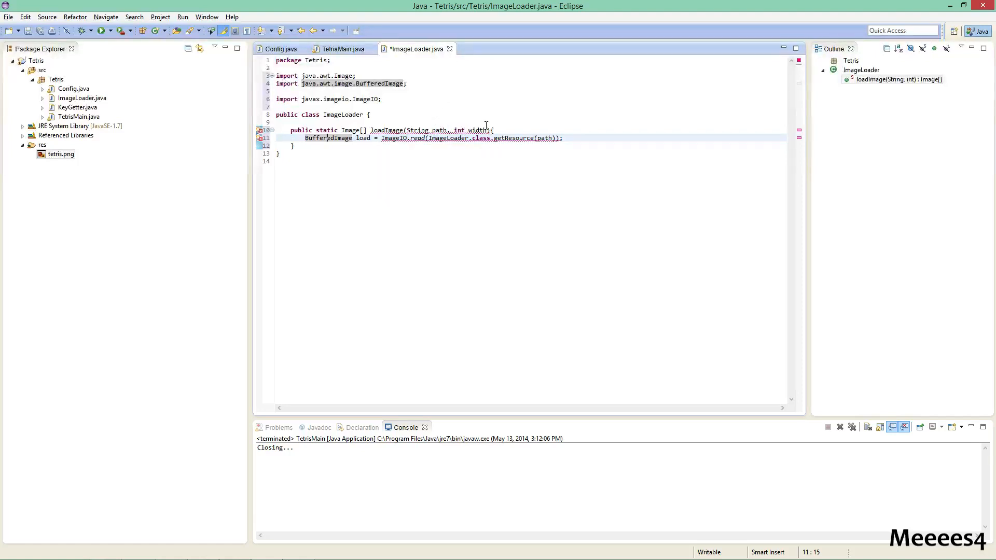
Declare throws IOException on loadImage and import IOException, ready to add a line after load
text(throw IO)
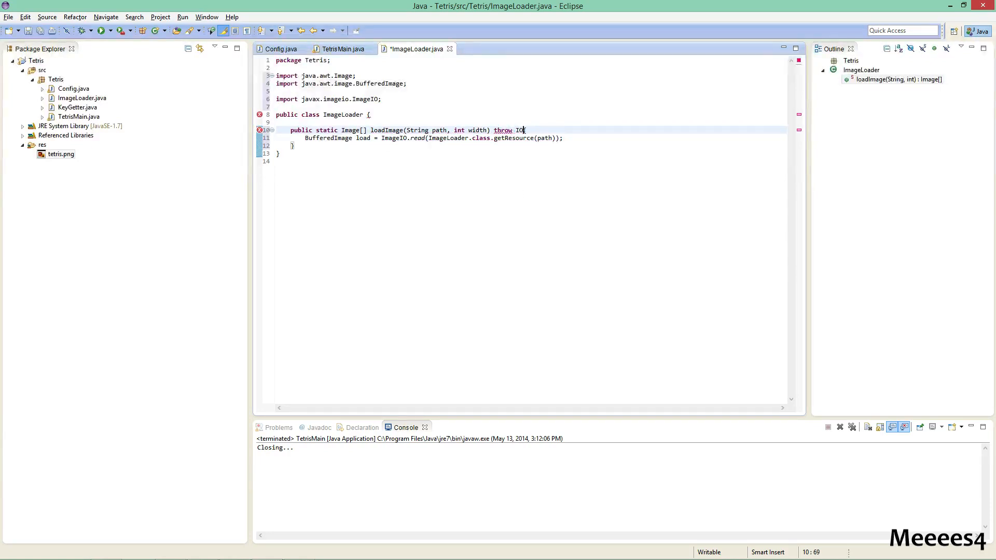
text(Excpetion{)
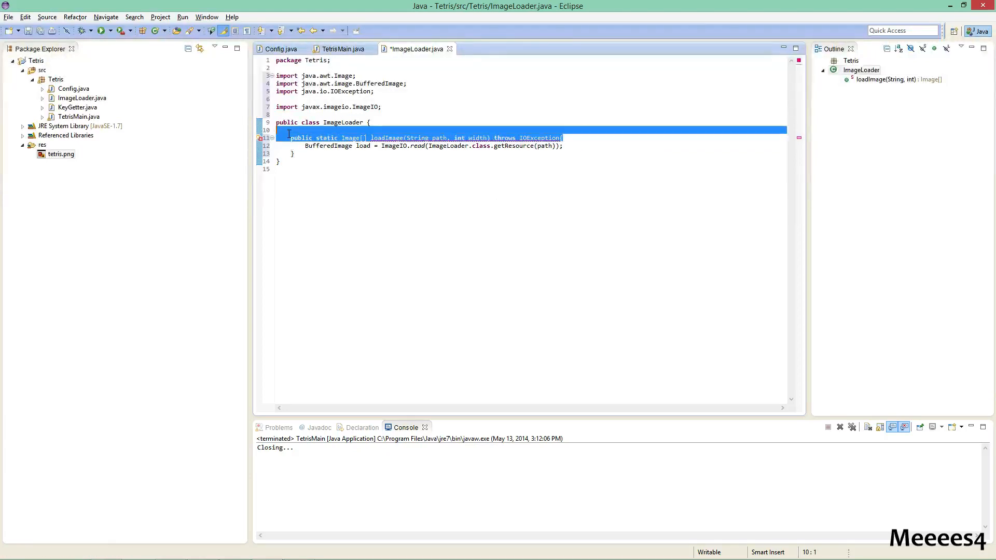
click(575, 138)
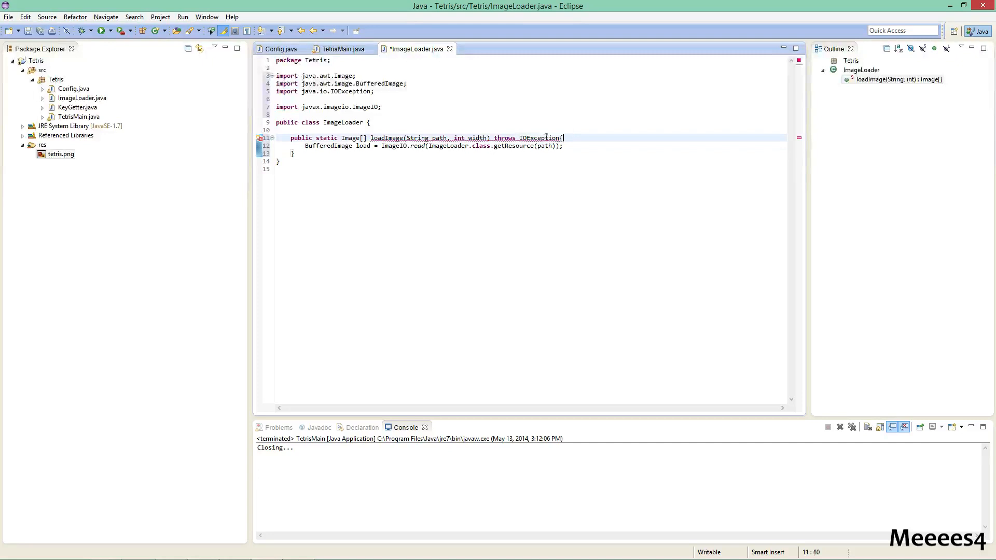
click(571, 145)
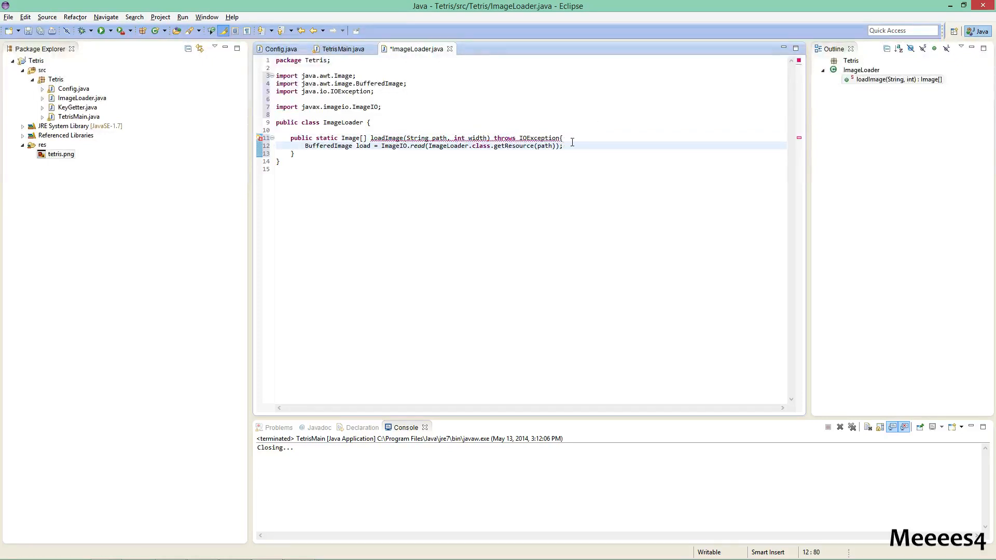
mouse_move(559, 145)
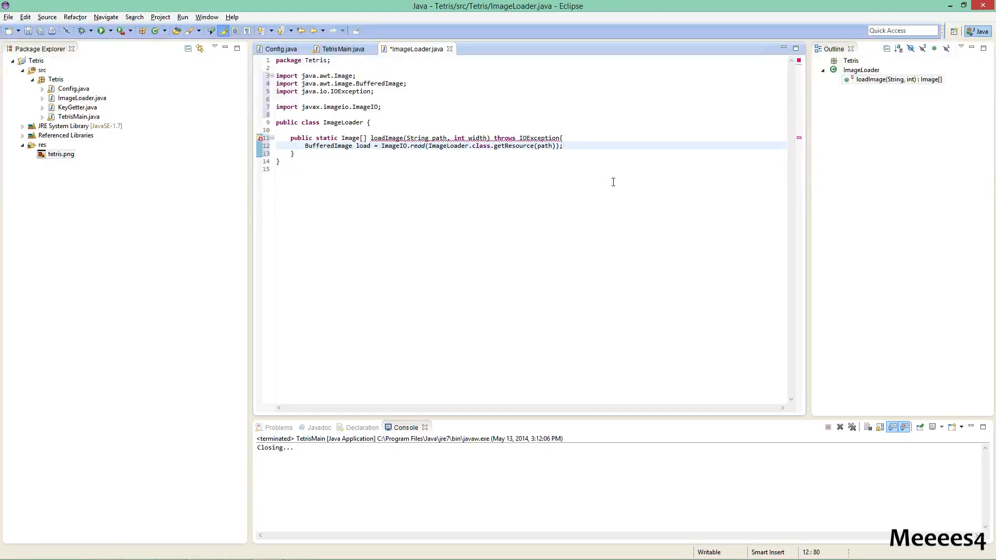
Declare Image[] images = new Image[load.getWidth() / width] inside loadImage
text(Ima)
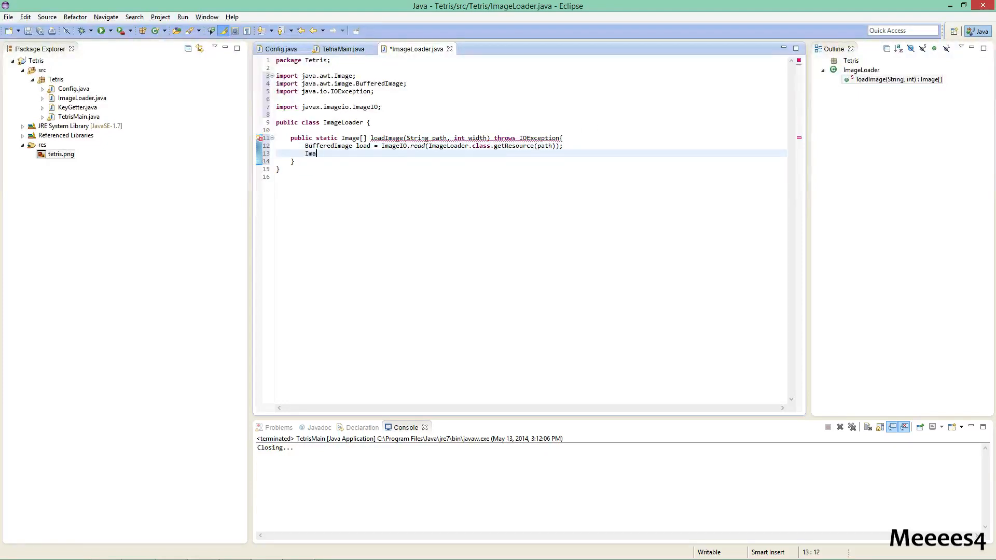
text(ge[] images -)
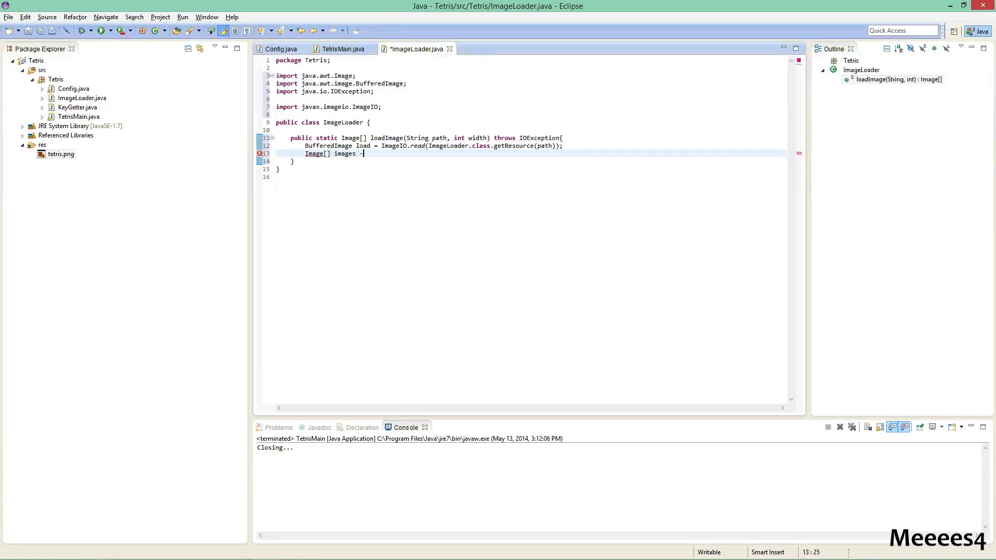
text(= new I)
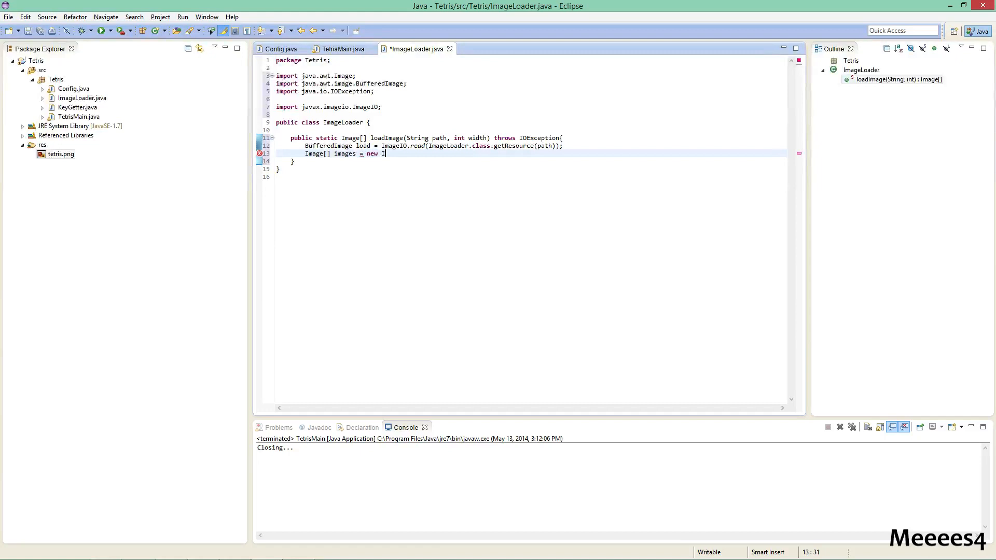
text(mage[1])
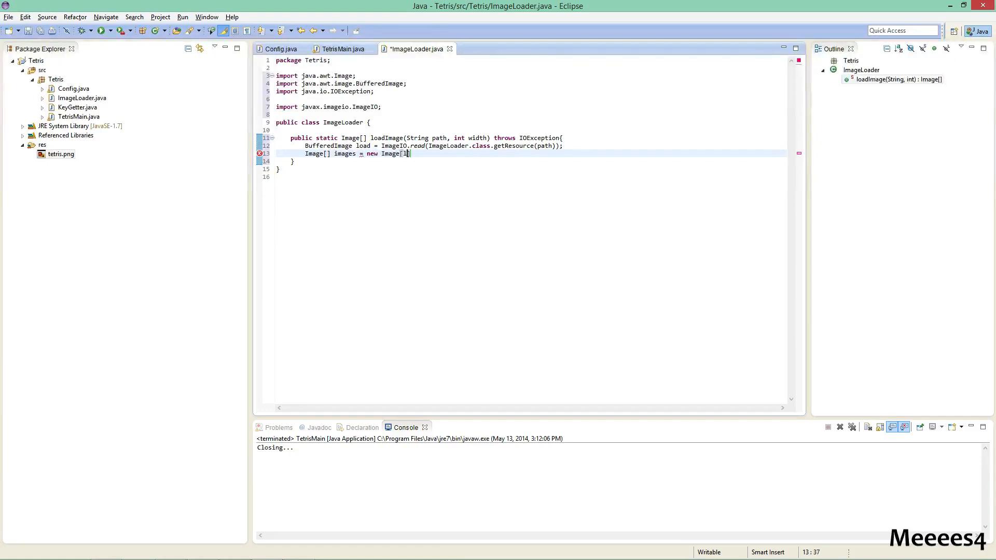
text(load.getWidth() / width)
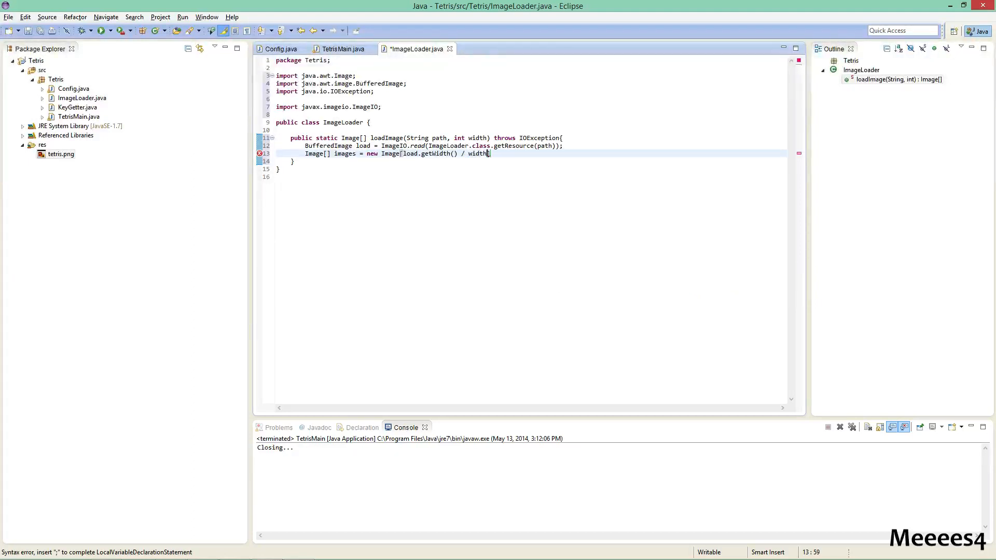
text(];)
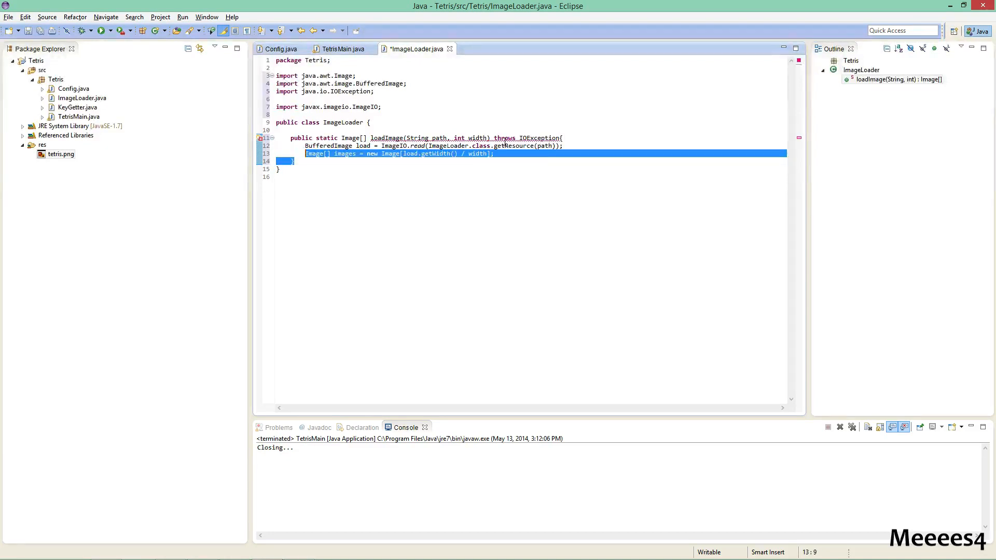
click(494, 154)
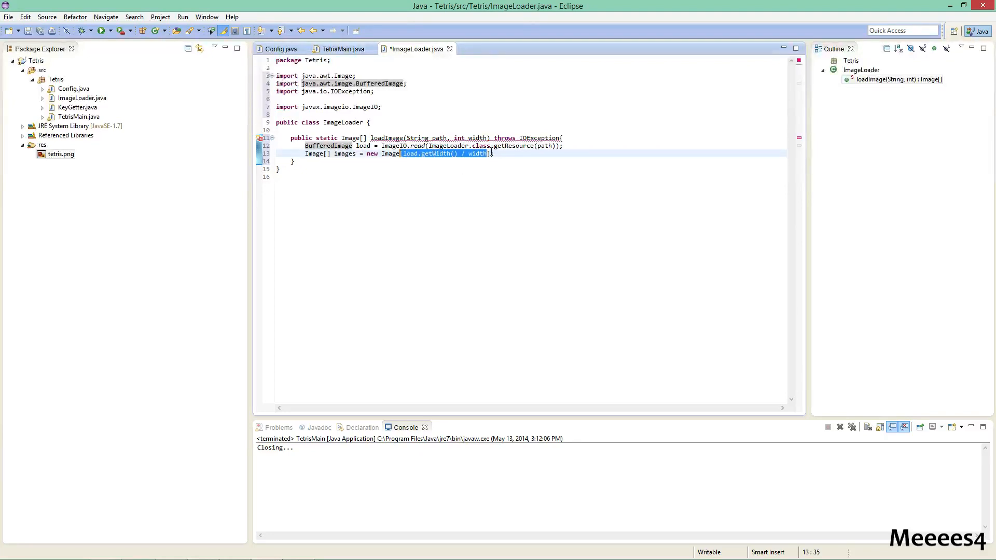
click(494, 153)
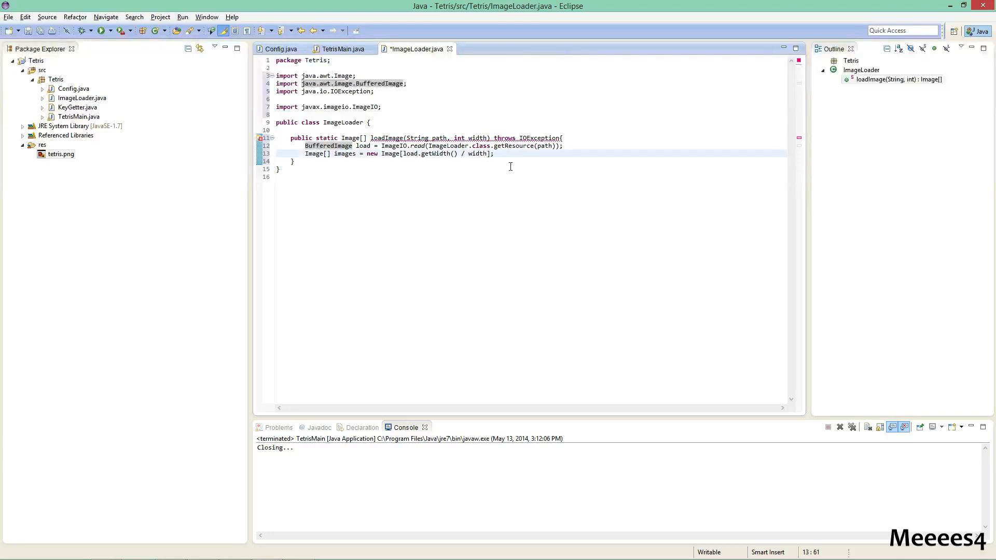
Add 'return images;' and begin a for loop over the images array
text(return)
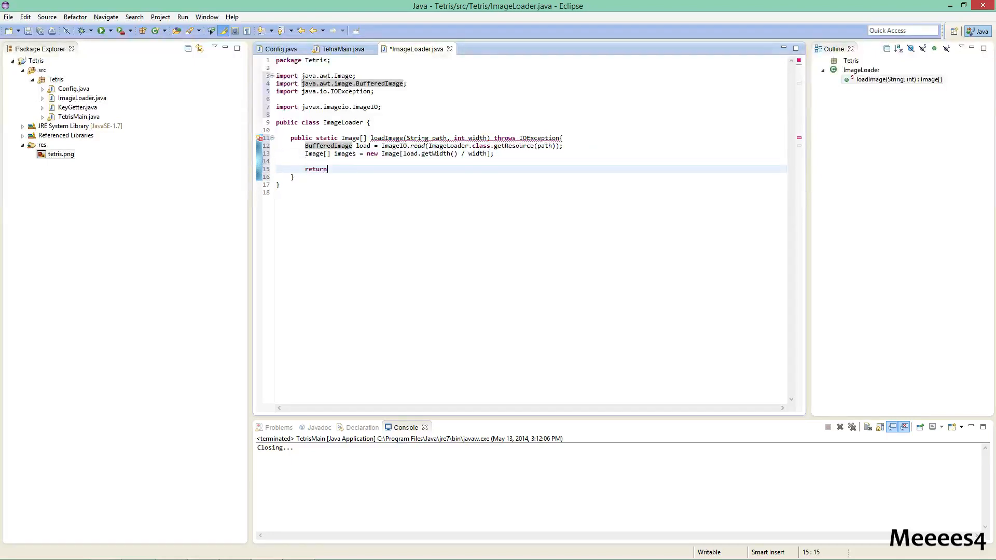
text(images;)
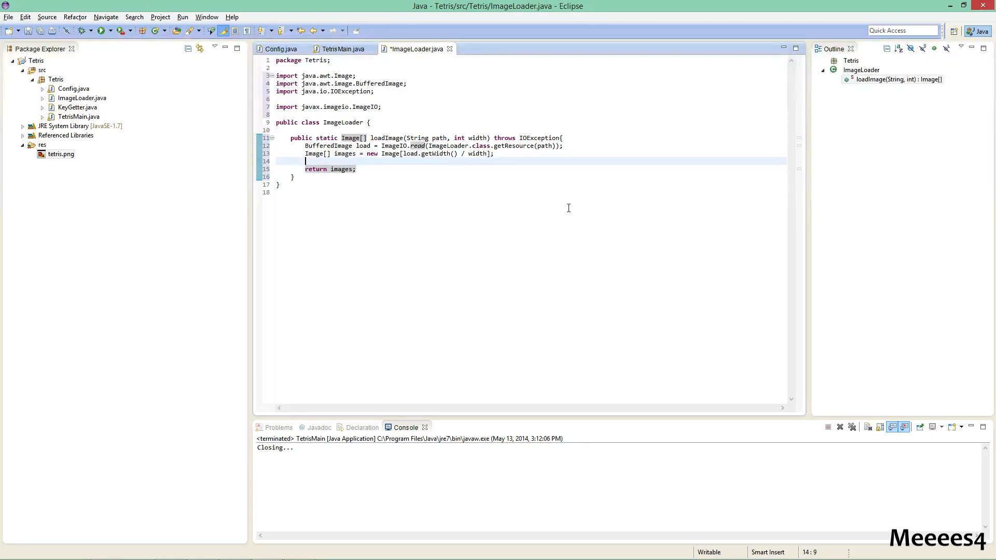
text(for)
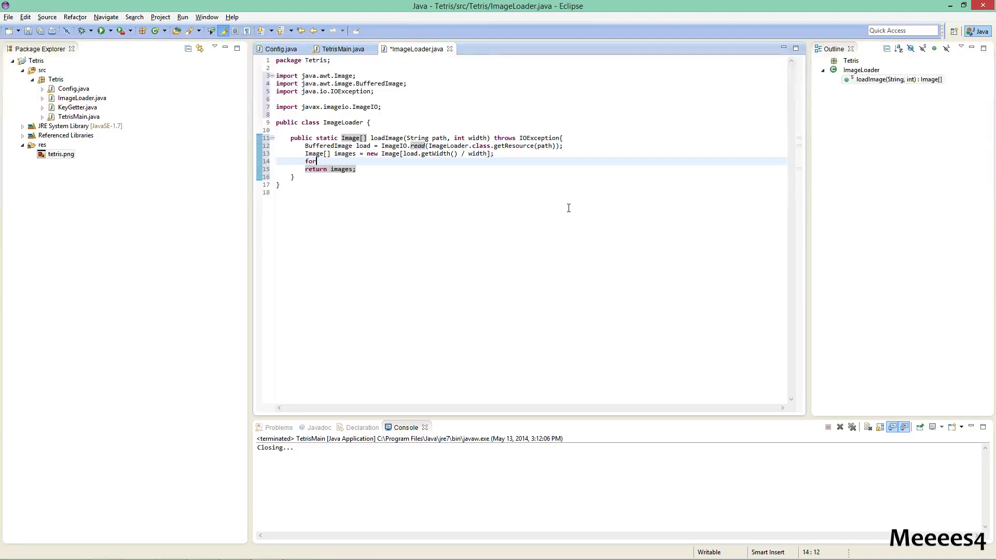
text((int i =)
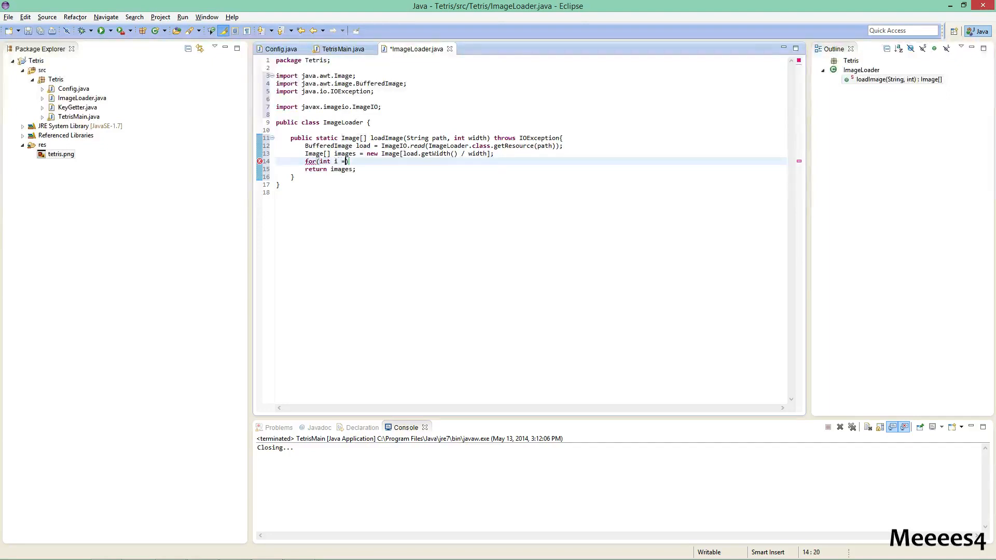
text(0; i < images.length; i++)
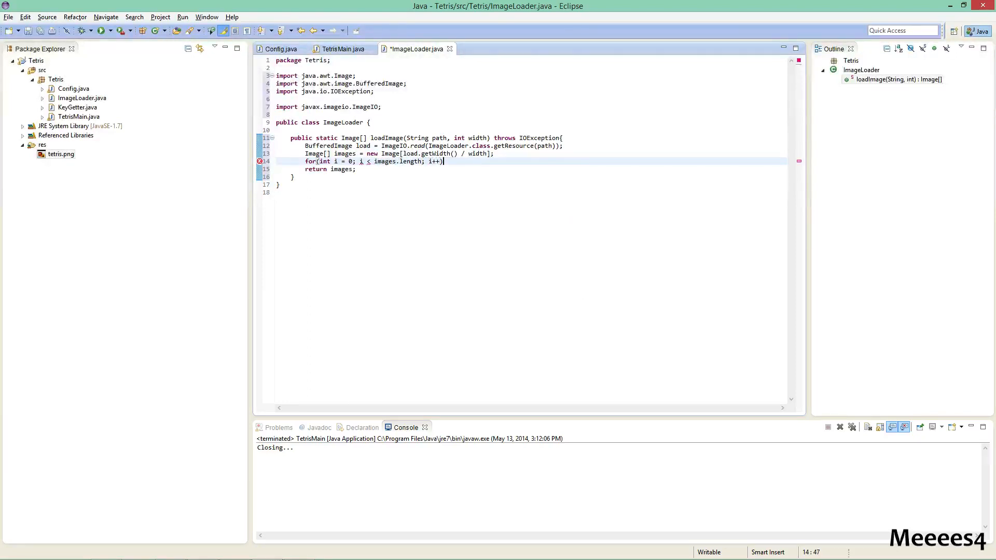
text({)
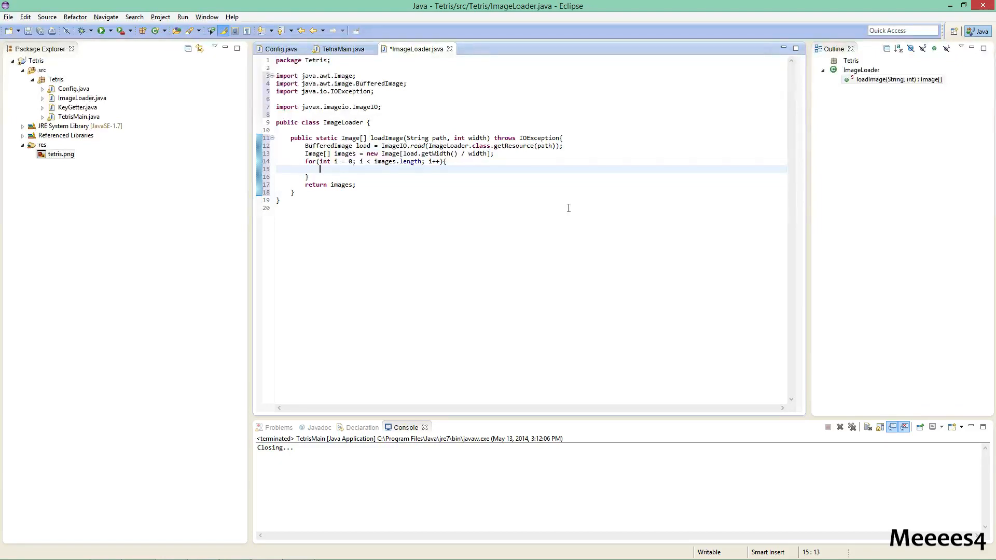
Fill each slot with load.getSubimage(i * width, 0, width, width) and save ImageLoader
text(images)
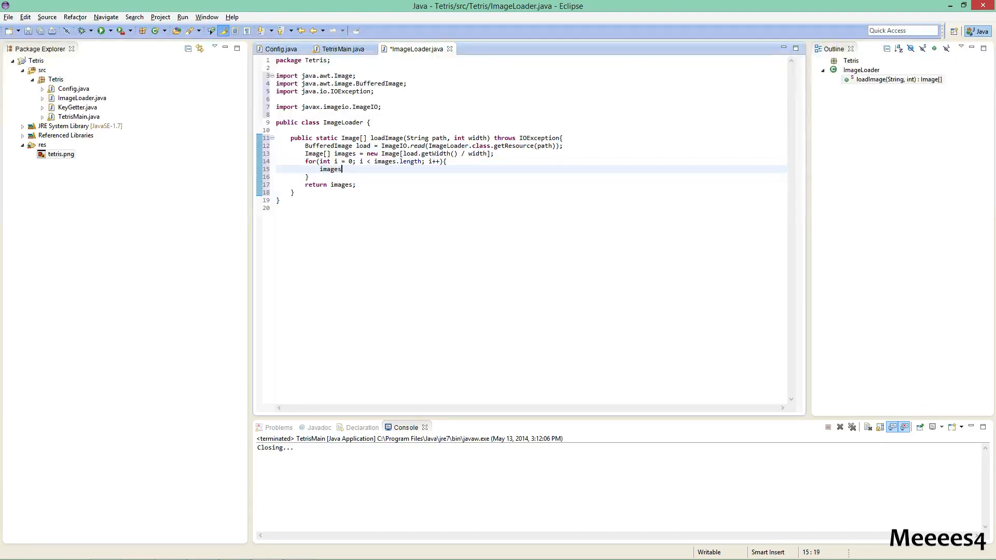
text([i] =)
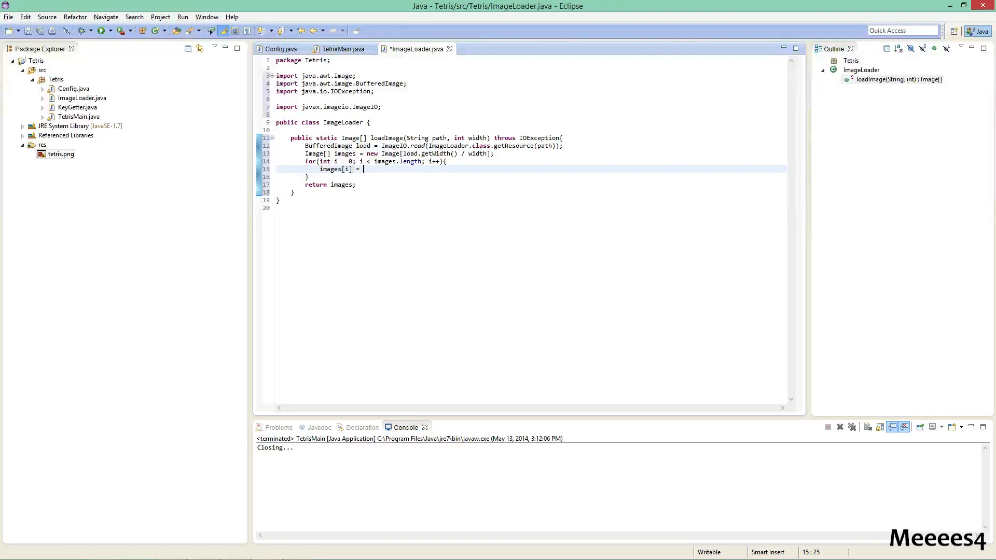
text(load.t)
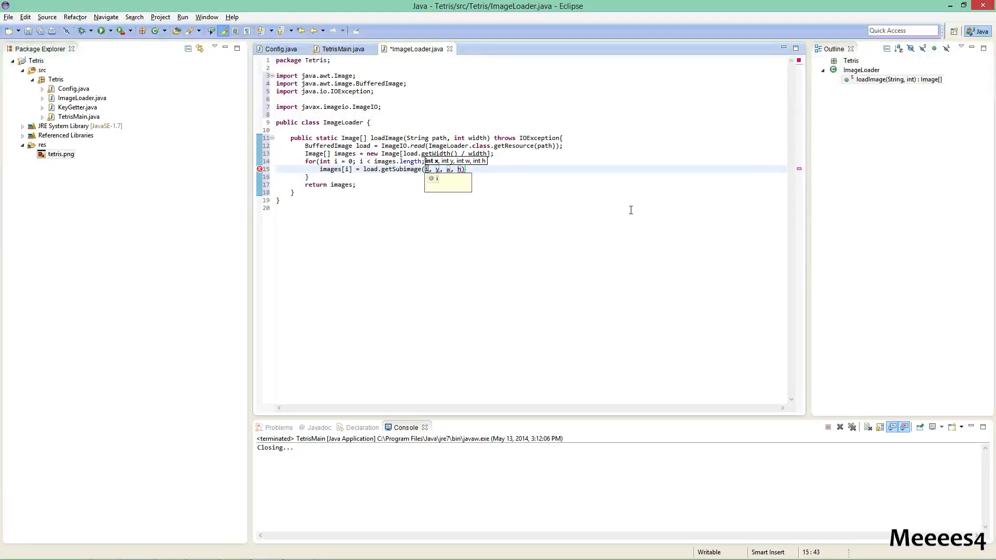
text(,)
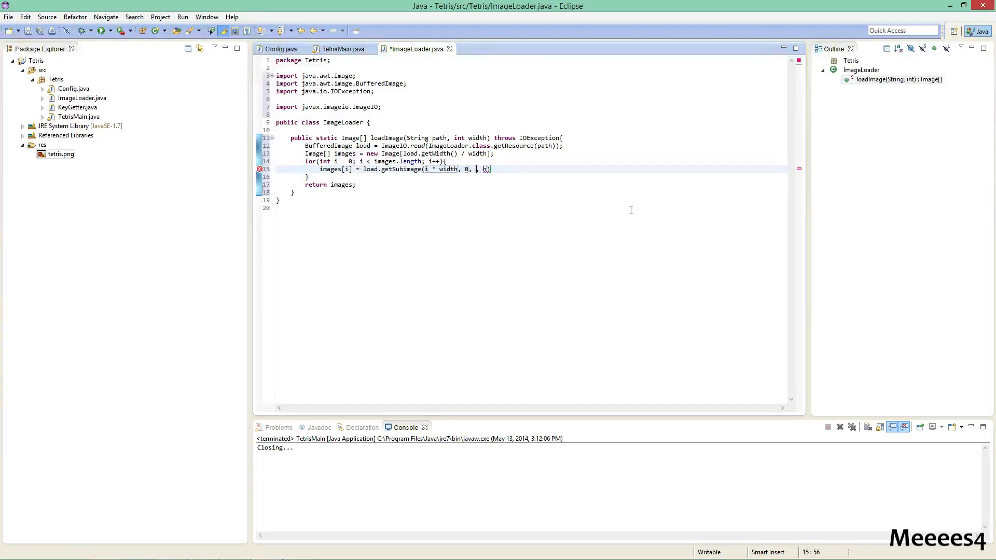
text(width)
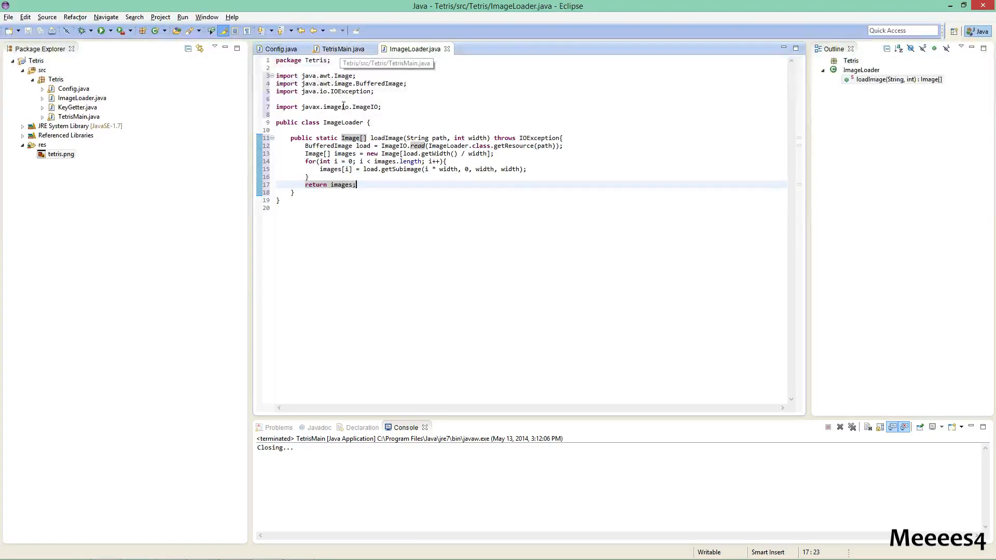
In TetrisMain, declare a private Image[] field named tetrisBlocks below the constants
click(341, 49)
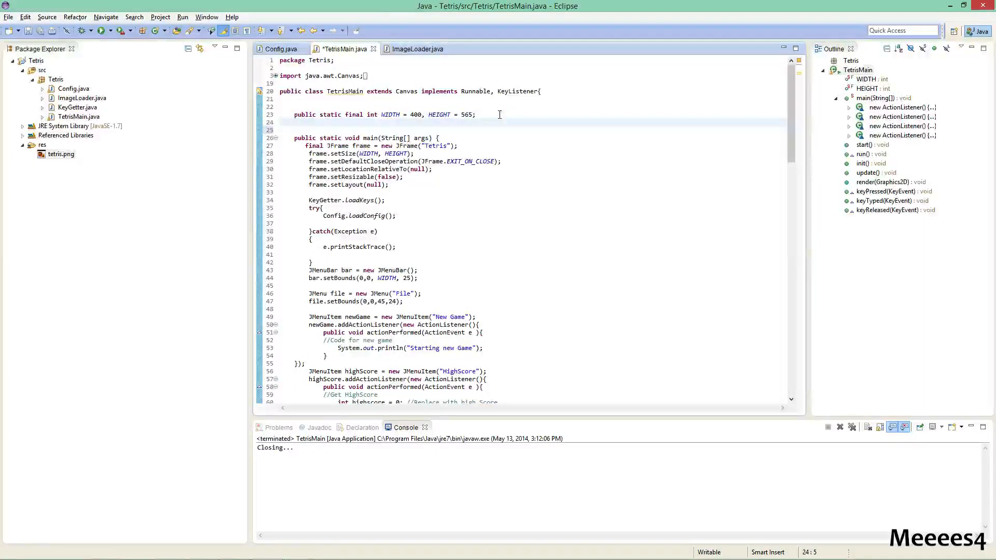
text(private Ima)
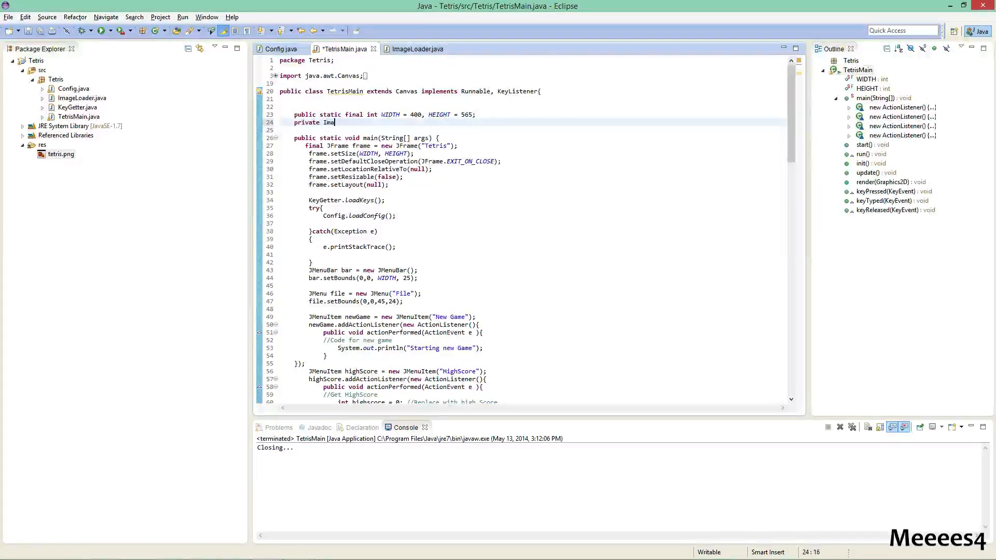
text(ge[] te)
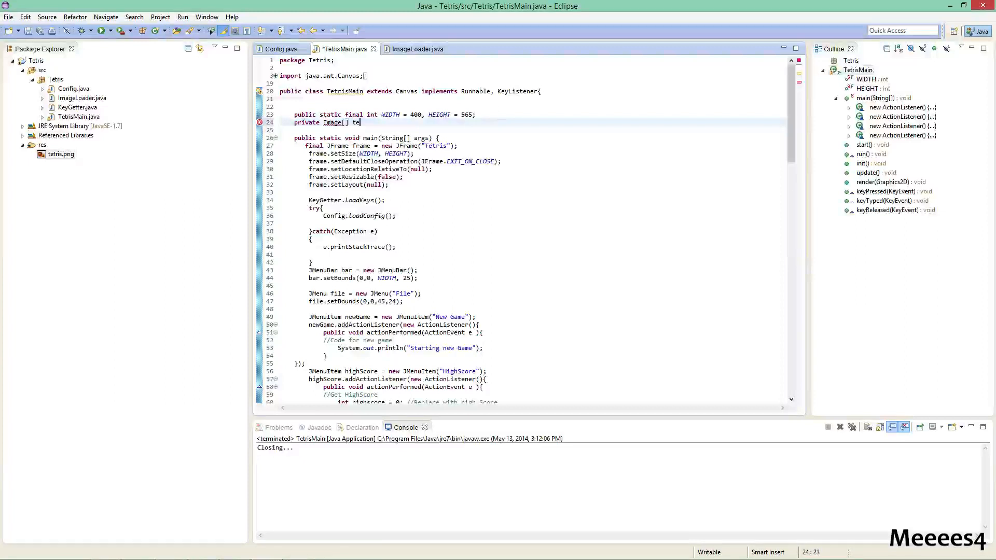
text(trisBlocks;)
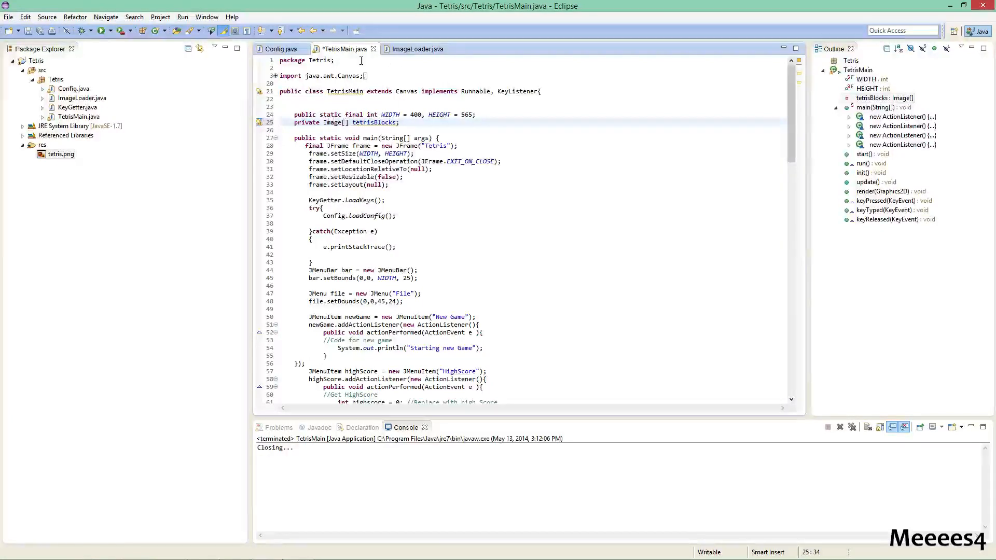
scroll(down, 3)
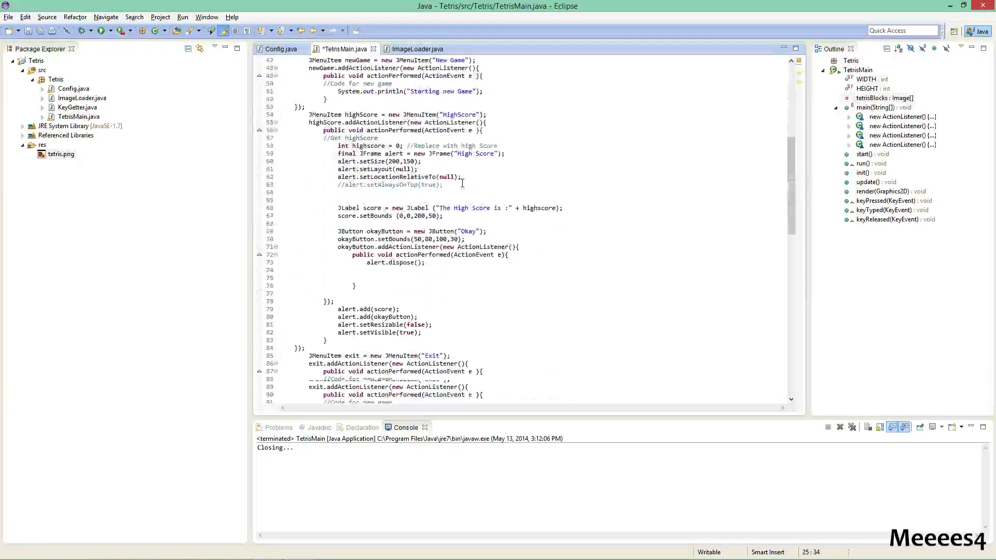
scroll(down, 3)
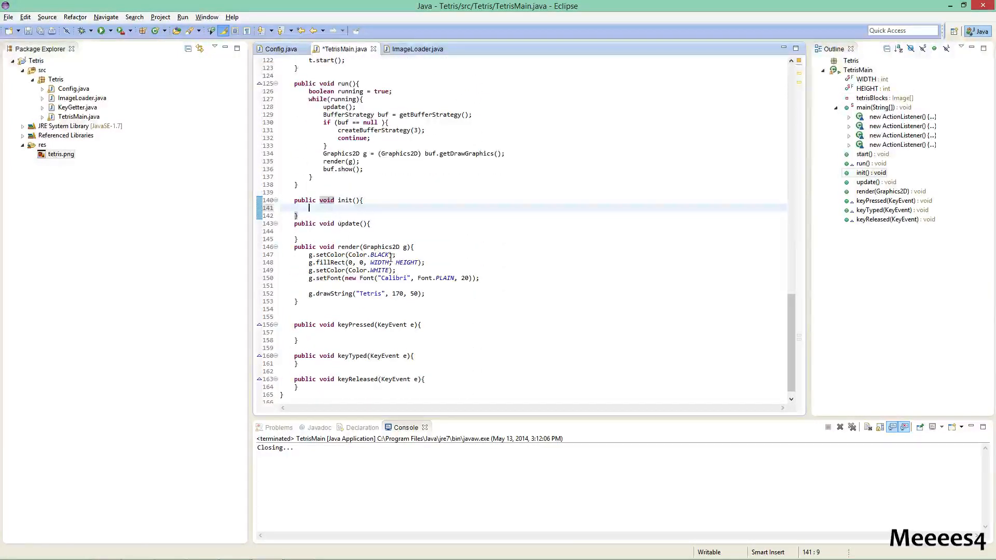
In init(), set tetrisBlocks = ImageLoader.loadImage("/tetris.png", 25)
text(ImageLoa)
text(tet)
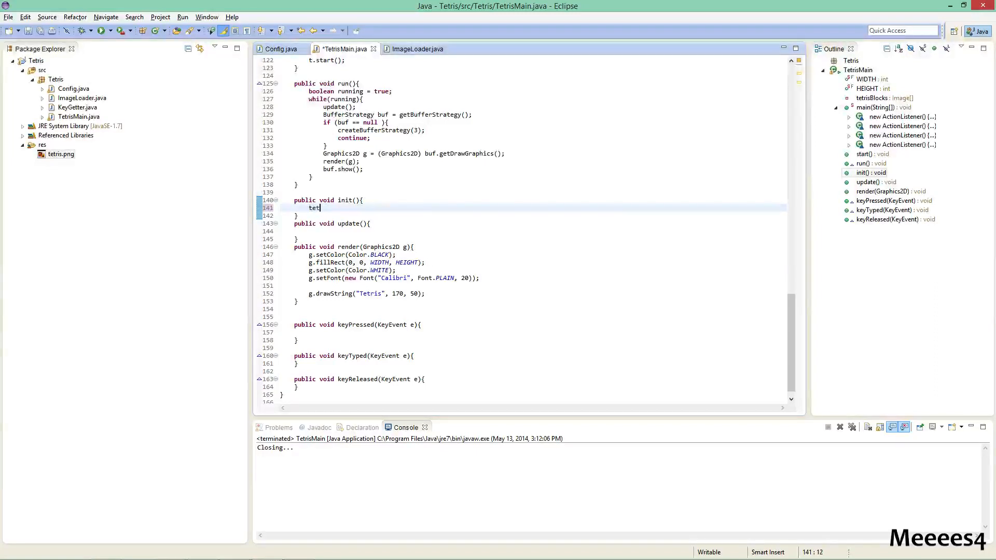
text(risBlocks =)
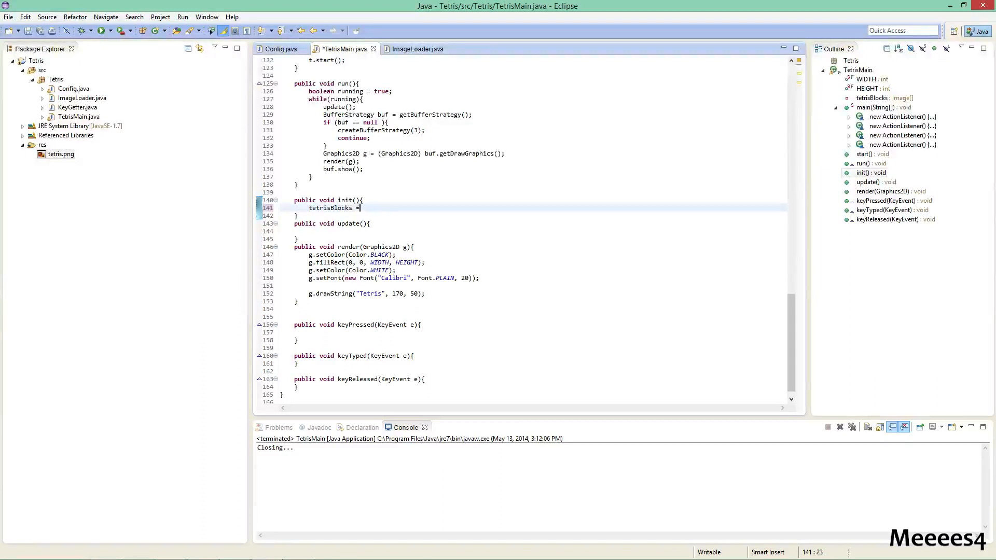
text(ImageLoader)
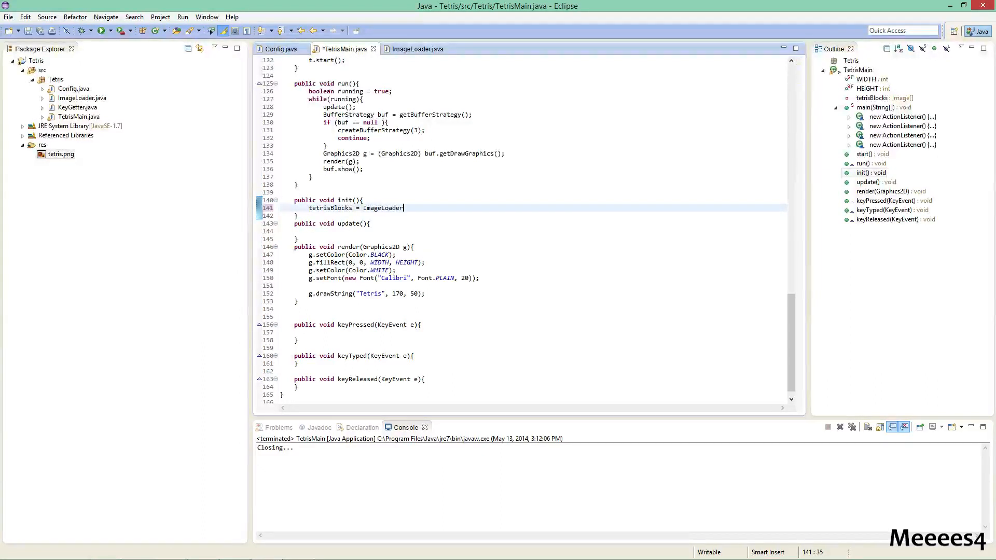
text(.loadImage("/, width)
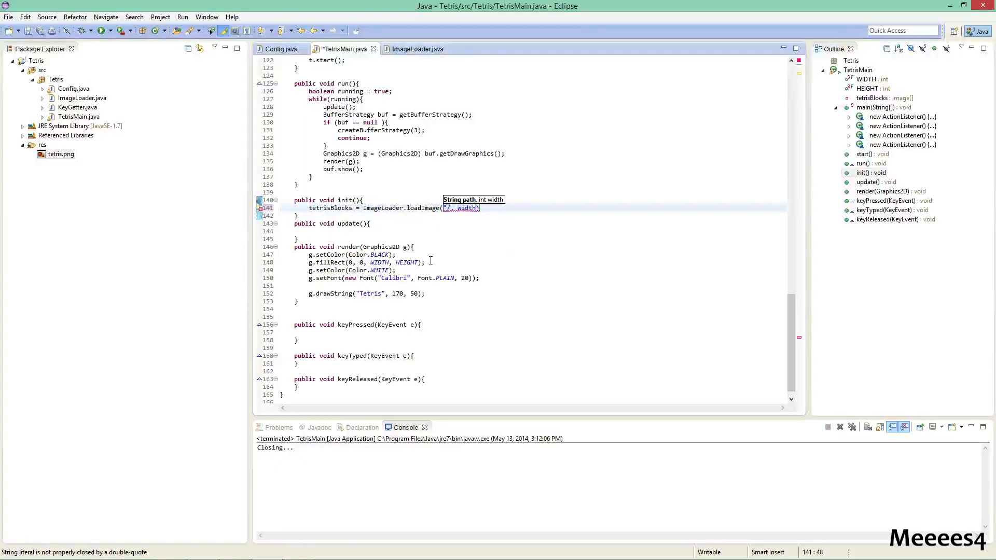
text(tetris)
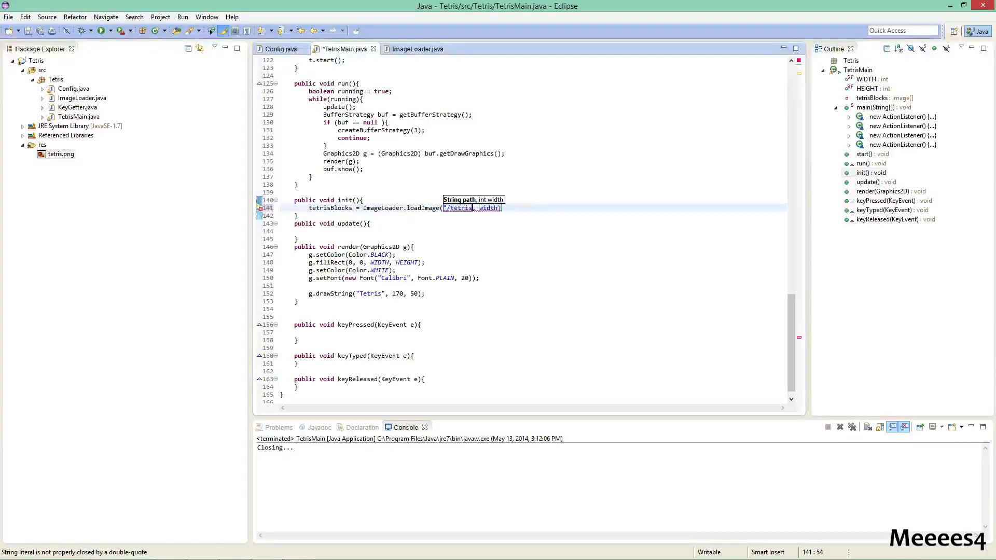
text(.png")
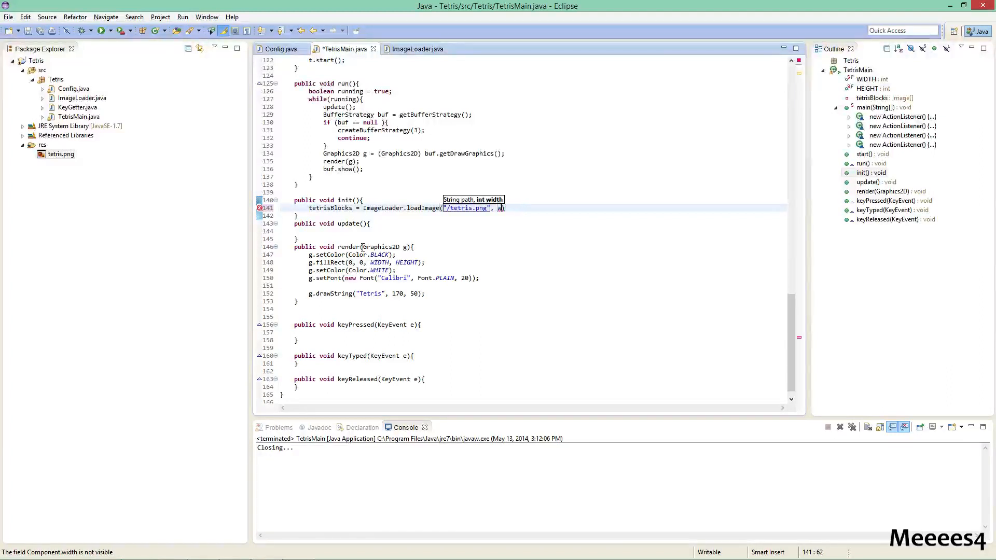
text(25)
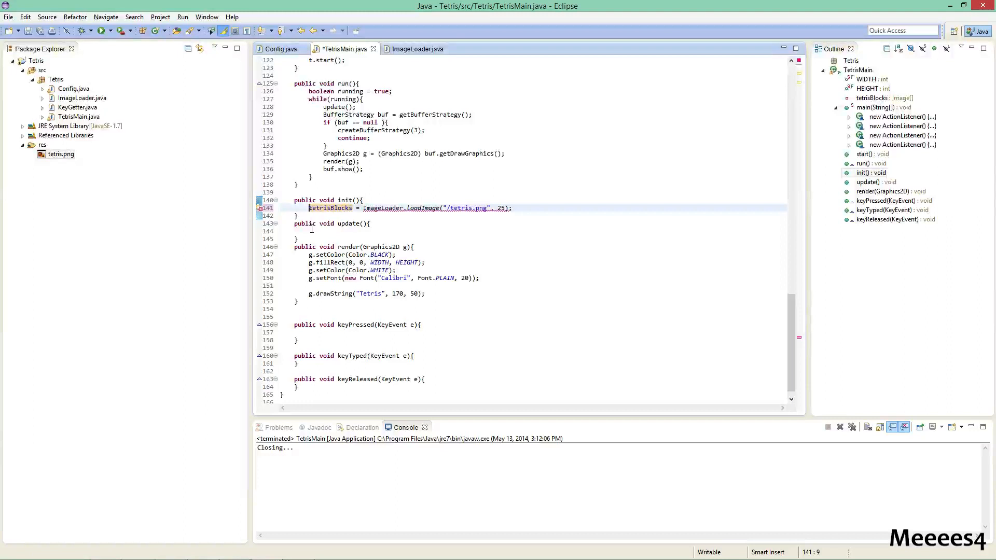
Wrap loadImage in try/catch(IOException) printing "Error loading in tetris.png" and calling System.exit(1)
text(try{)
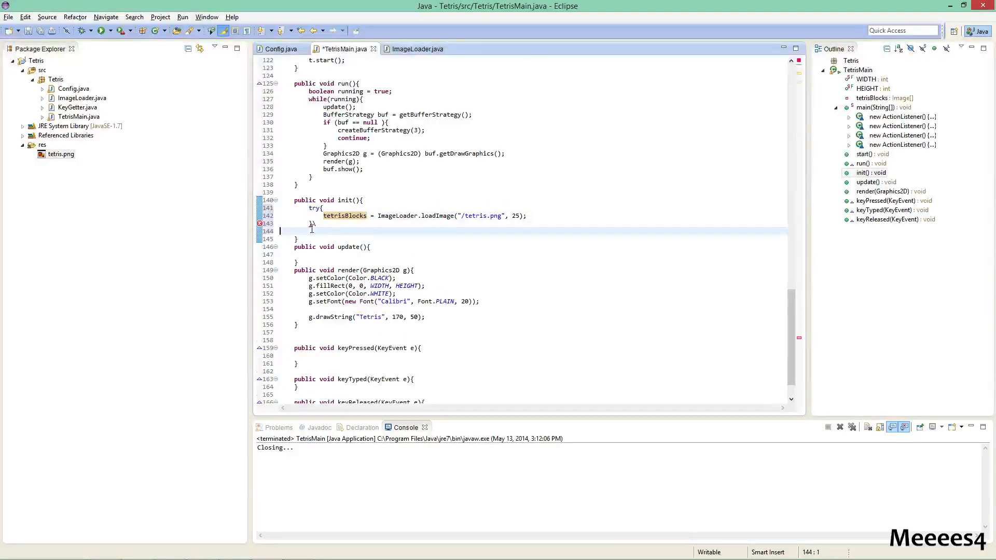
text(catch(IOException e){)
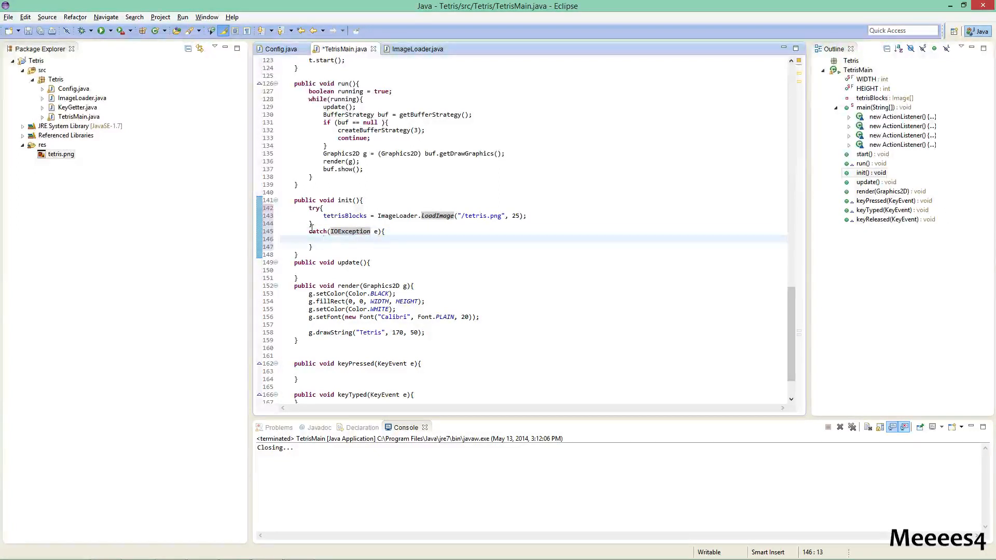
text(syso)
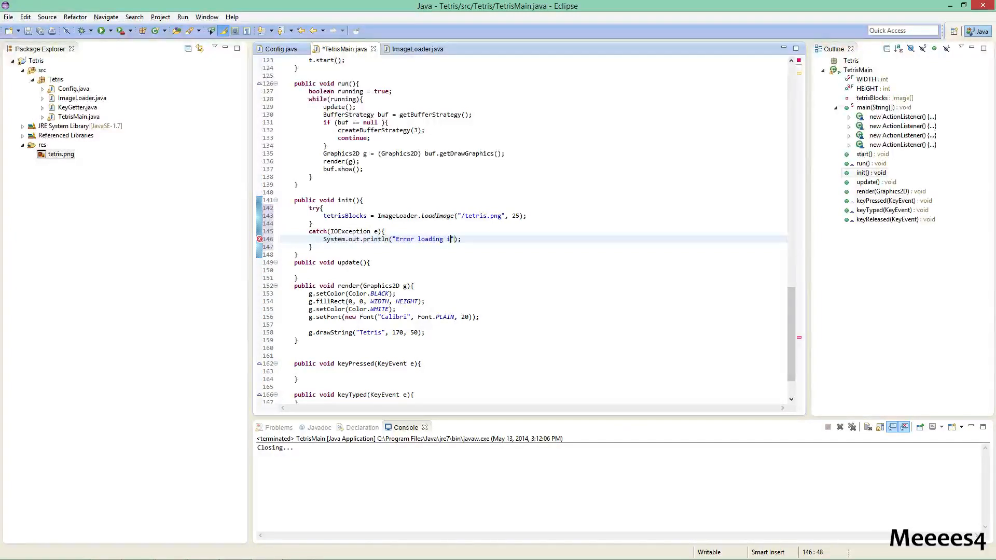
text(n)
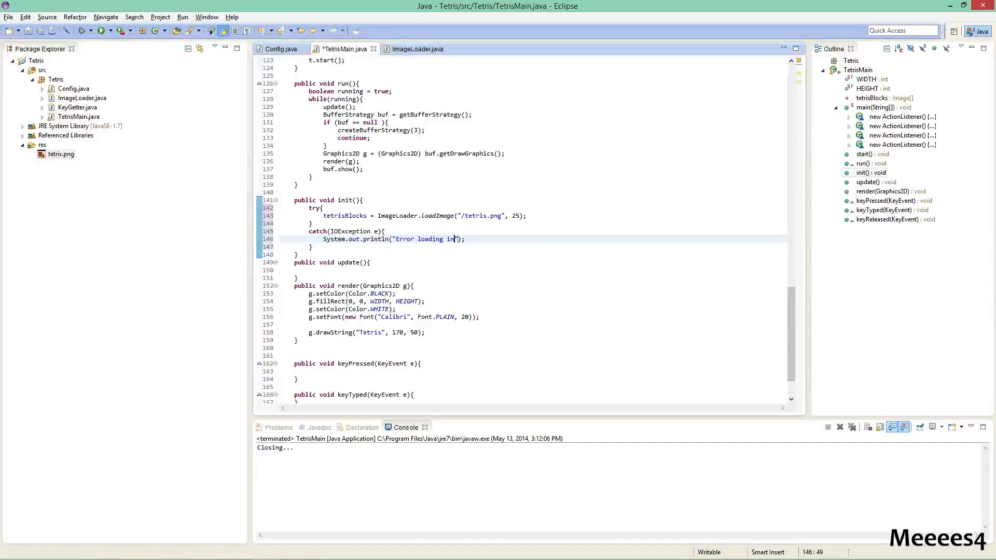
text(tetris.png)
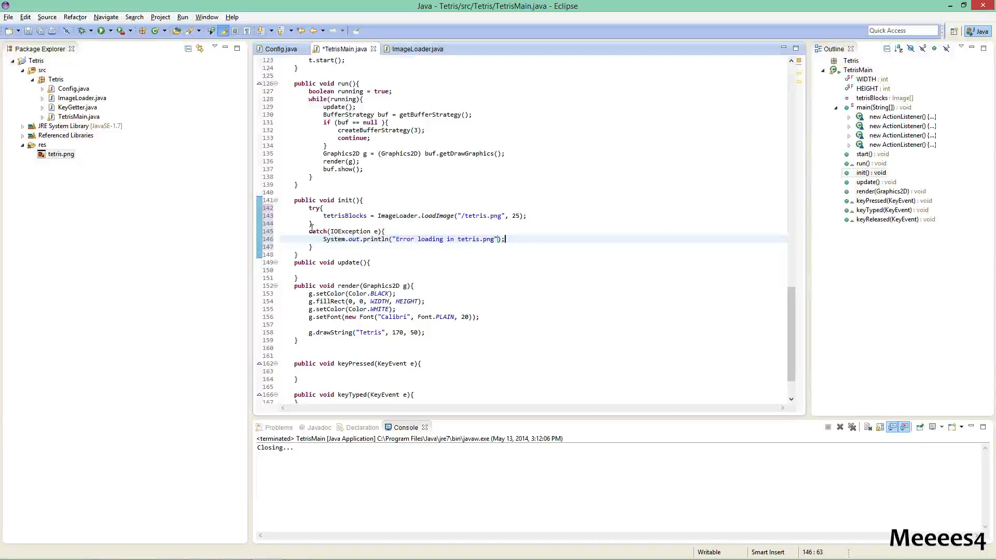
text(System.exit)
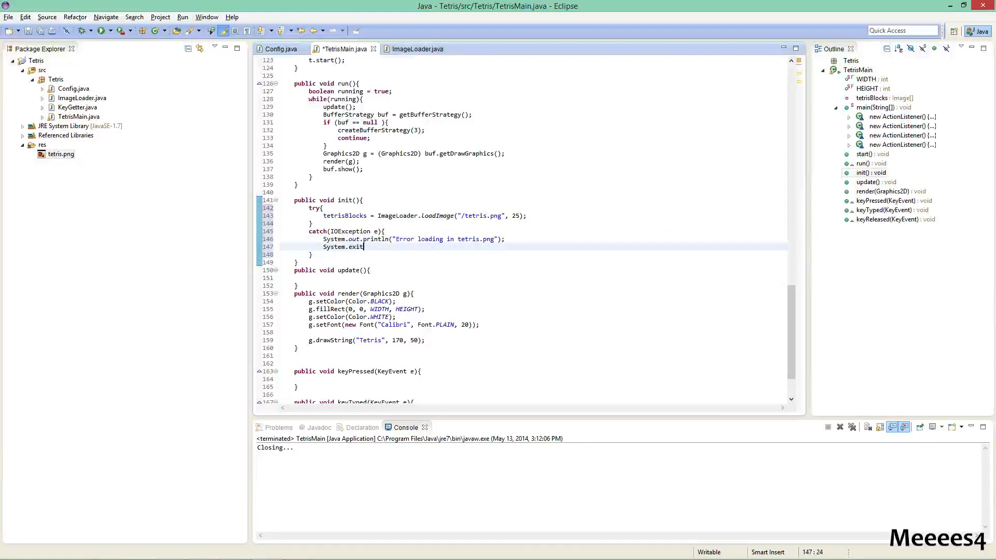
text((1);)
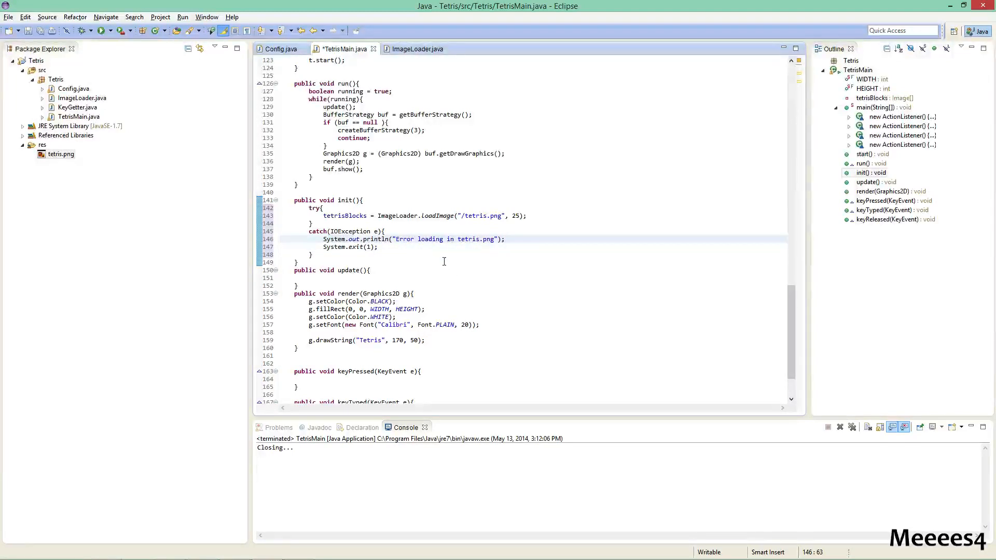
scroll(down, 3)
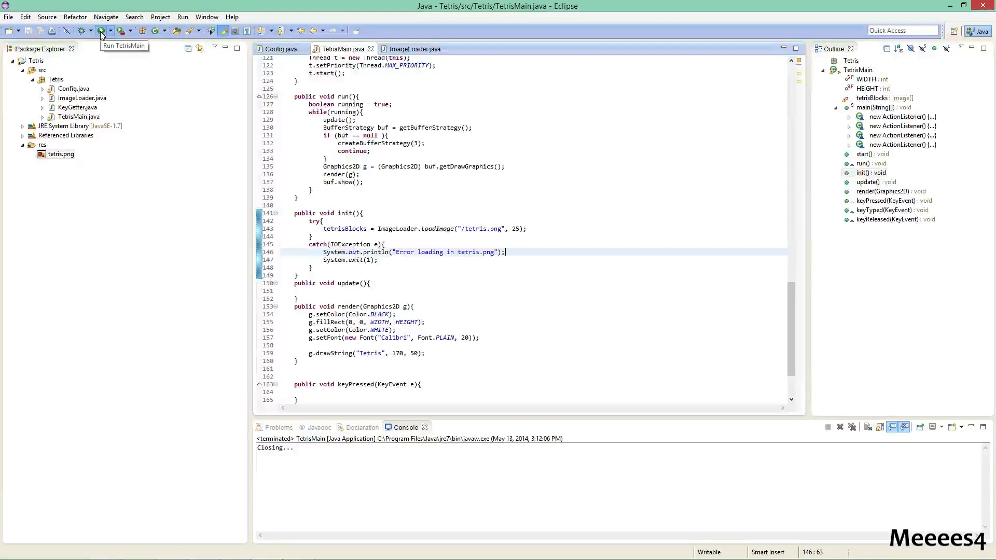
Run TetrisMain, view the black Tetris window, then close it
click(101, 30)
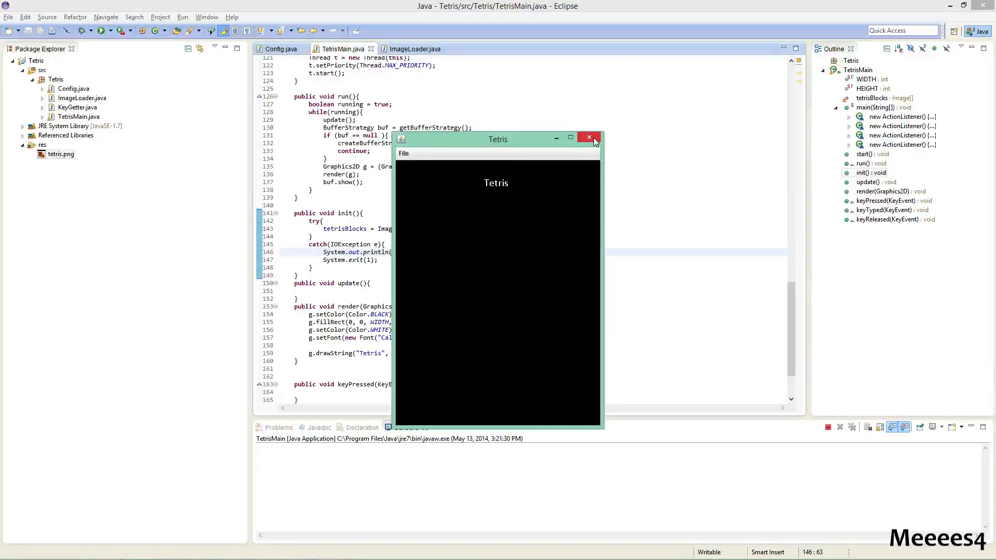
click(589, 138)
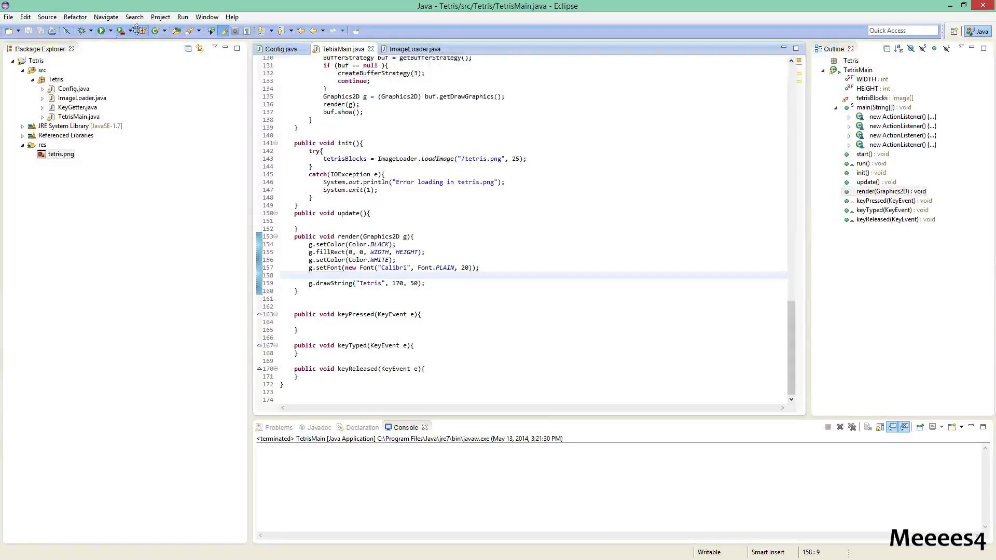
Start a blank line in render() and relaunch TetrisMain from the Project menu
click(160, 17)
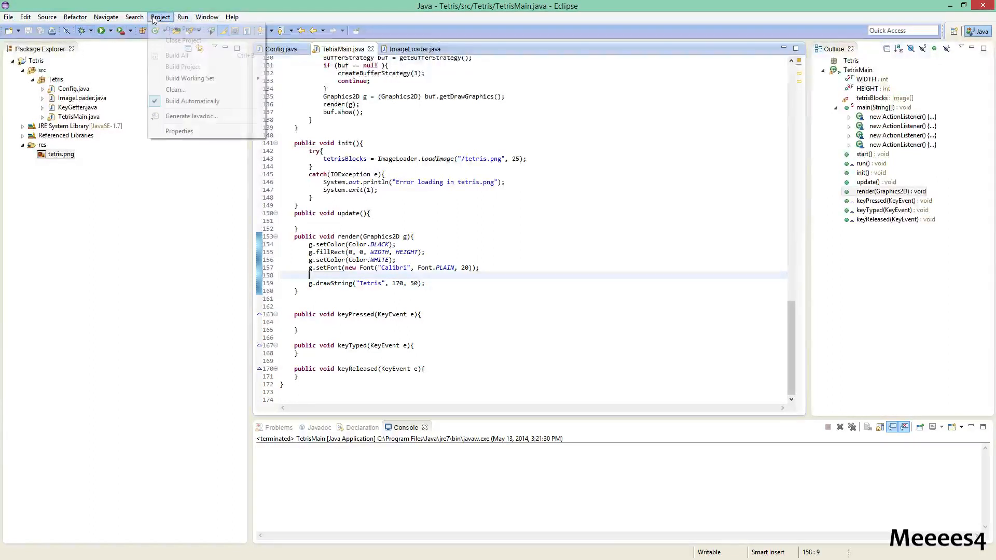
click(62, 154)
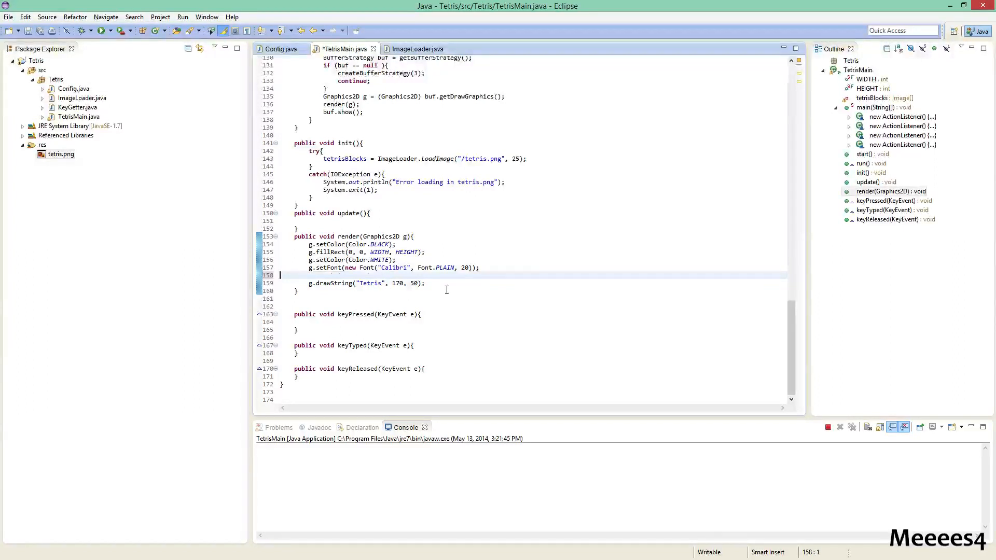
In render(), add g.drawImage(tetrisBlocks[0], 100, 100) and run, suspending on the drawImage error
text(gt.)
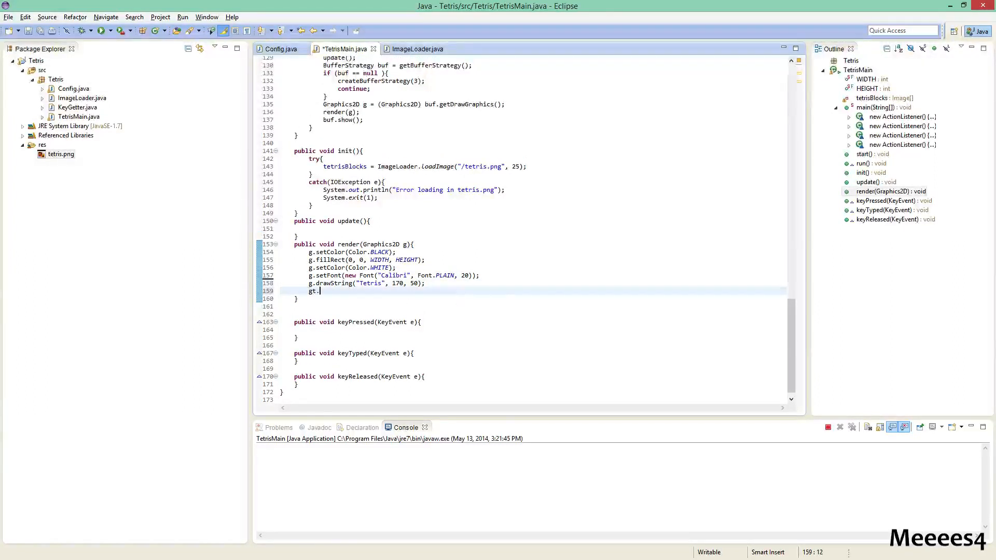
text(r)
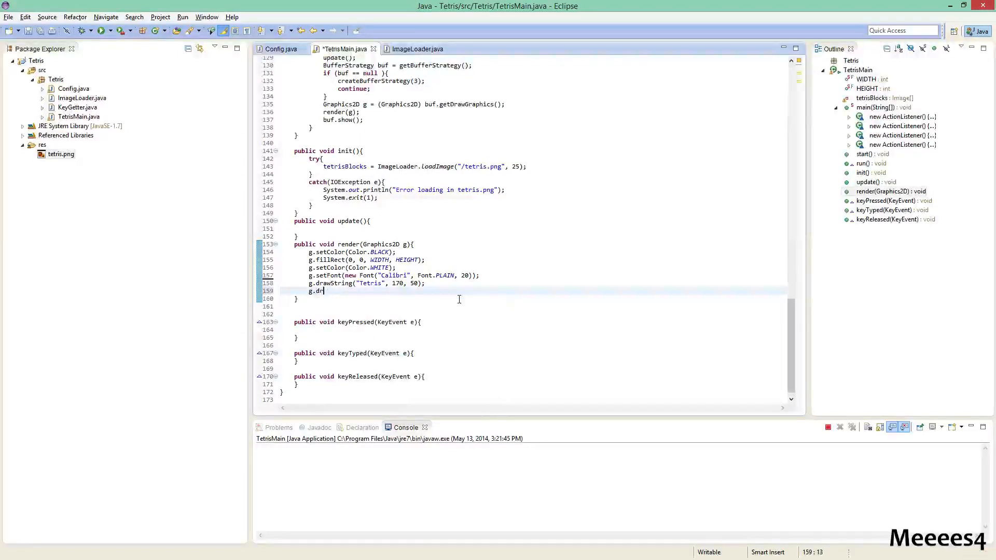
text(awImage(tetrisBlocks[0],)
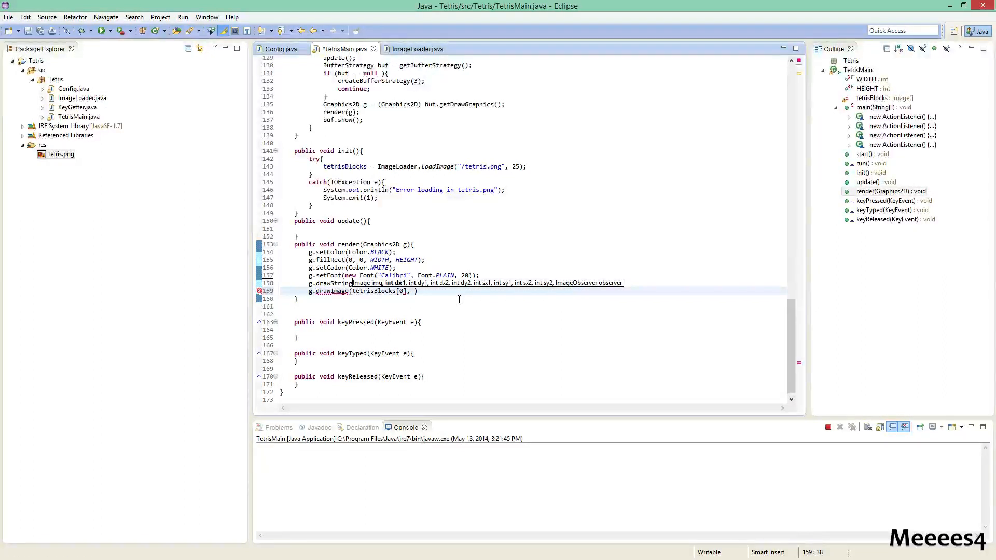
text(100, 100,)
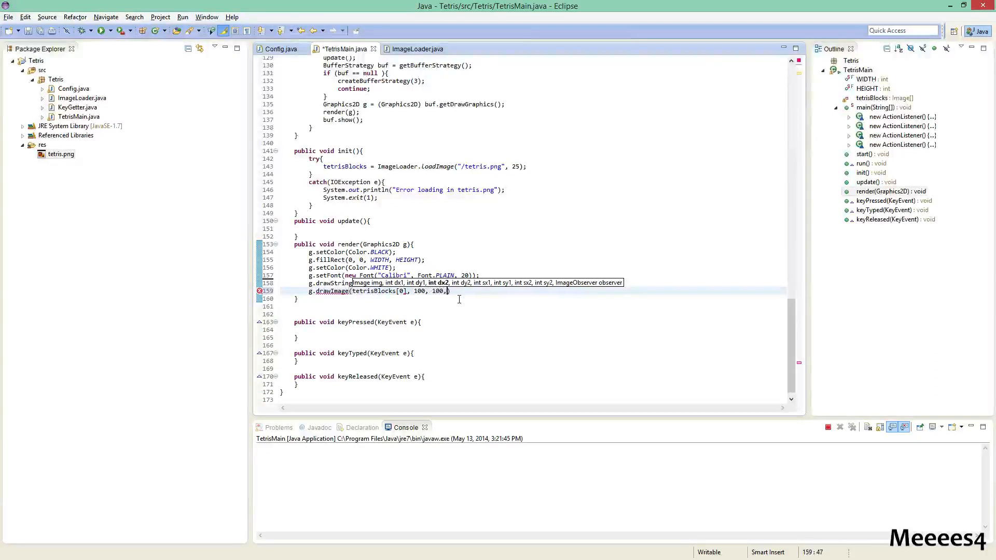
key(BackSpace)
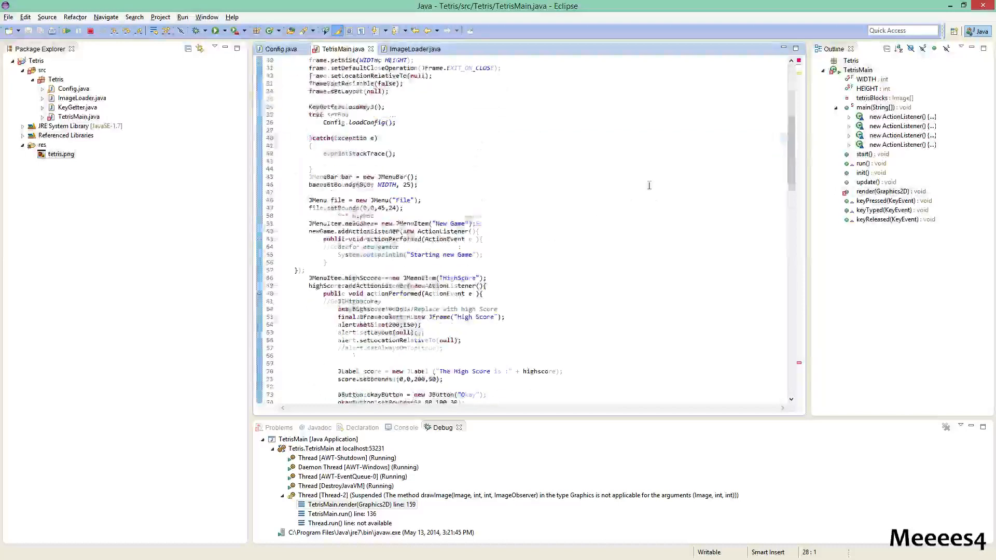
Extend drawImage to (tetrisBlocks[0], 100, 100, 25, 25, null) and save
scroll(down, 3)
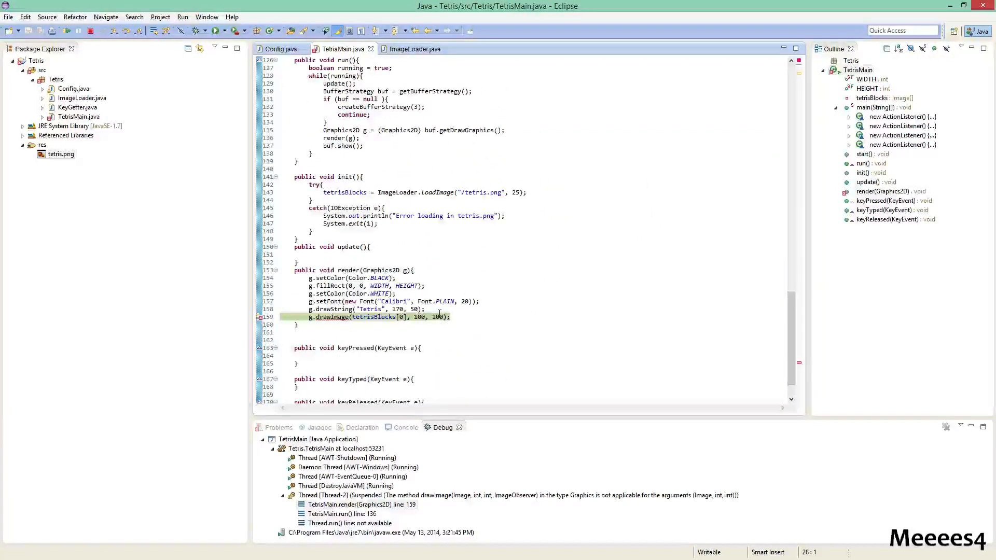
text(, 25, 20)
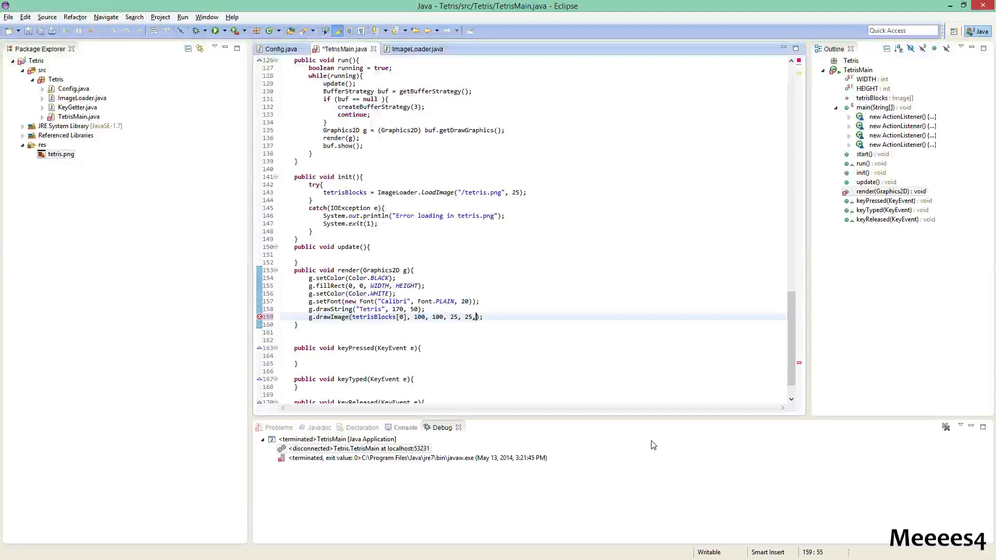
text(null)
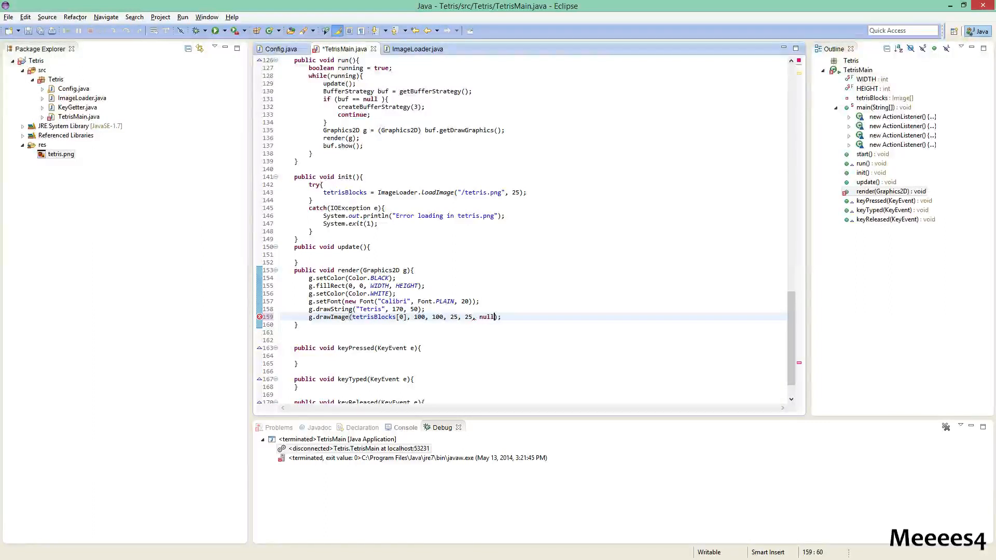
key(ctrl+s)
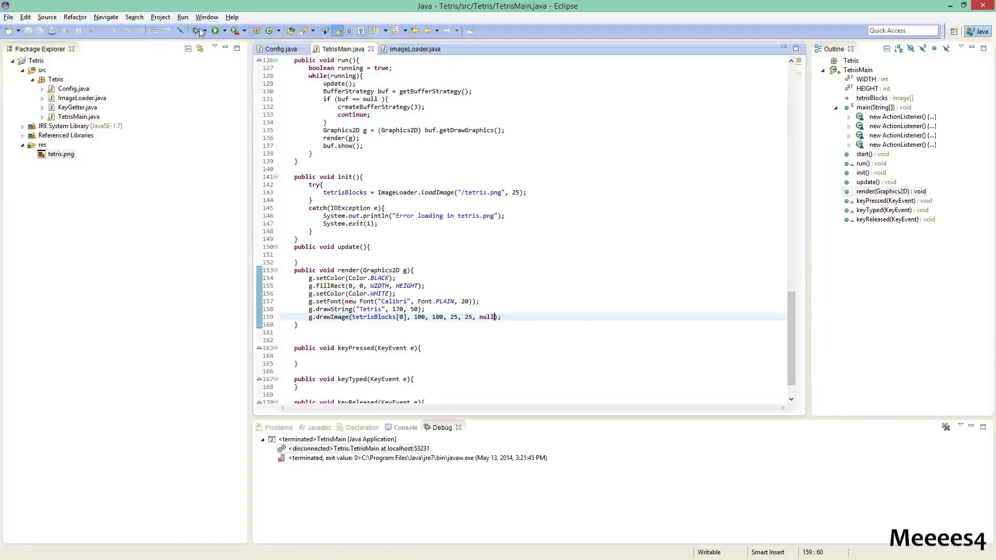
Run the game, close the blank window, and follow the NullPointerException trace to tetrisBlocks[0] in render
click(216, 31)
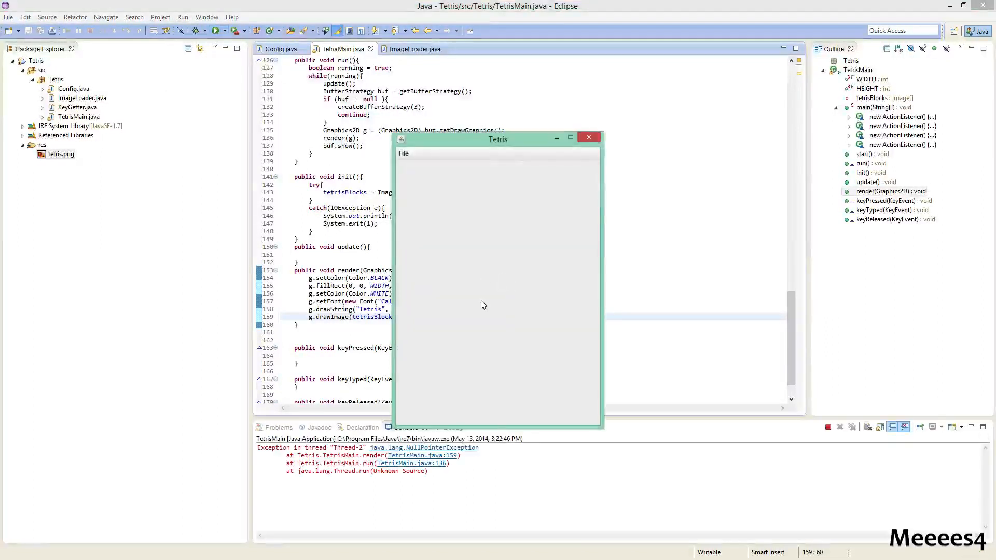
mouse_move(589, 138)
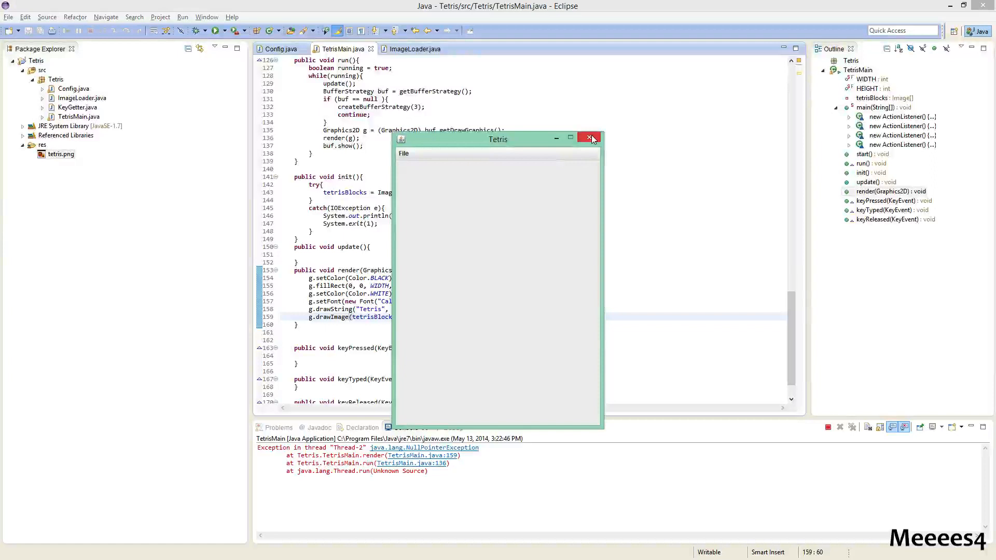
click(591, 138)
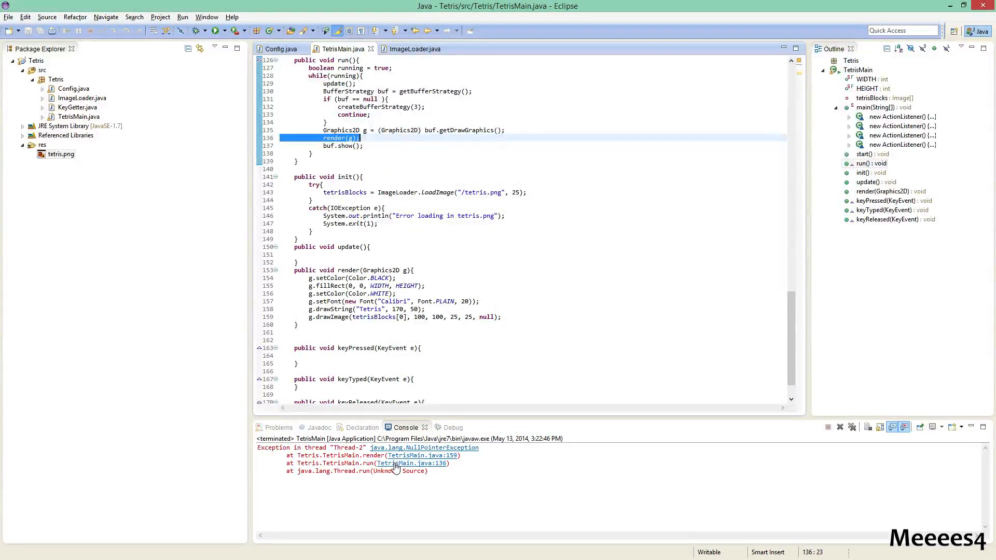
click(452, 317)
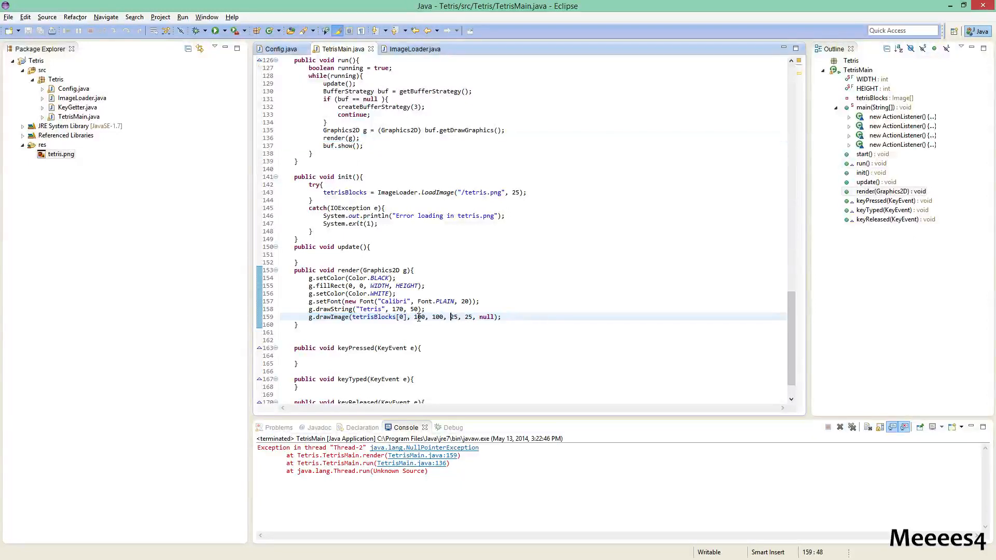
double_click(380, 318)
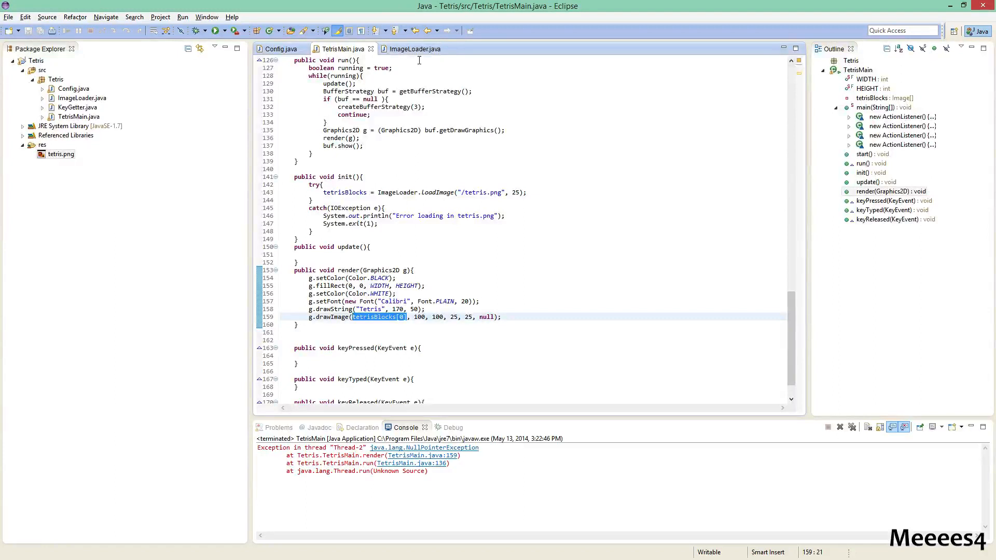
Inspect what loadImage returns in ImageLoader, then return to TetrisMain to edit run()
click(414, 49)
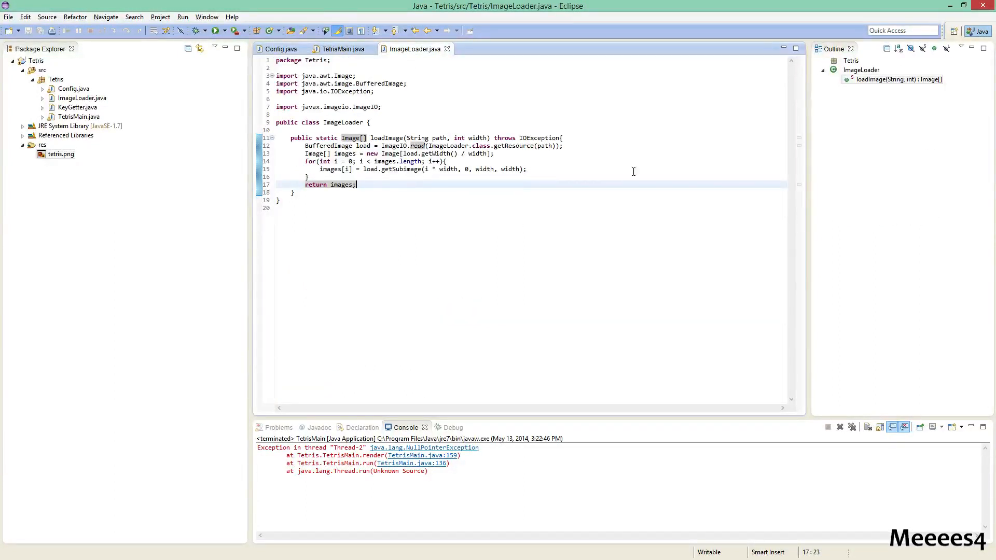
click(446, 162)
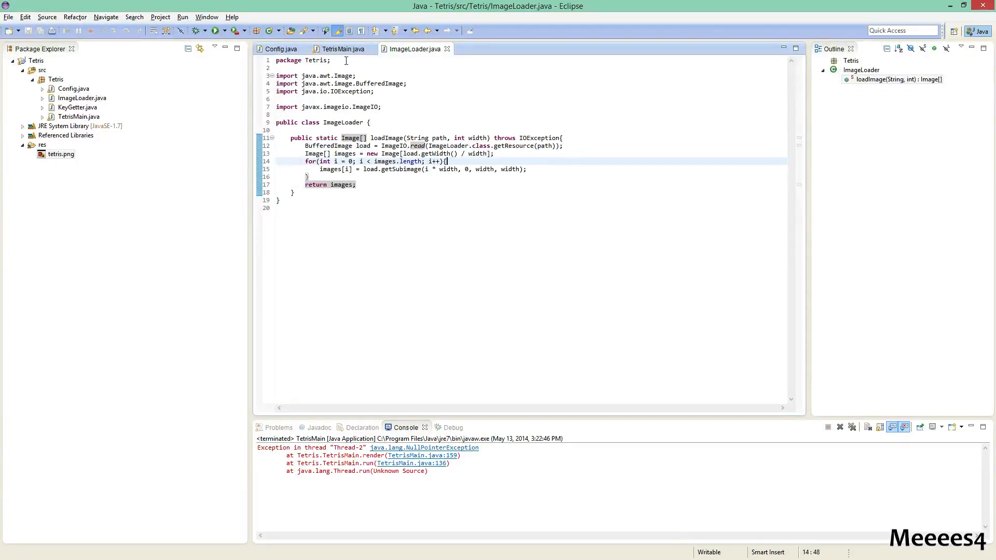
click(341, 49)
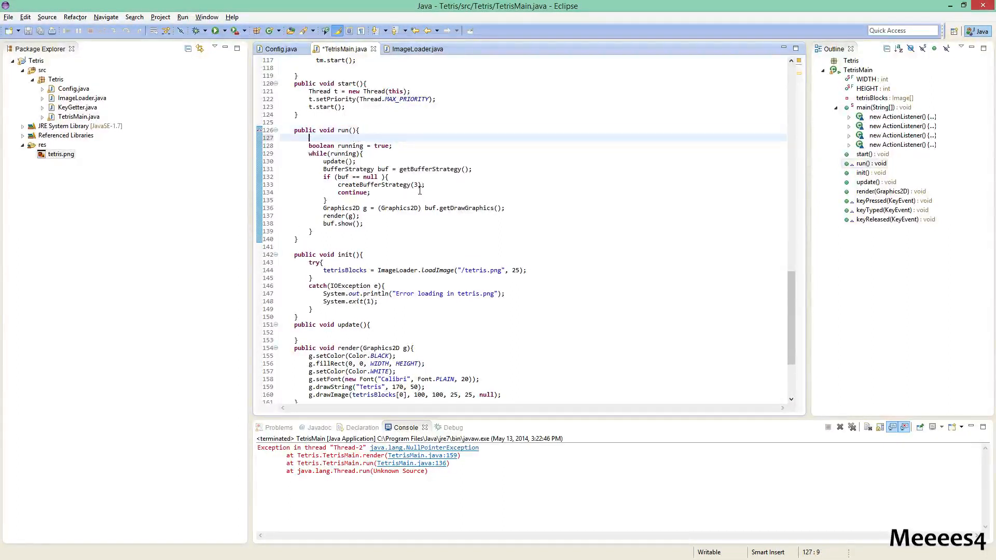
Add init(); at the start of run() and requestFocus(); as init()'s first line
text(init)
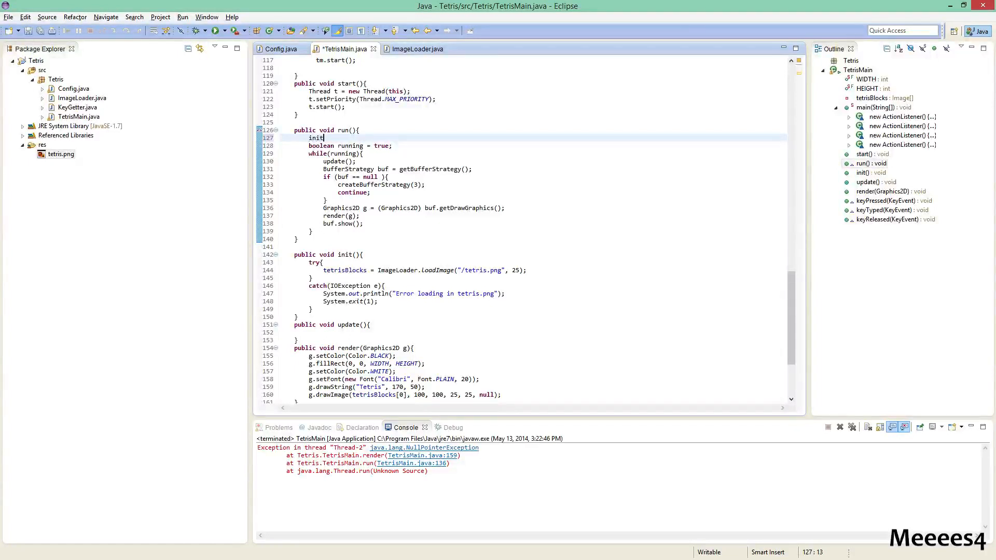
text(();)
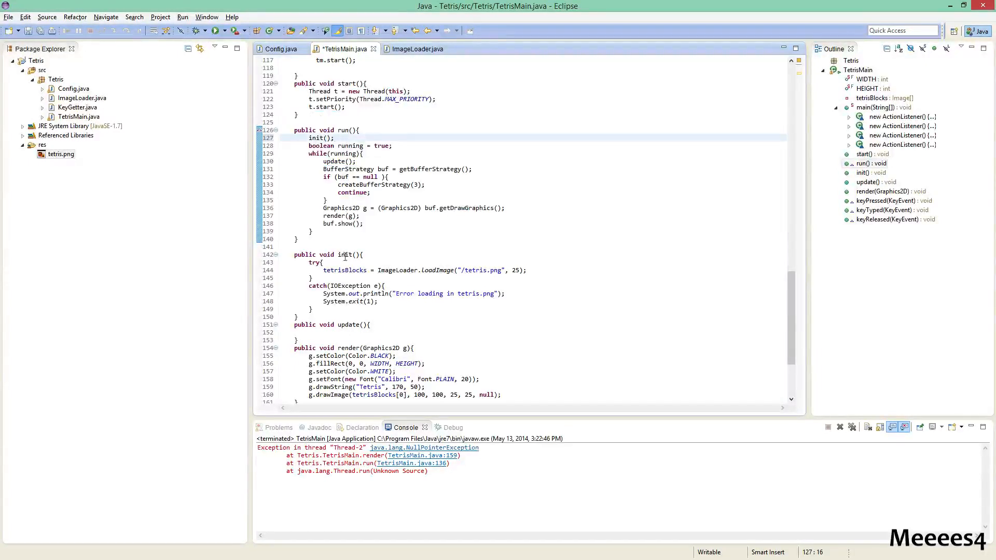
text(requestFocus();)
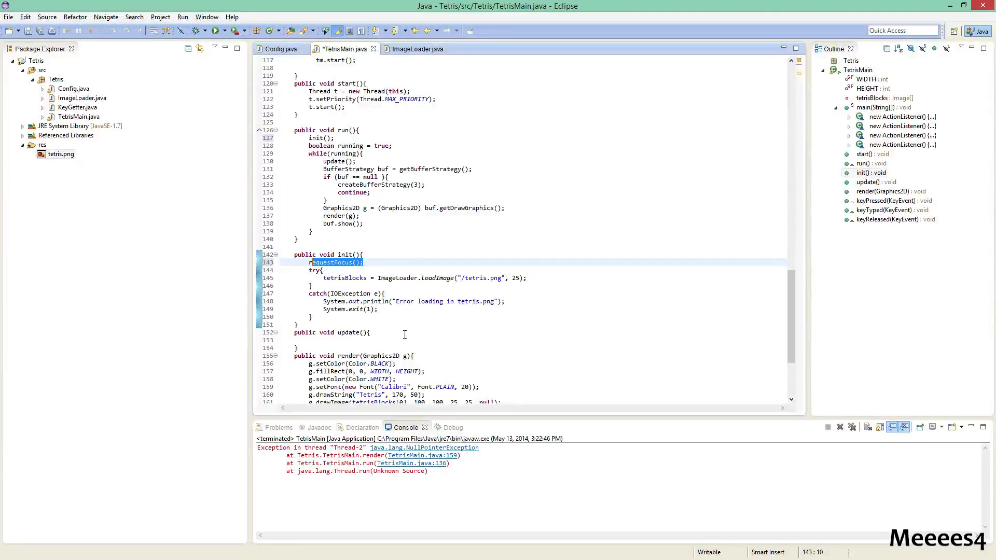
scroll(down, 3)
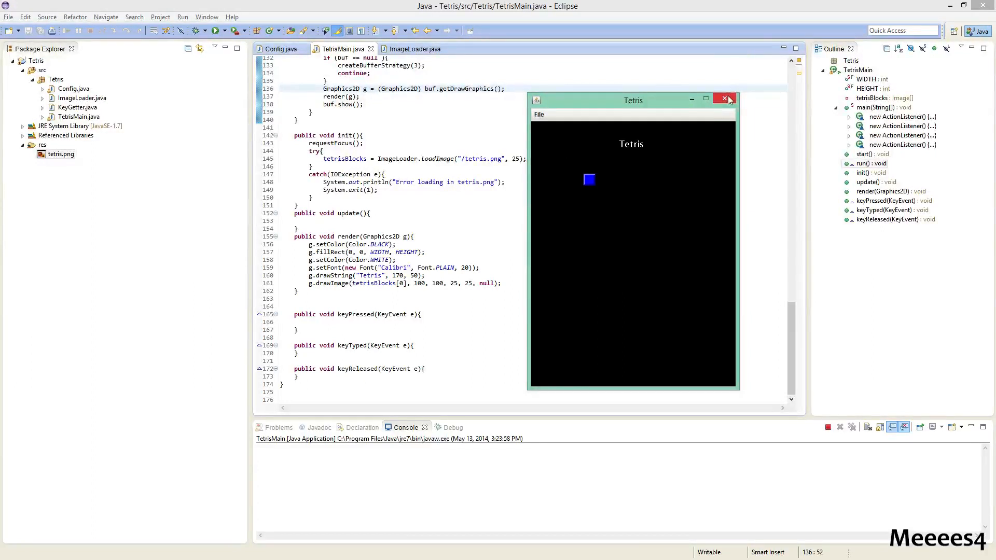
Close the running Tetris window and open res/tetris.png to see the block colours
click(725, 100)
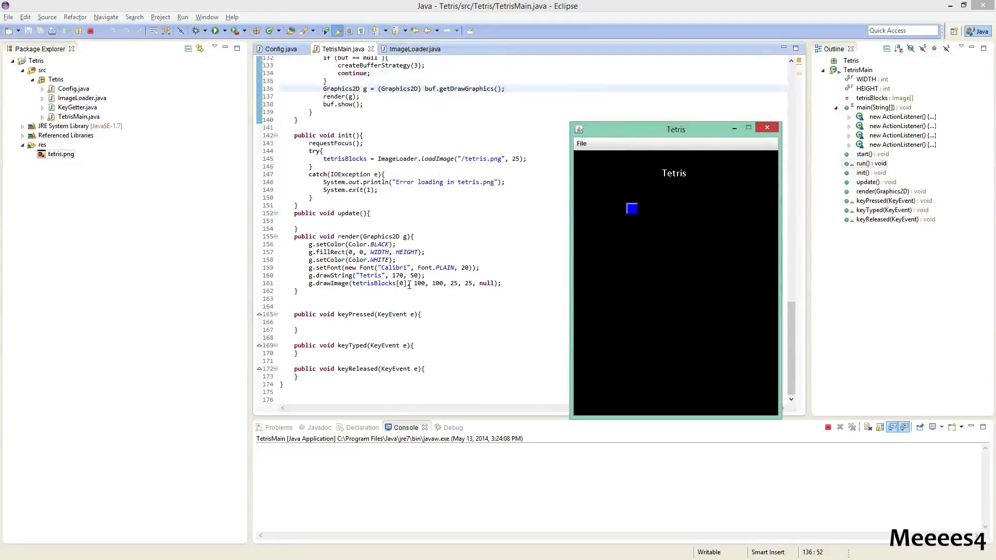
click(61, 154)
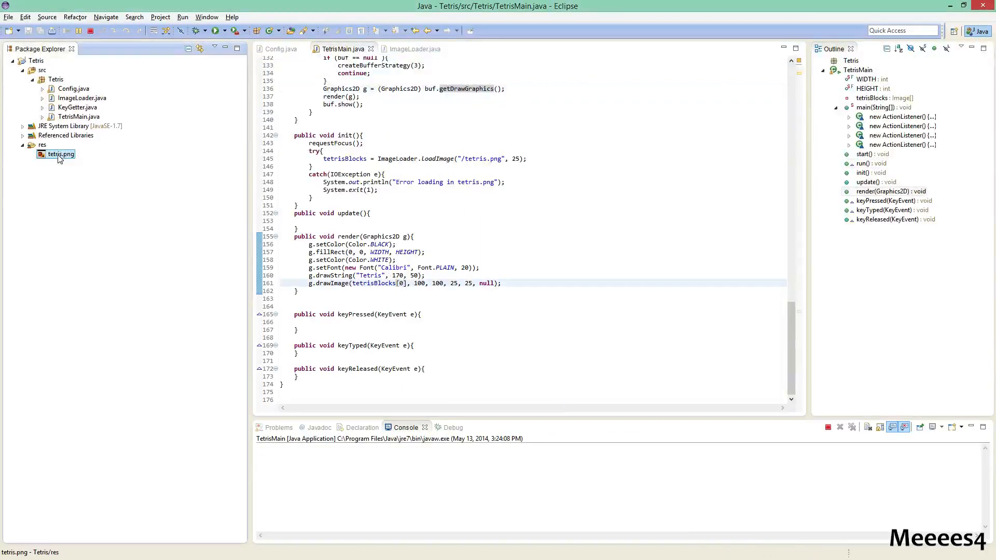
double_click(61, 154)
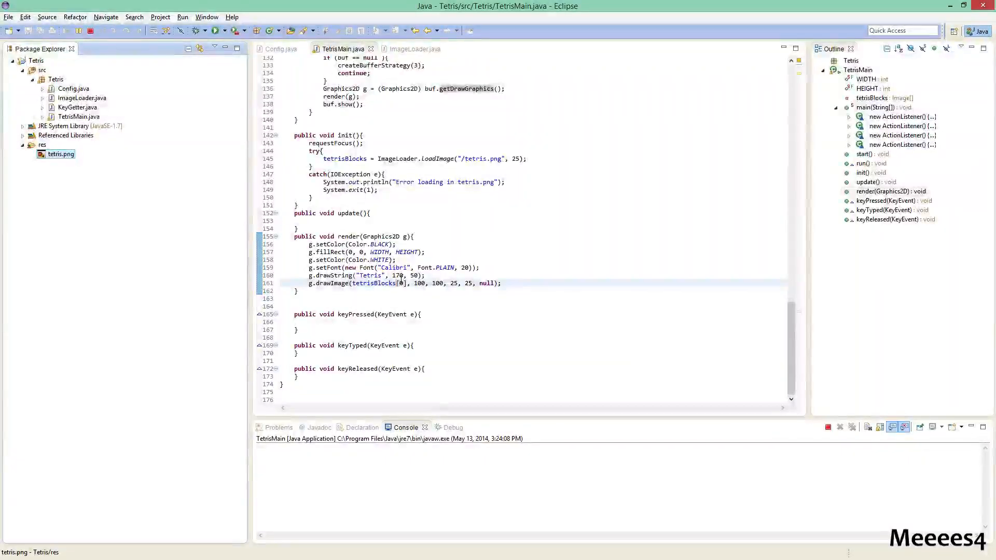
Draw tetrisBlocks[1], run, and place the red-block window beside the tetris.png strip
text(1)
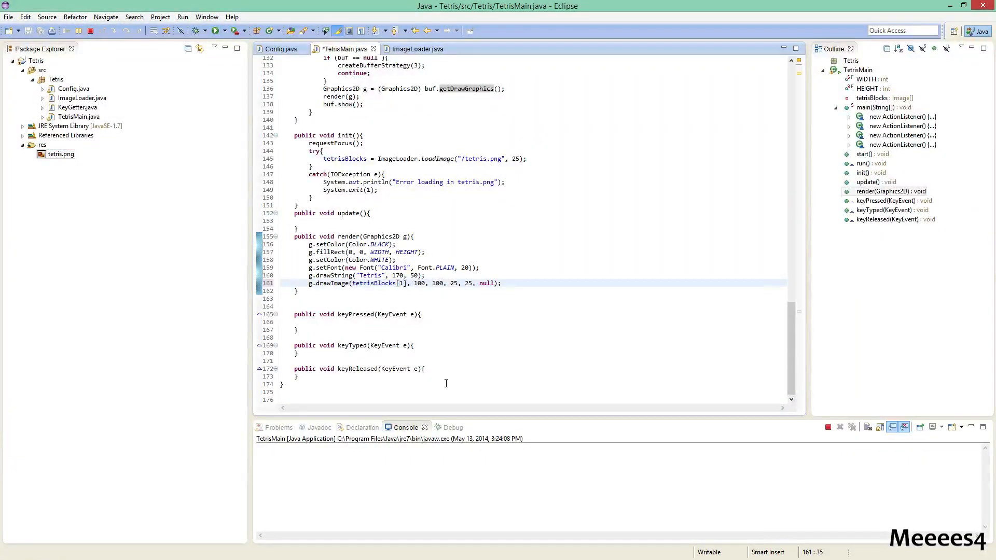
click(216, 30)
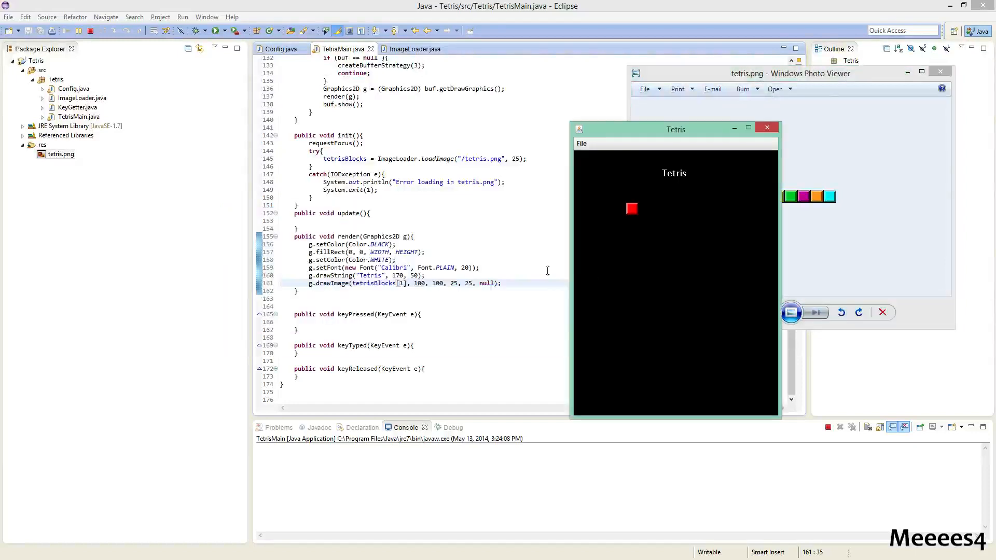
drag(675, 129, 590, 85)
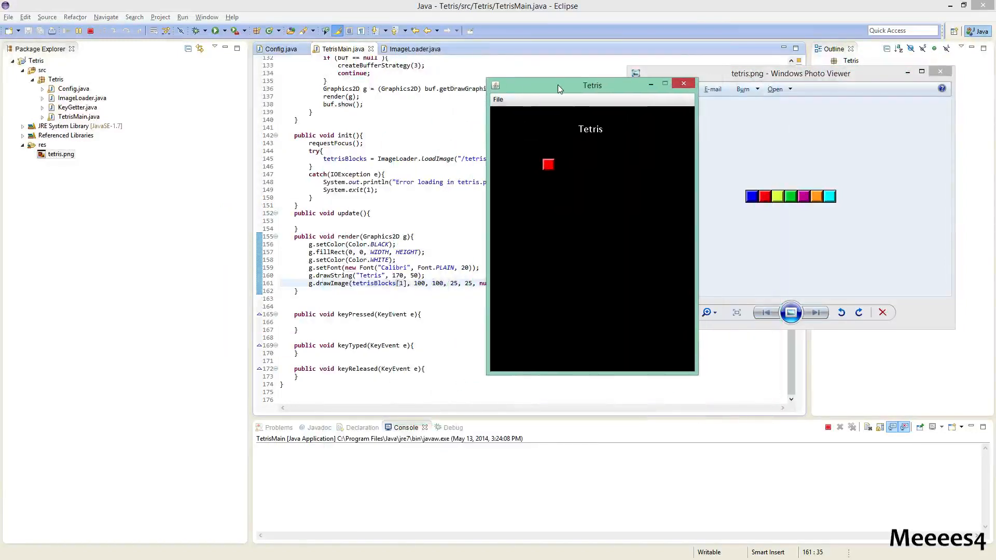
drag(591, 85, 605, 73)
text(YE)
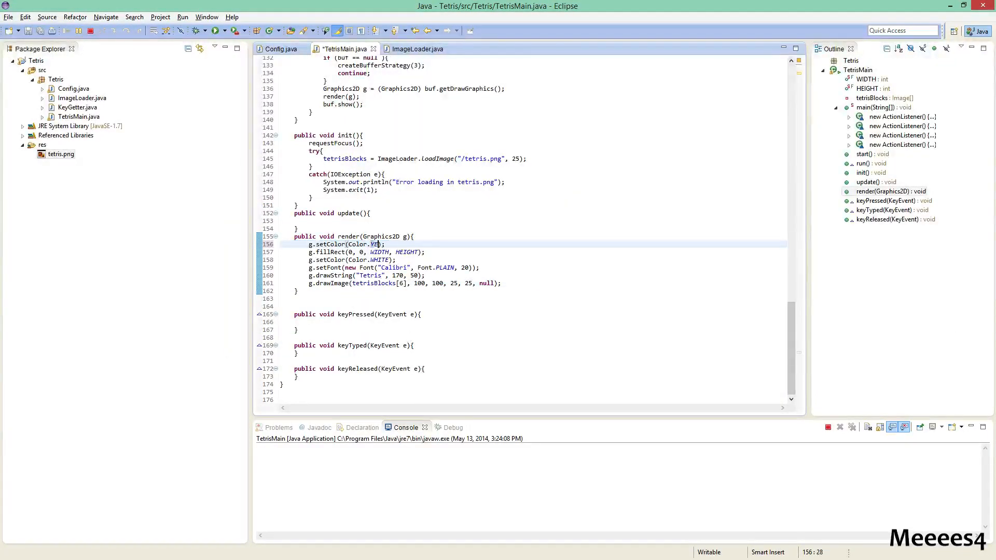
Launch with block 6 and hot-swap yellow then grey backgrounds behind the cyan block
click(216, 30)
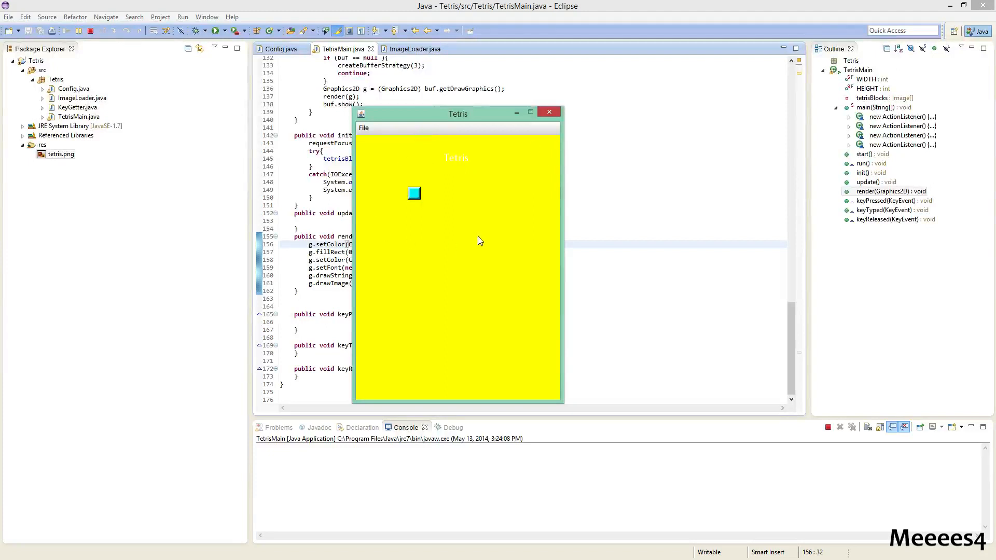
click(549, 112)
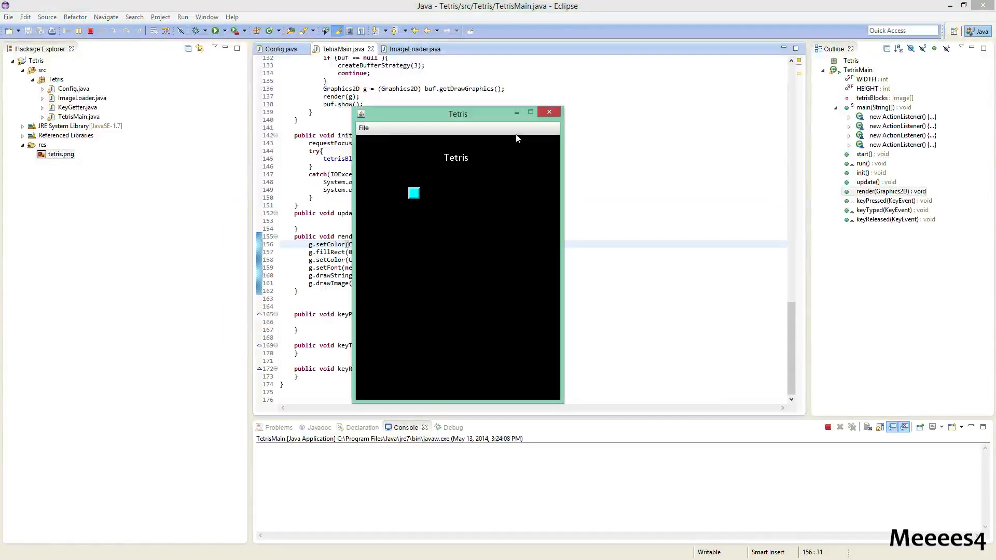
click(548, 112)
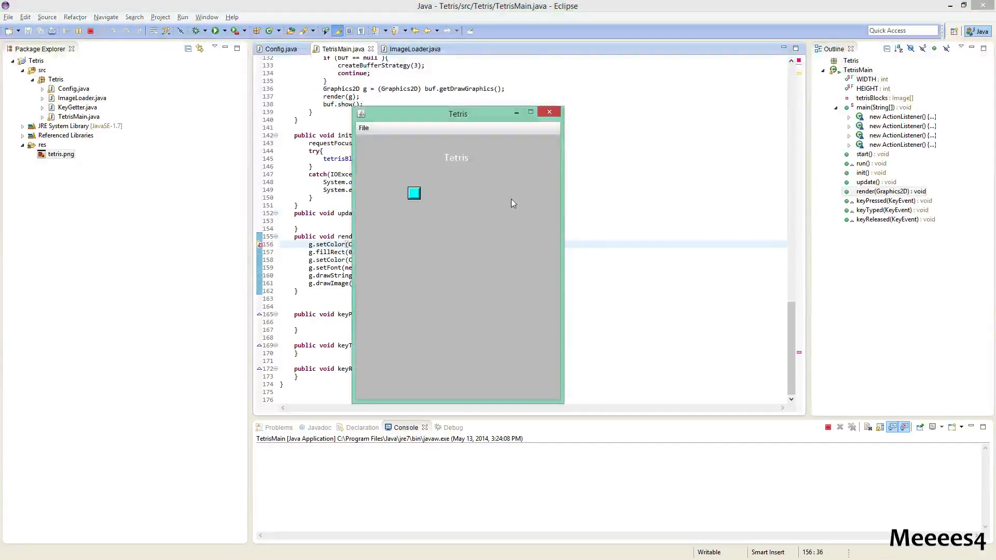
mouse_move(445, 183)
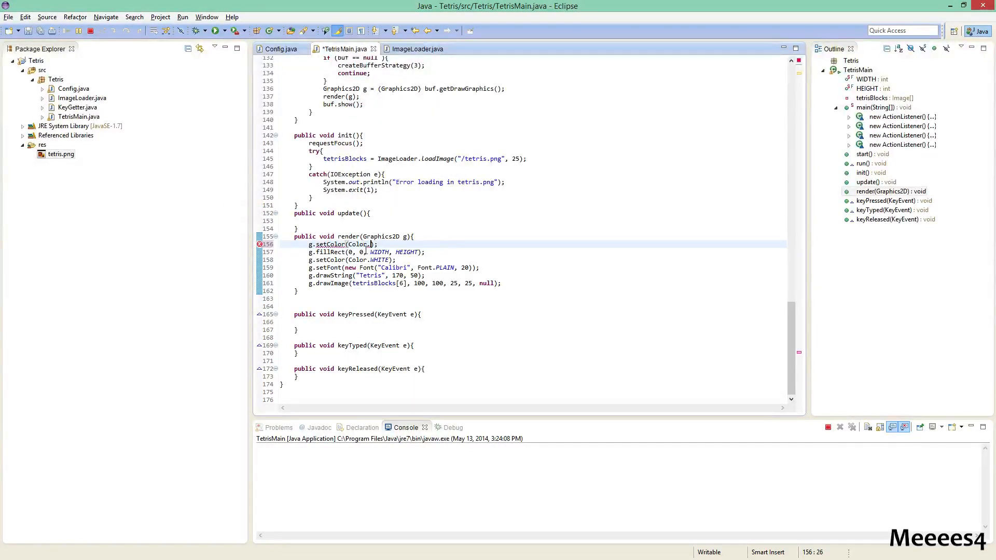
View the Tetris window with Color.BLACK restored behind the cyan block and move it aside
click(216, 30)
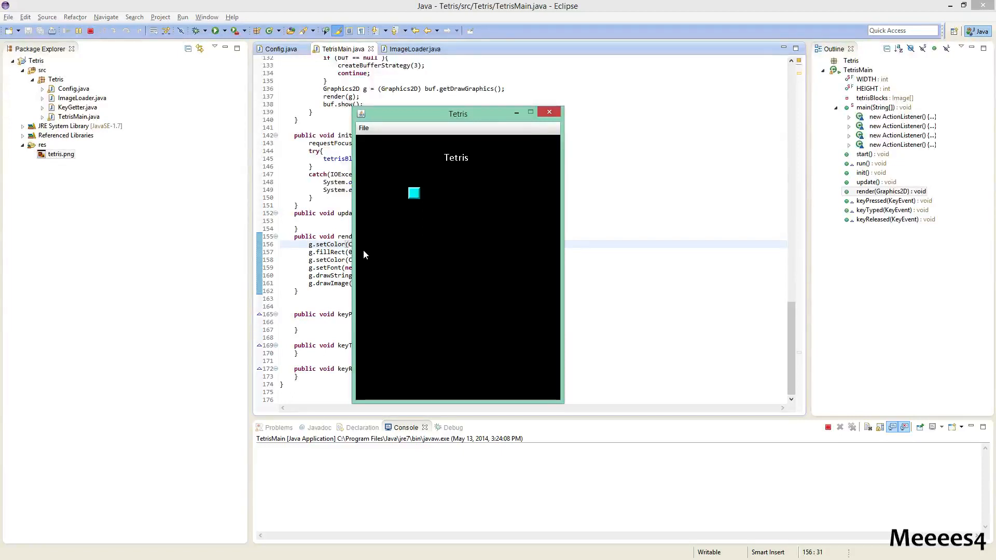
mouse_move(373, 242)
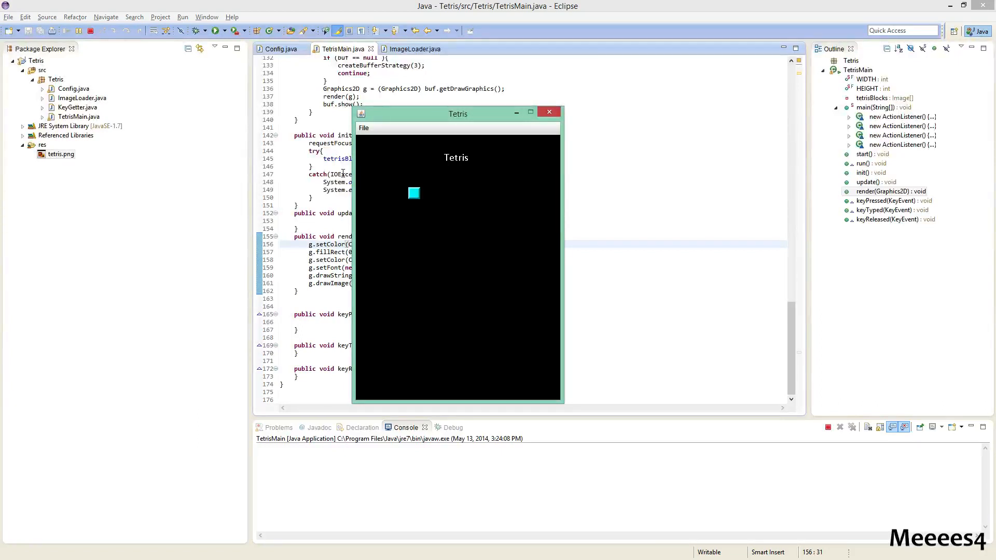
drag(458, 113, 661, 97)
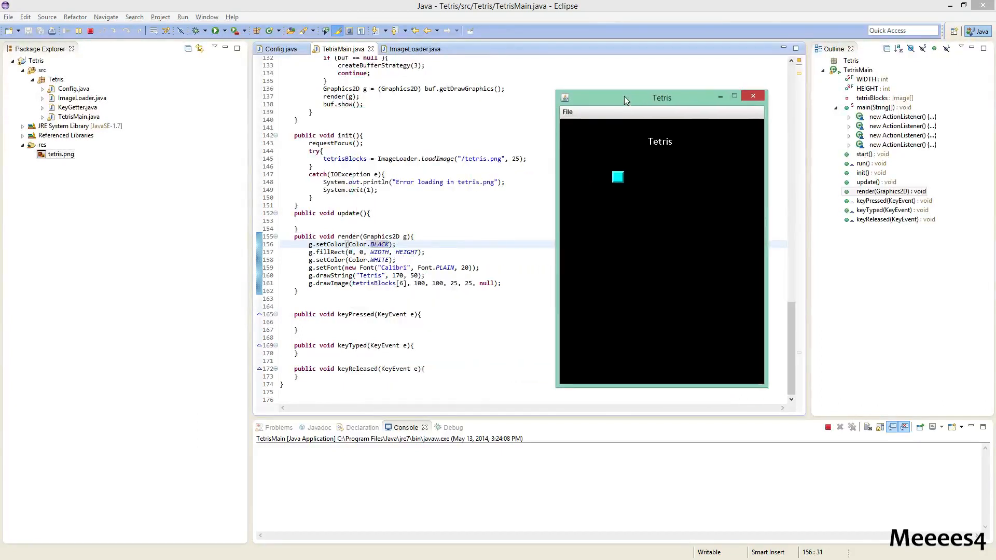